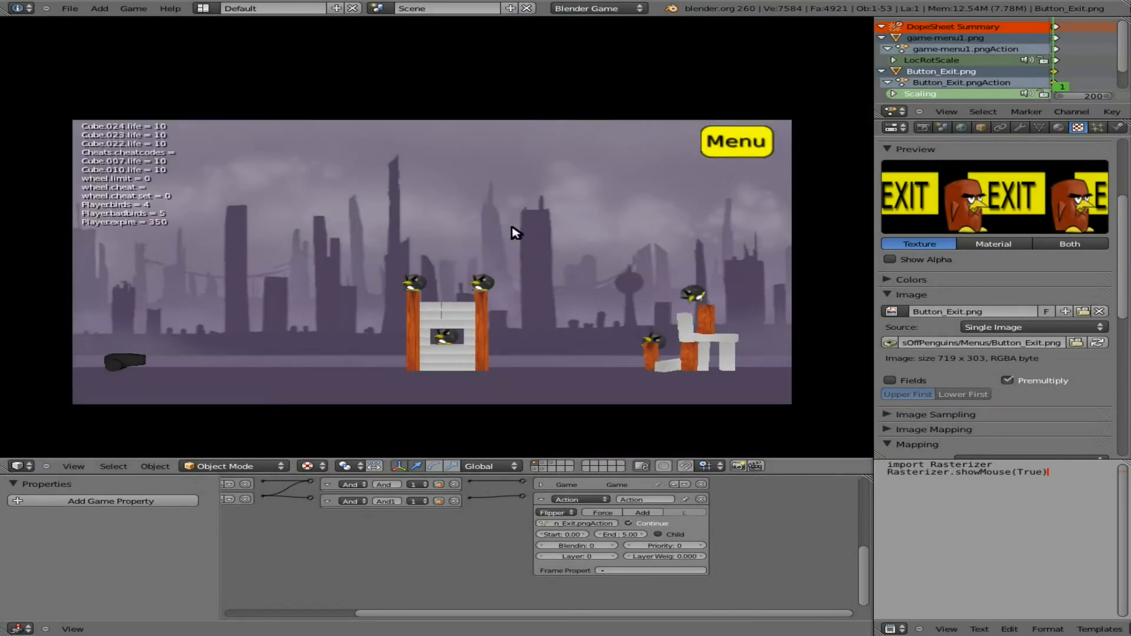
Close the running game preview and return to the camera view of the level.
left_click(735, 141)
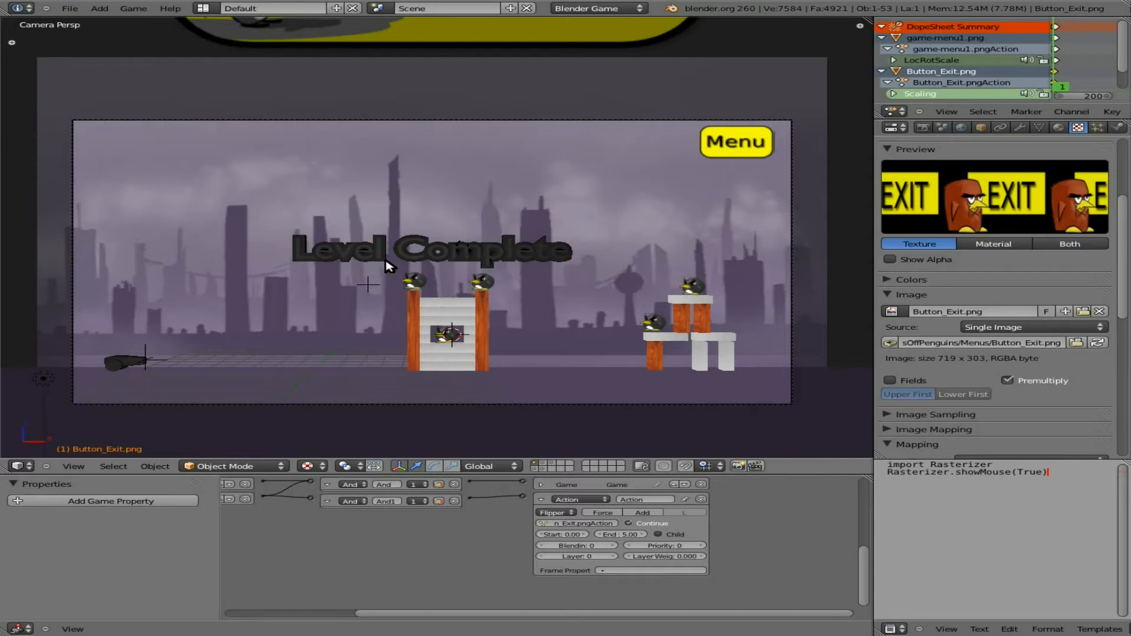
mouse_move(590, 269)
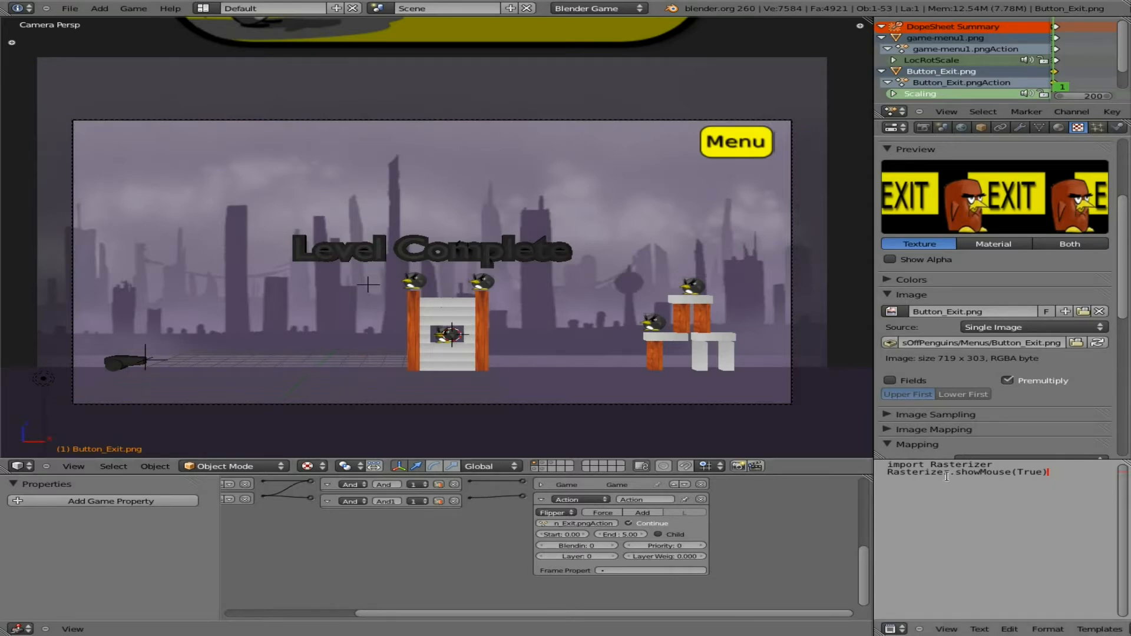
mouse_move(402, 536)
type("plane")
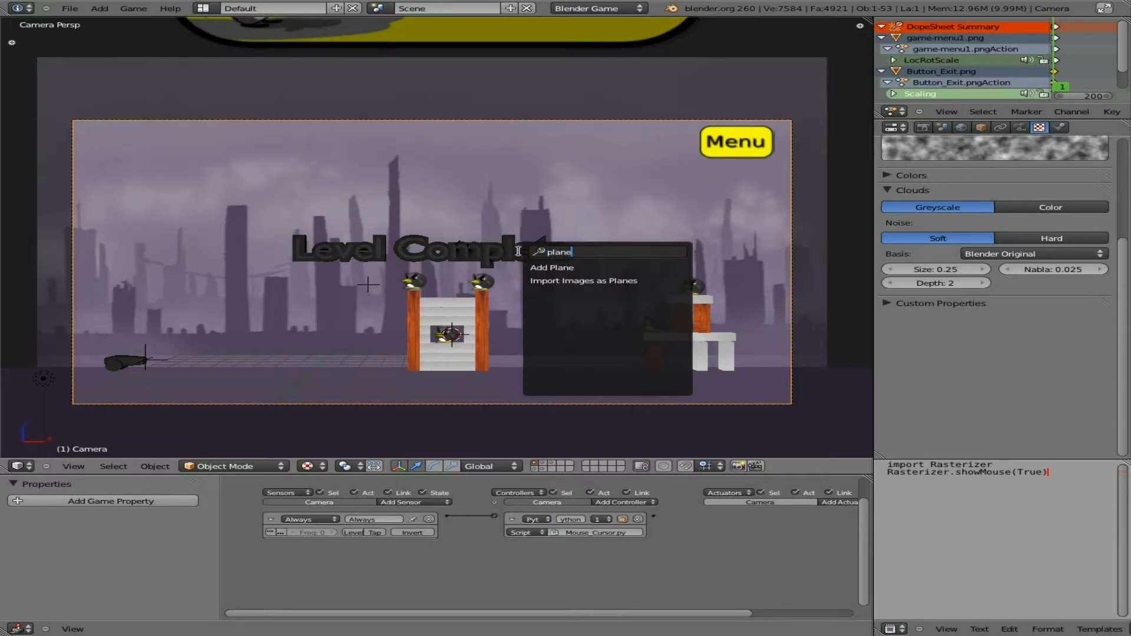
mouse_move(583, 281)
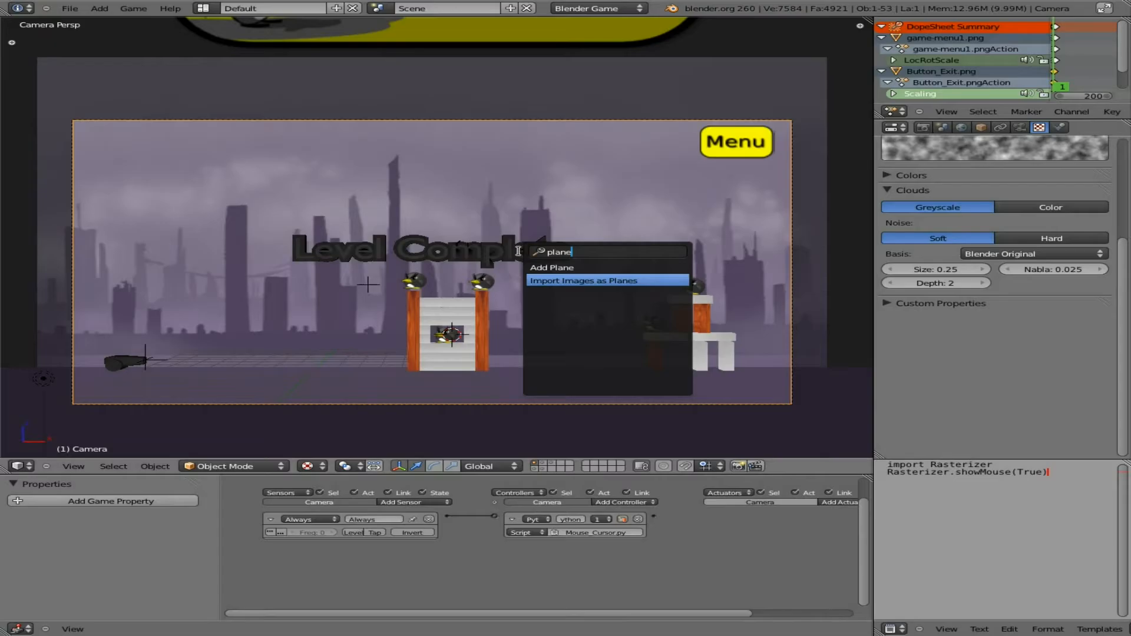
Import cursor_button.png as an image plane with Shadeless, Use alpha and Premultiply.
left_click(582, 280)
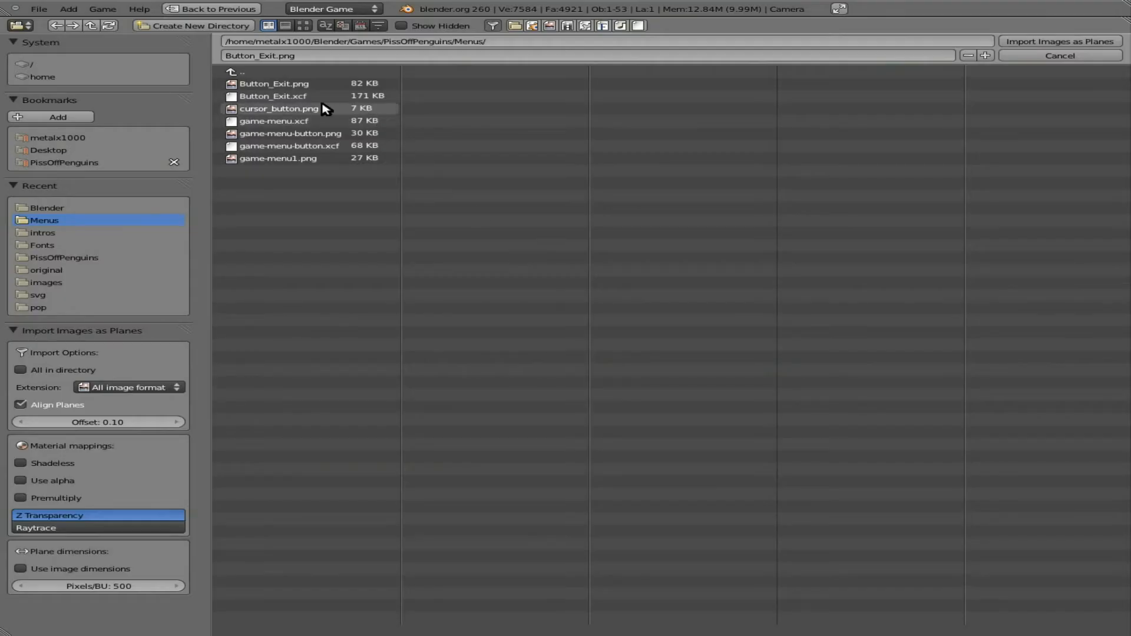
mouse_move(258, 113)
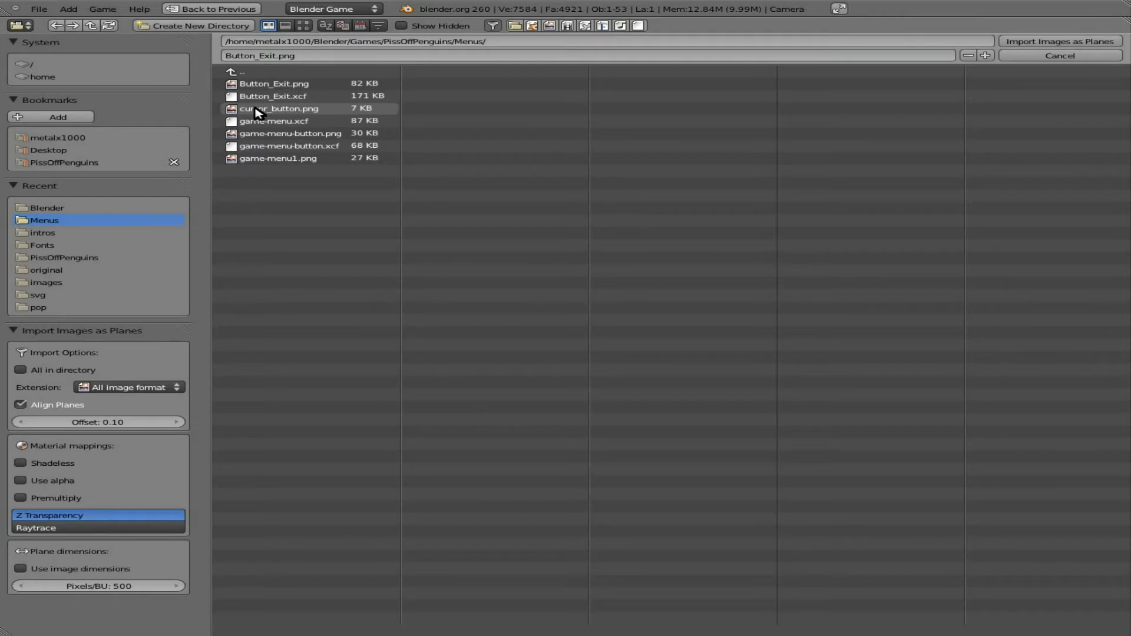
left_click(282, 109)
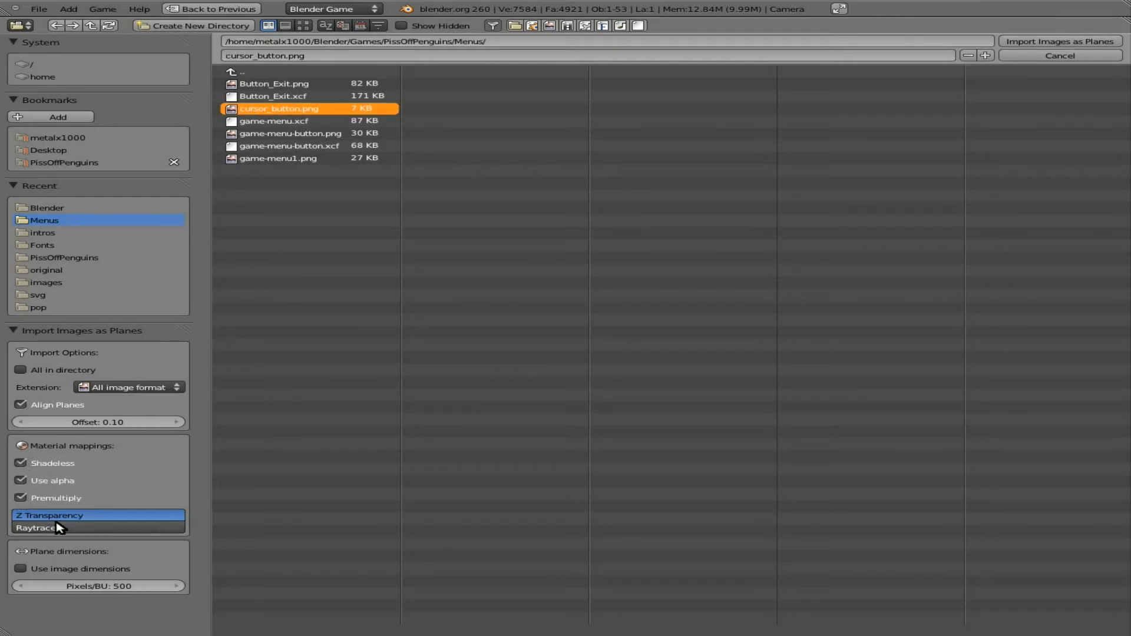
left_click(1057, 41)
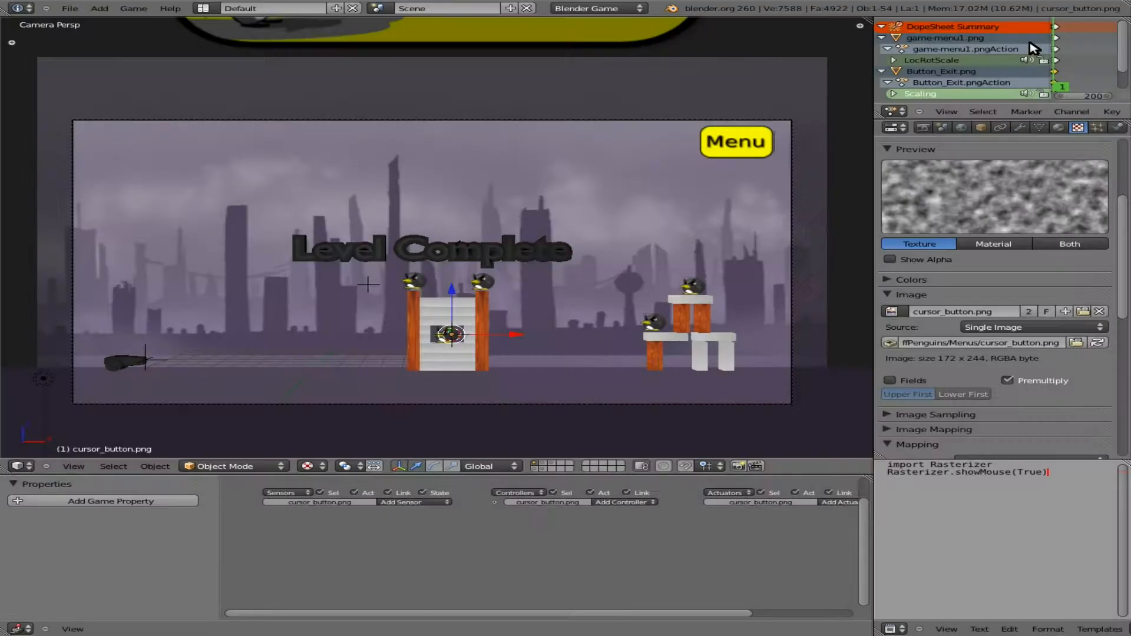
Enable the Screencast Keys add-on in User Preferences and start its on-screen display.
left_click(69, 7)
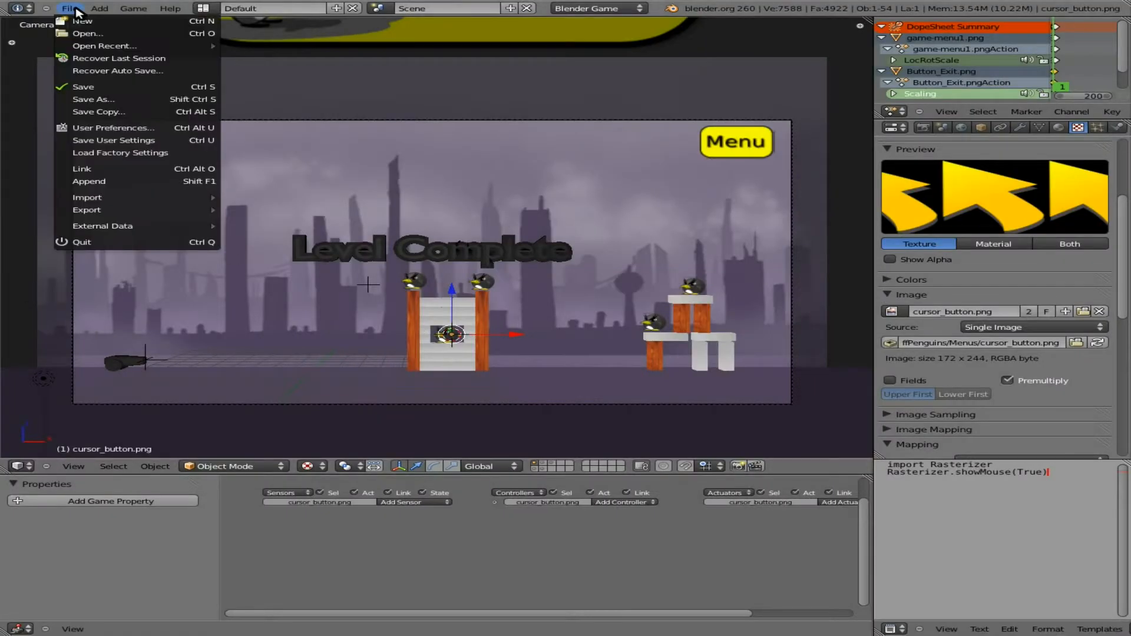
left_click(112, 128)
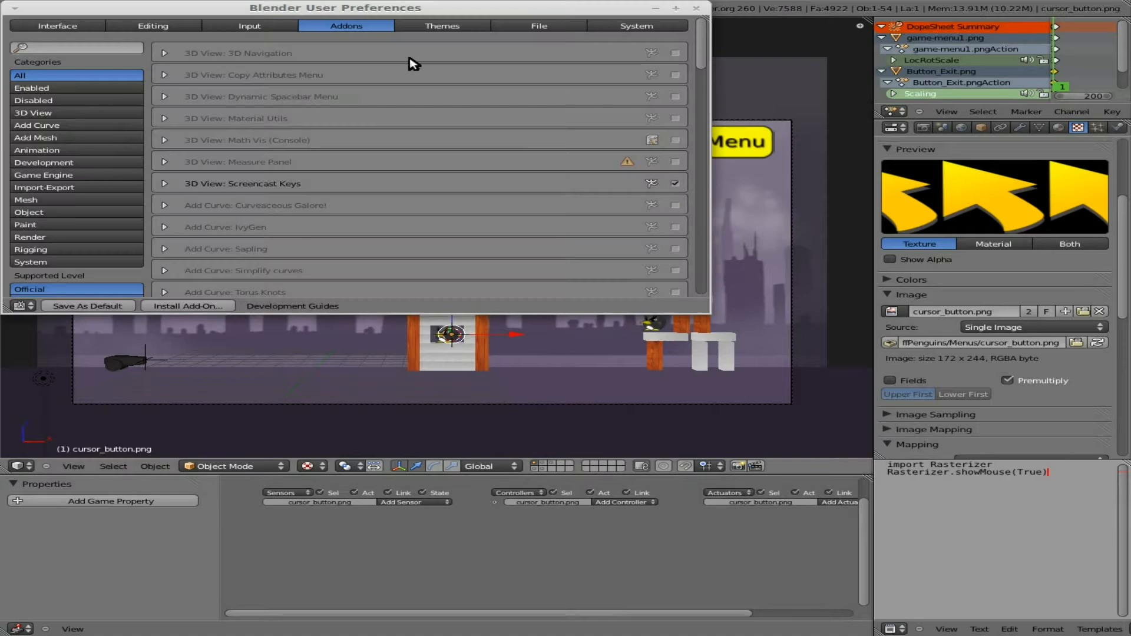
left_click(72, 48)
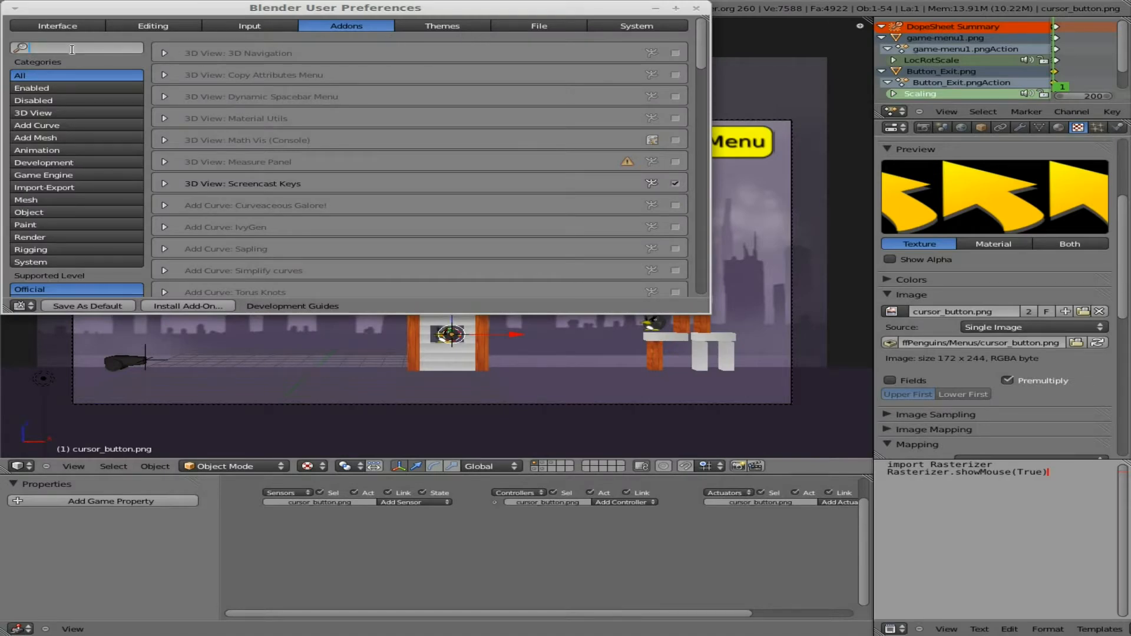
type("scre")
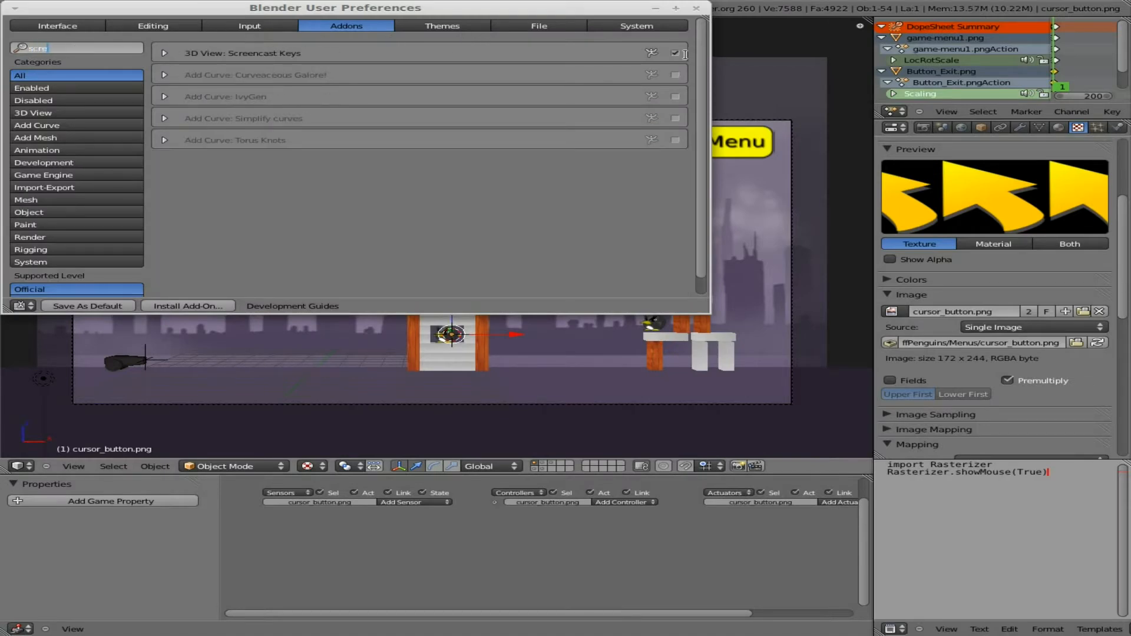
left_click(695, 8)
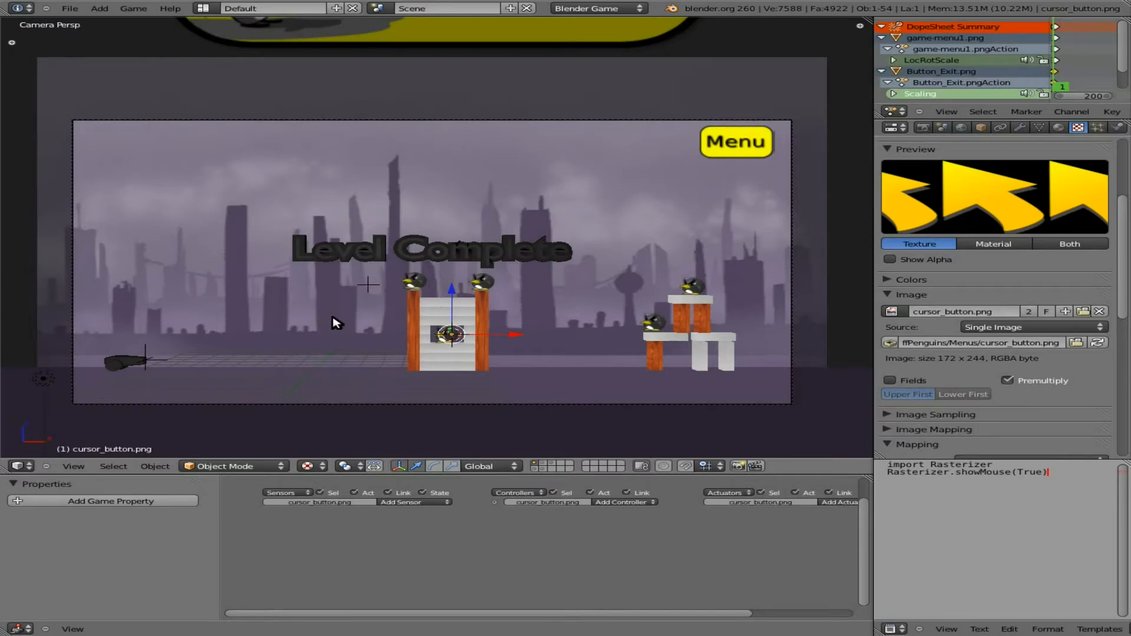
mouse_move(496, 326)
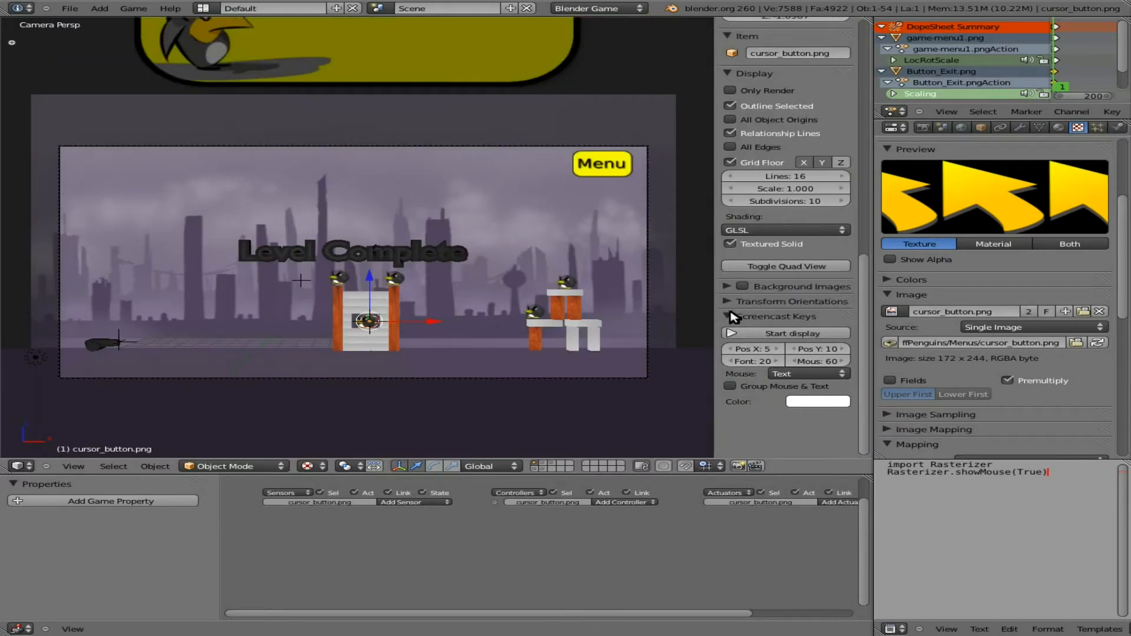
left_click(785, 333)
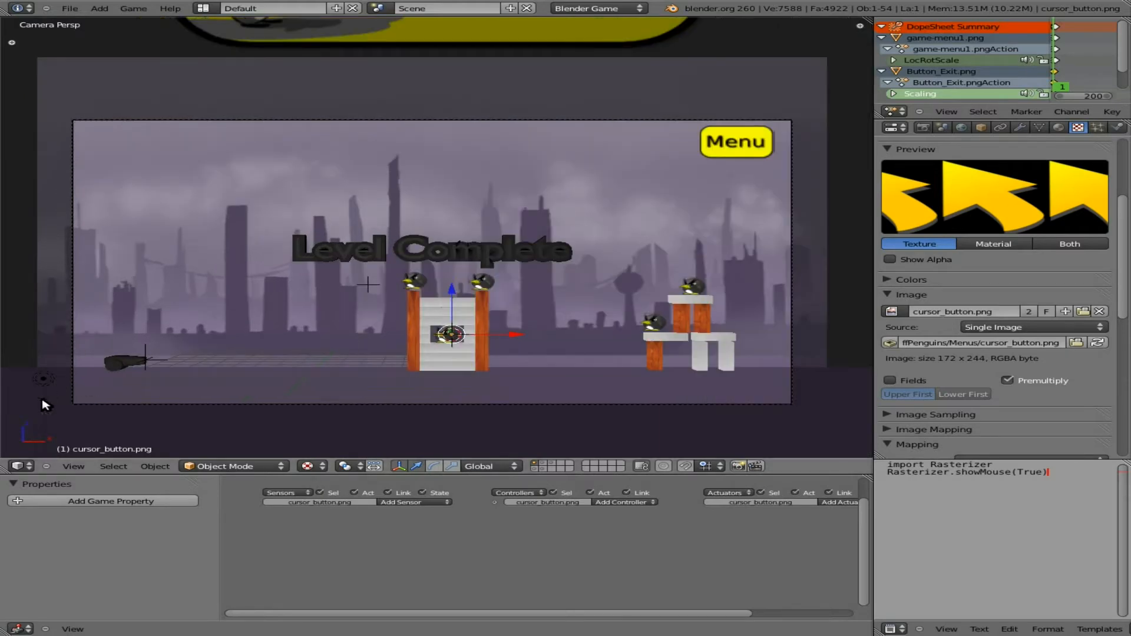
mouse_move(527, 315)
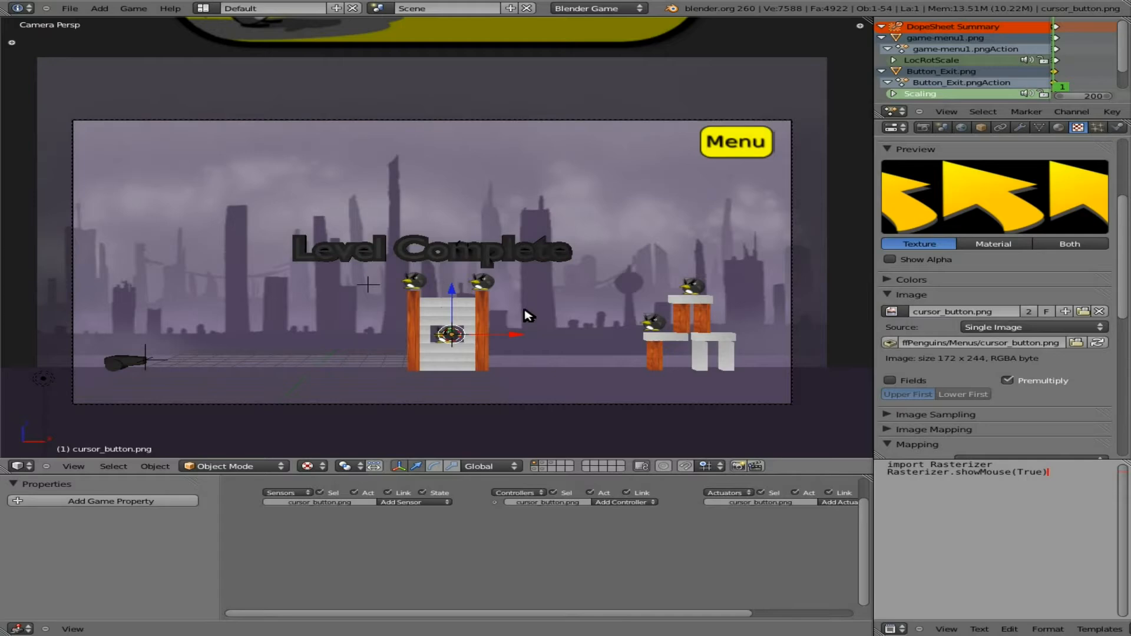
mouse_move(465, 340)
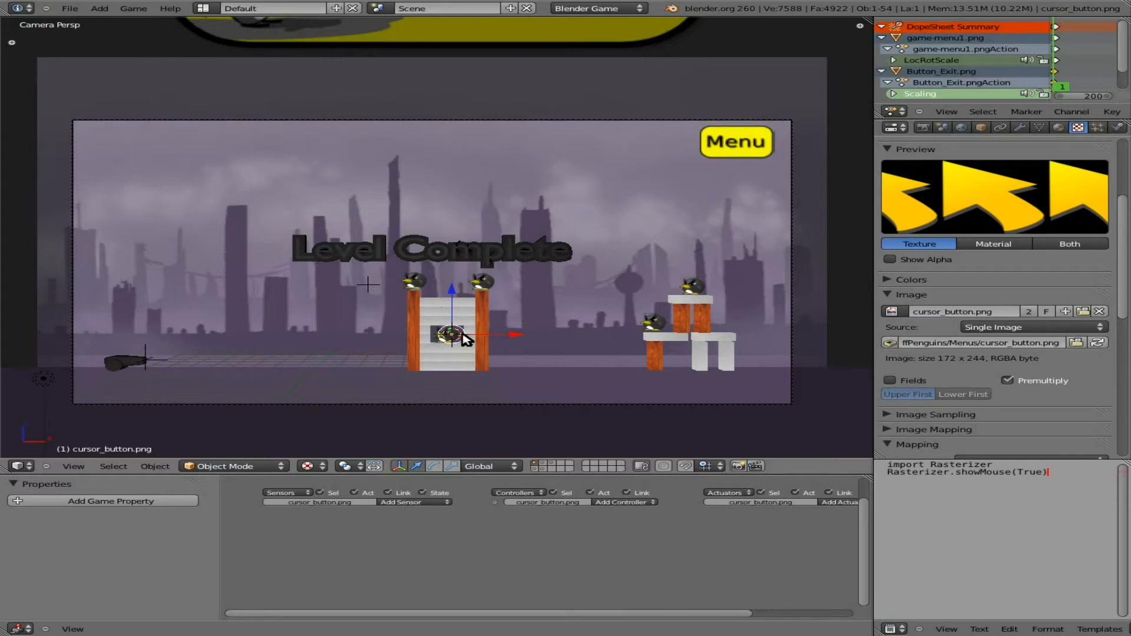
mouse_move(457, 343)
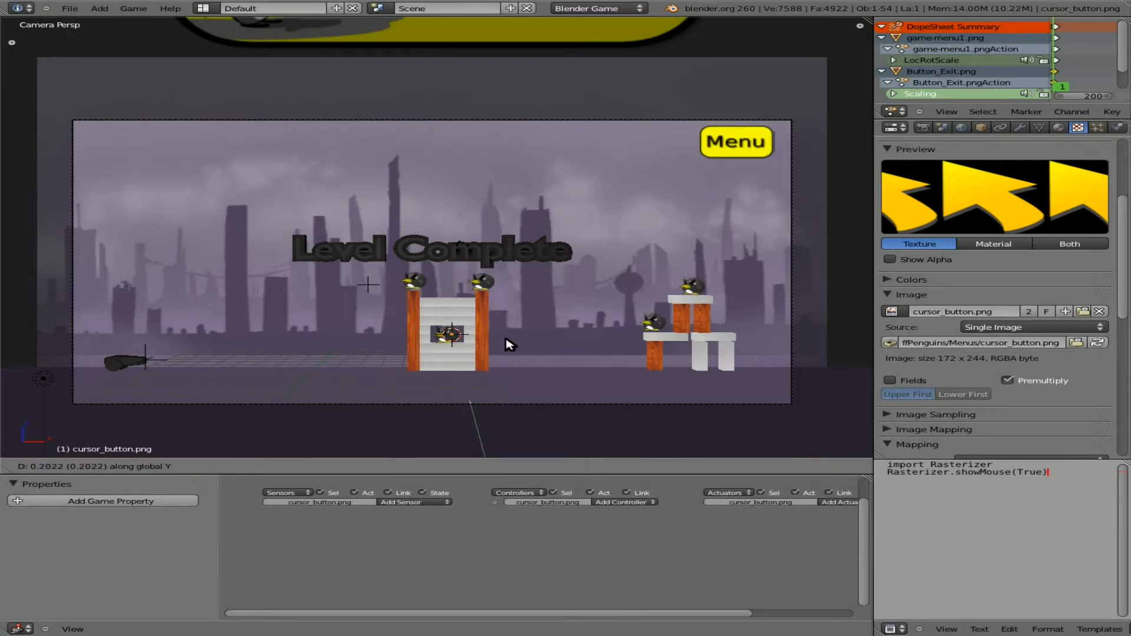
mouse_move(537, 319)
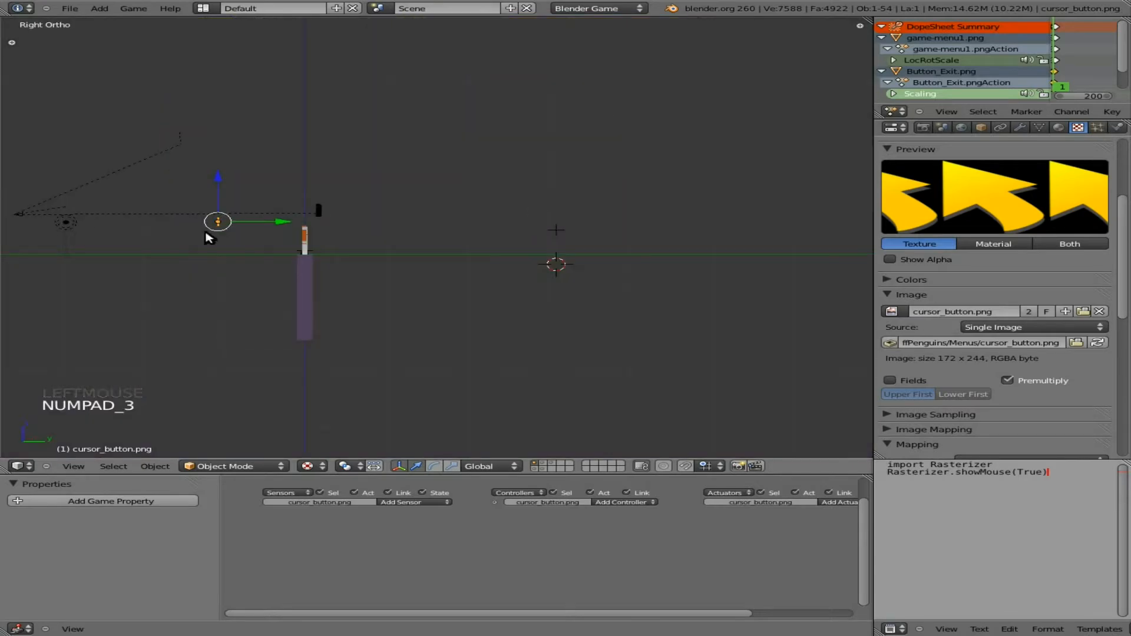
mouse_move(233, 194)
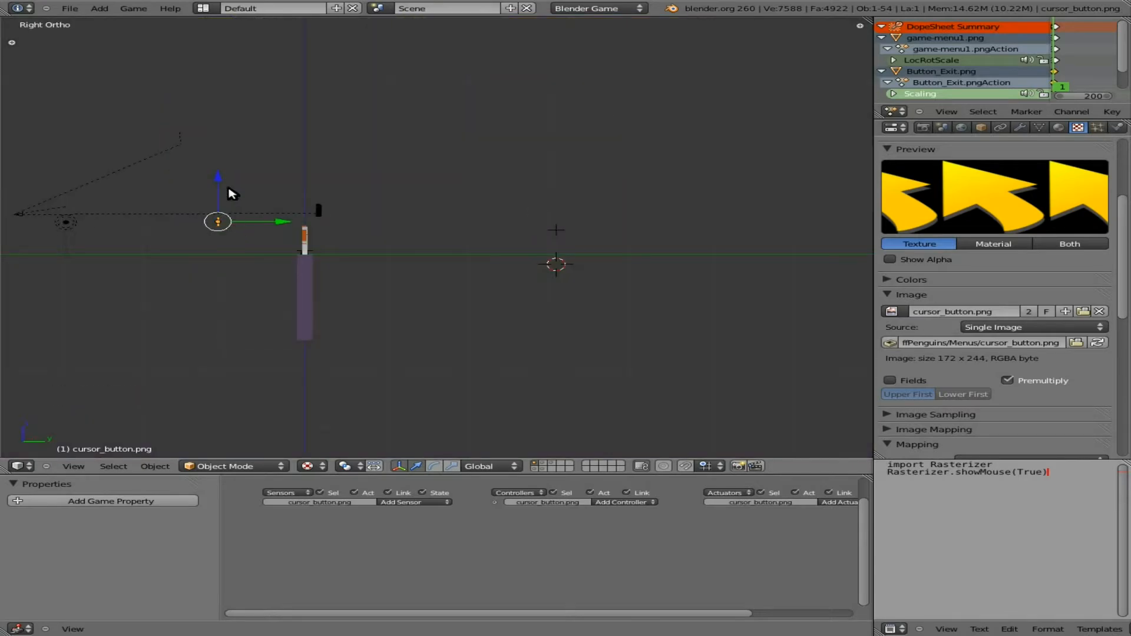
mouse_move(258, 241)
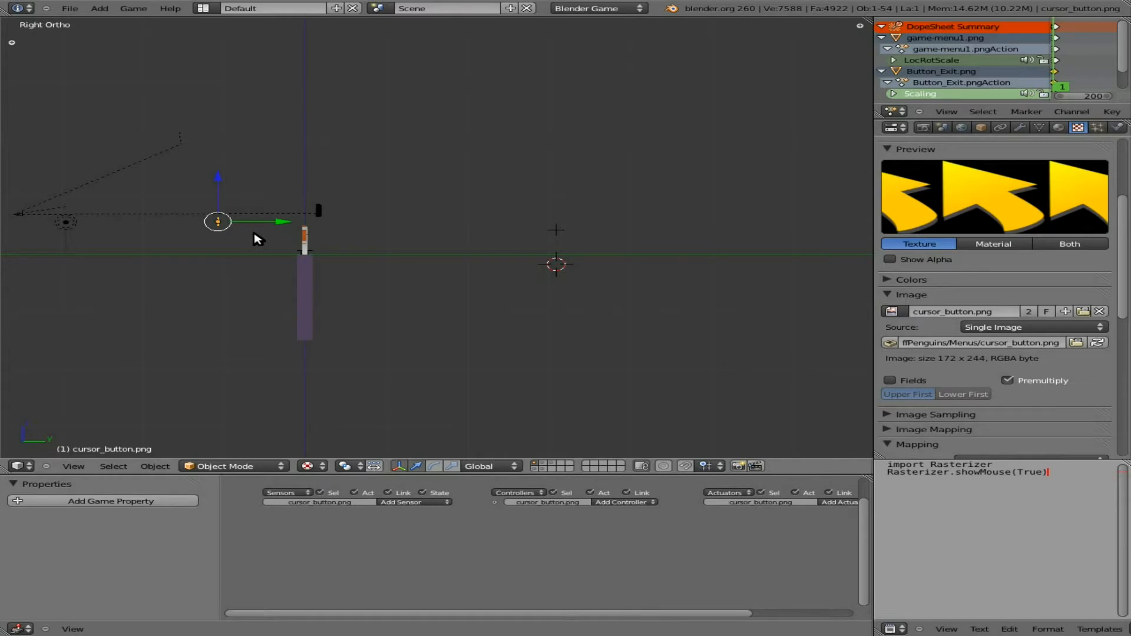
Move the cursor plane toward the camera beside the Level Complete text, back in camera view.
key("g")
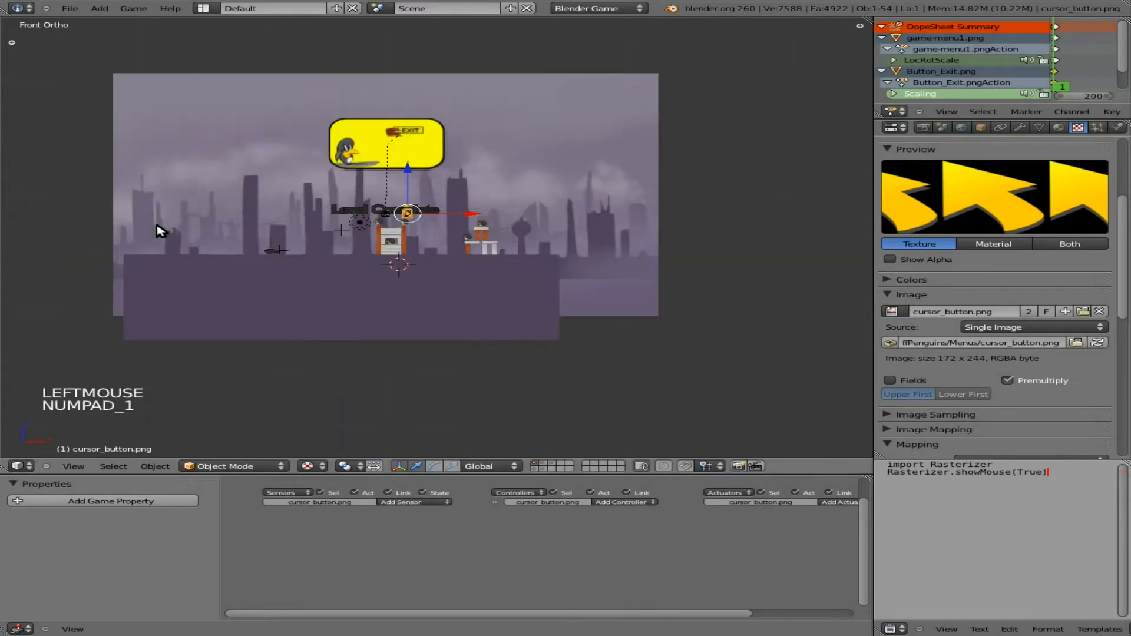
key("KP_0")
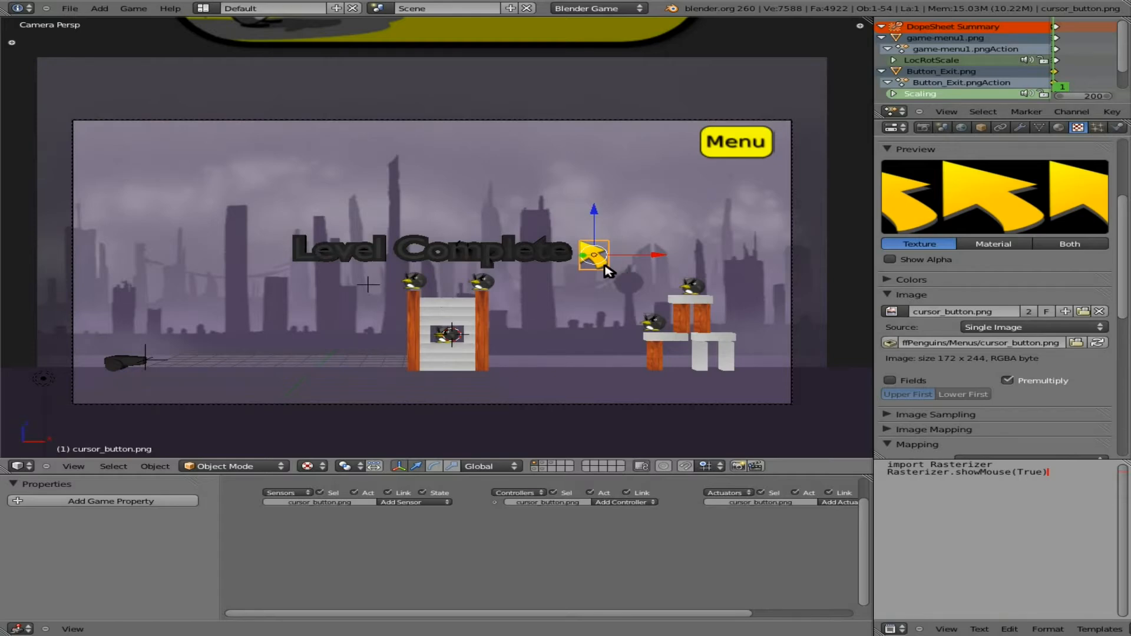
mouse_move(469, 525)
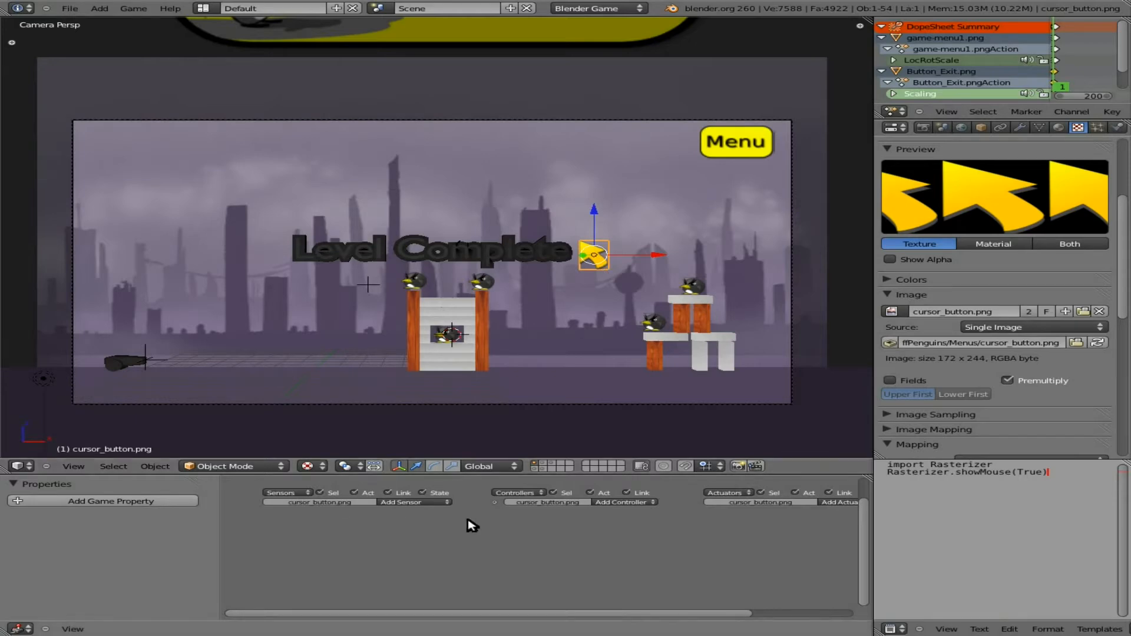
mouse_move(633, 268)
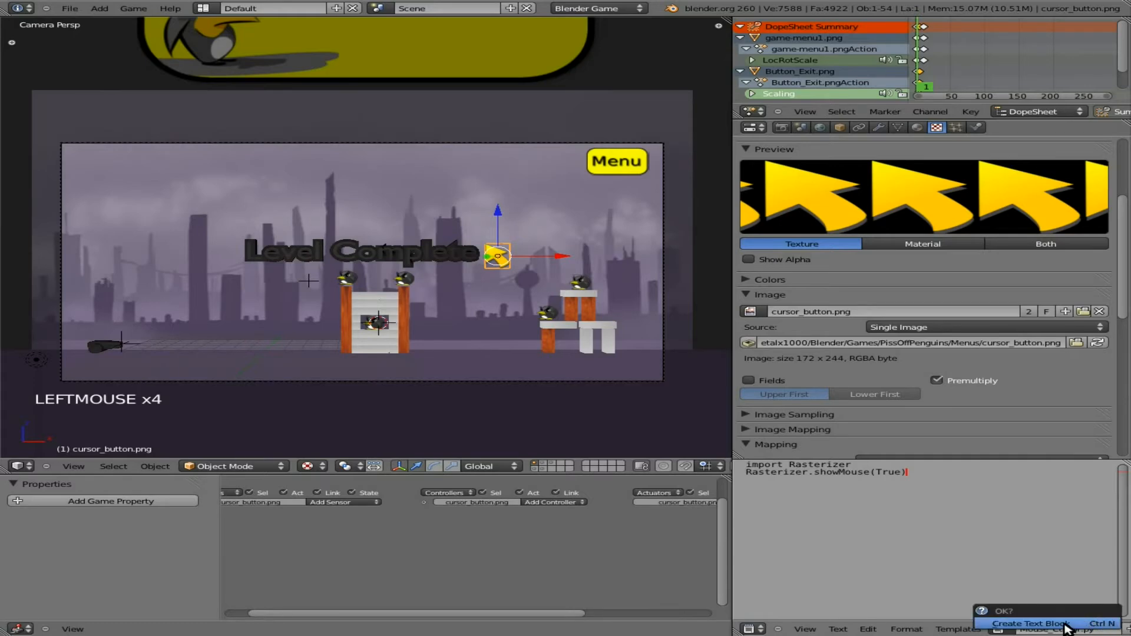
Create a new text block with 'import GameLogic as BGL', controller and owner lines.
left_click(1030, 623)
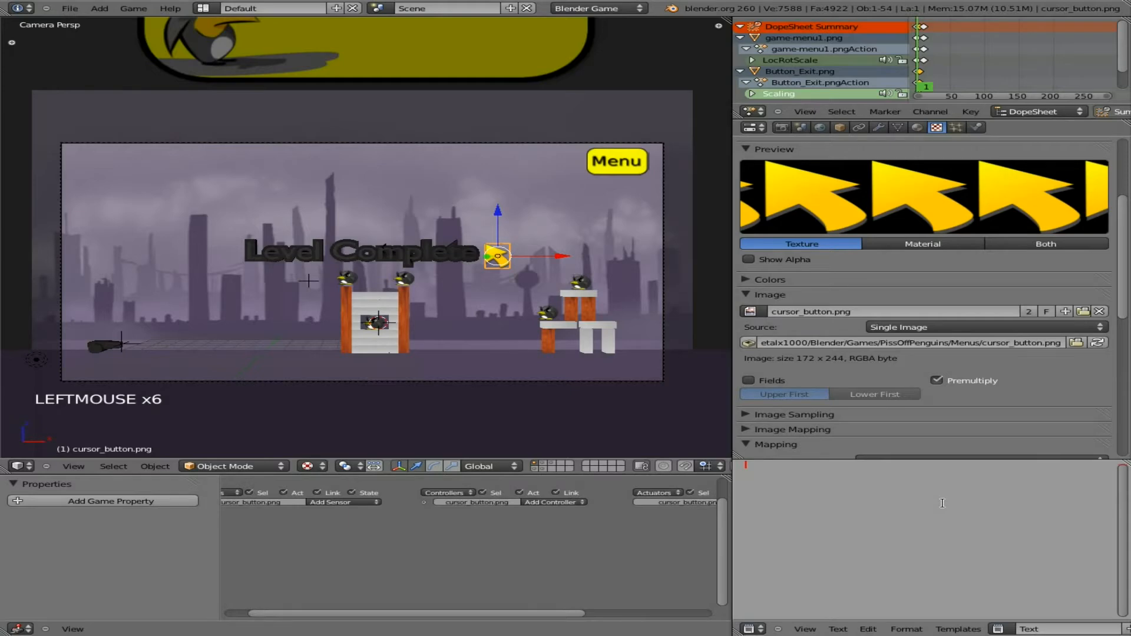
type("import")
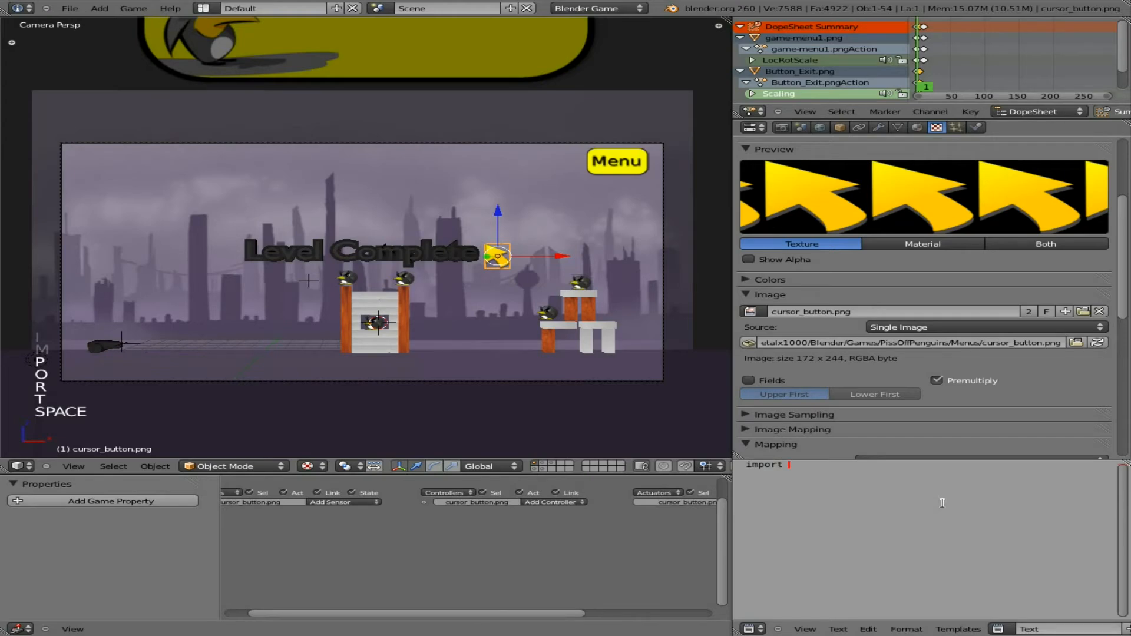
type("Game")
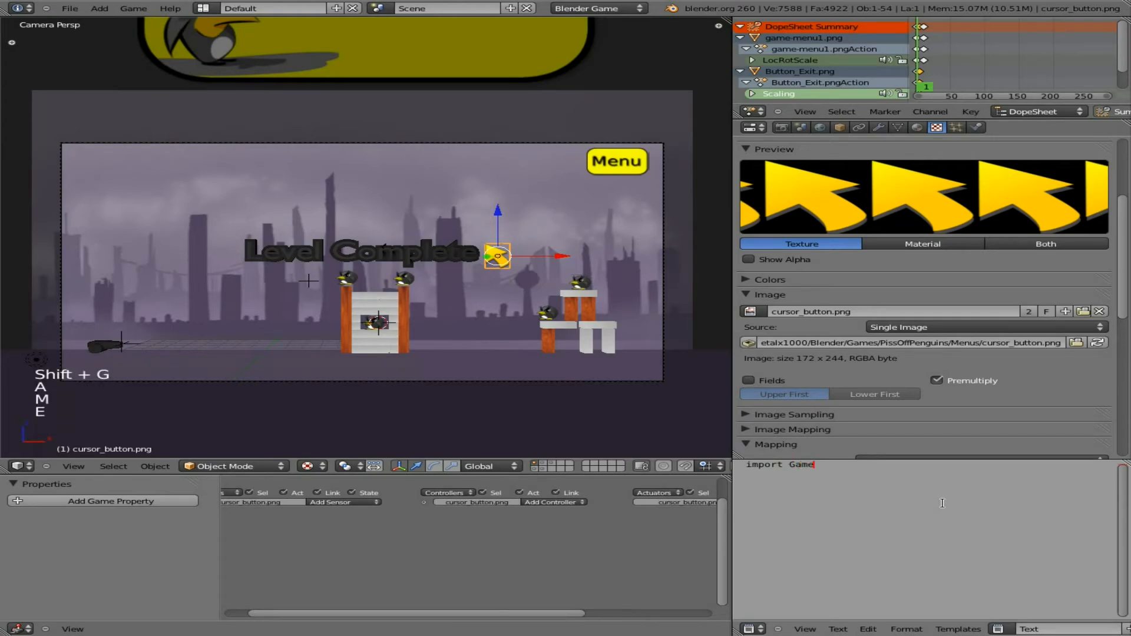
type("Lo")
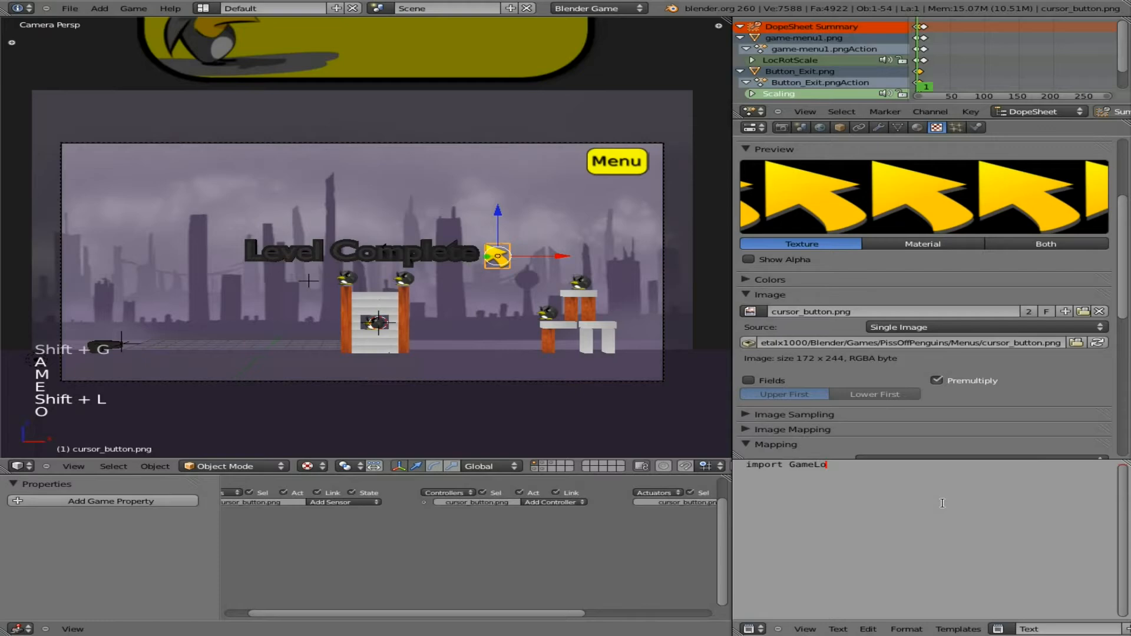
type("gic as")
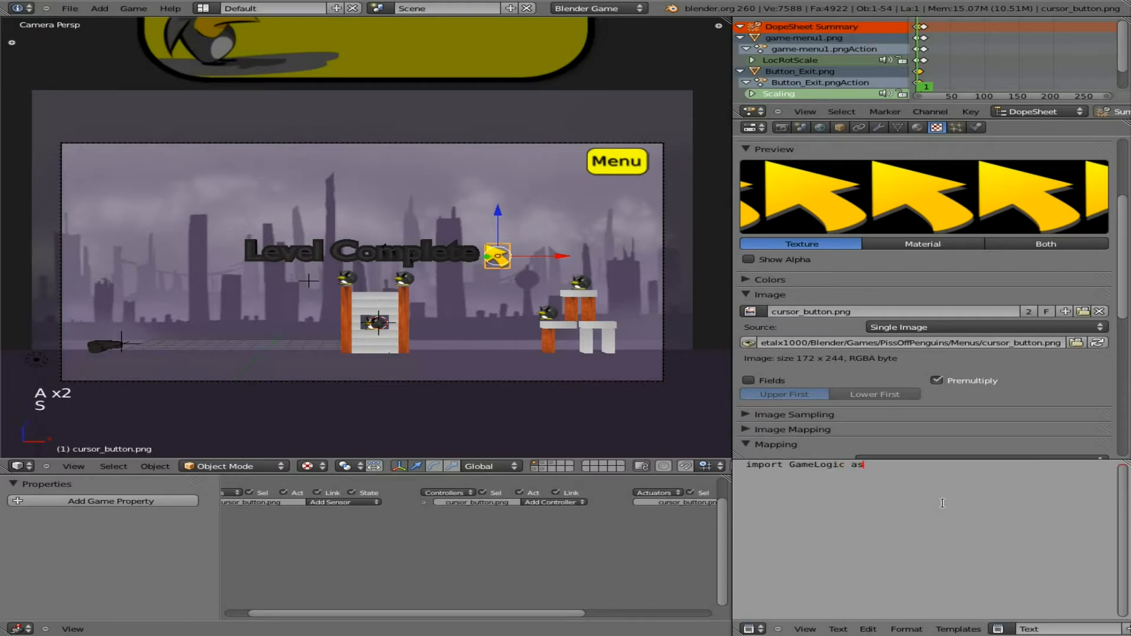
type("BG")
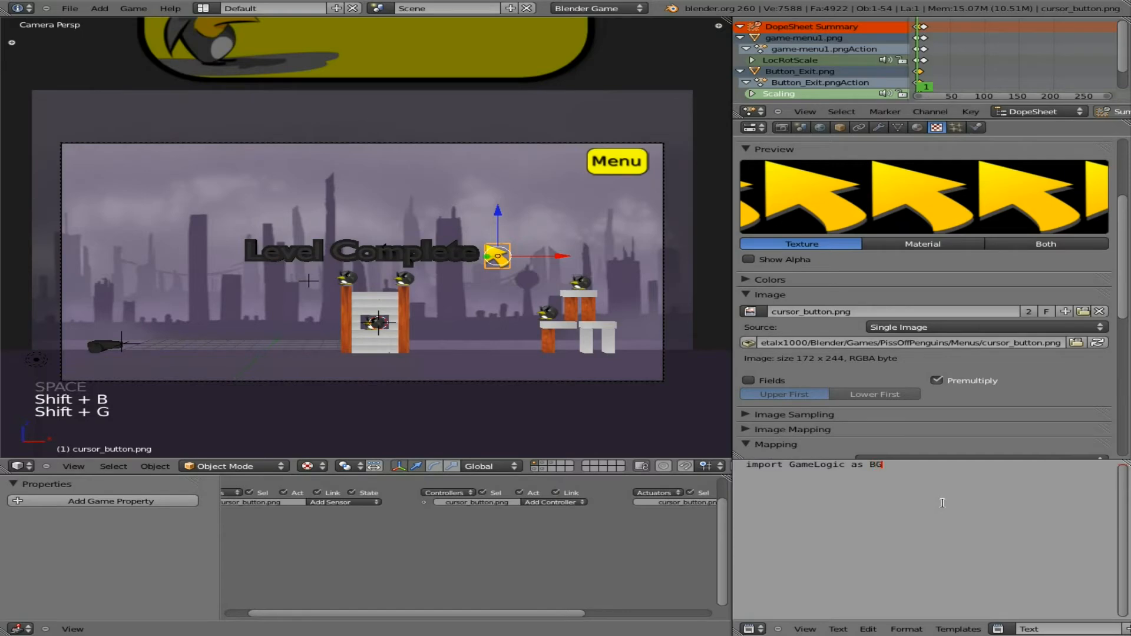
type("L")
type("cont =")
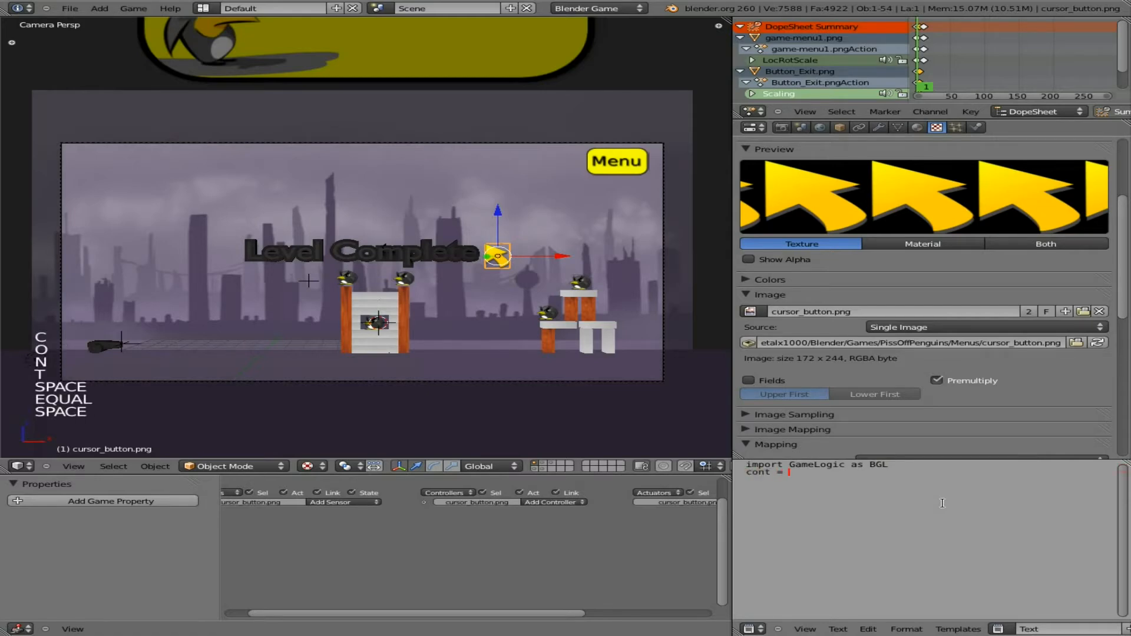
type("BGL")
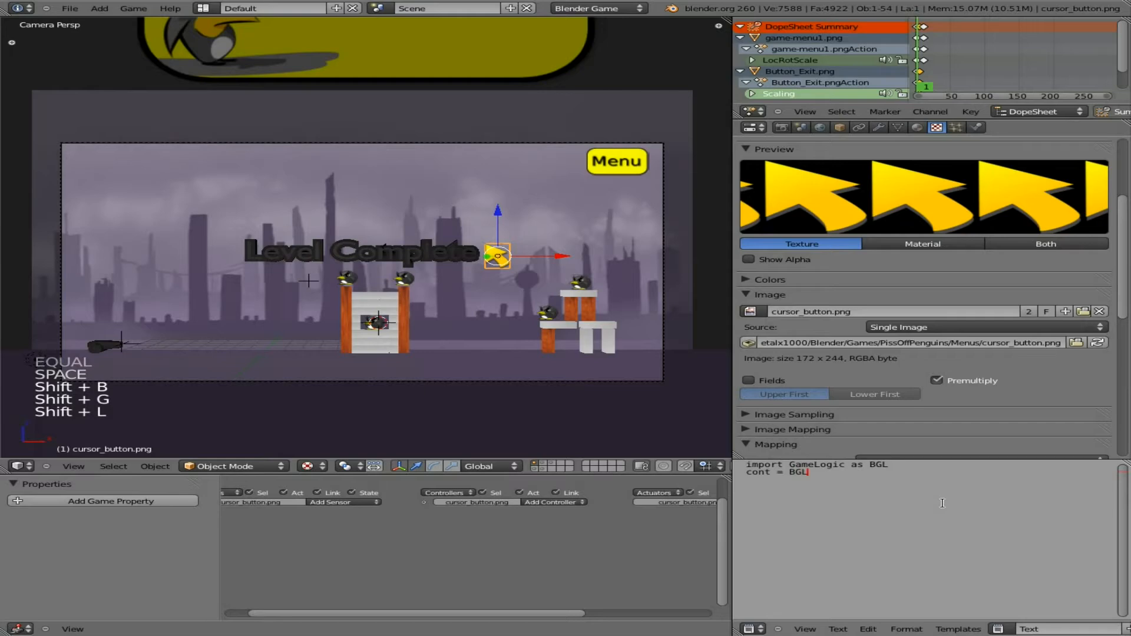
type(".getCu")
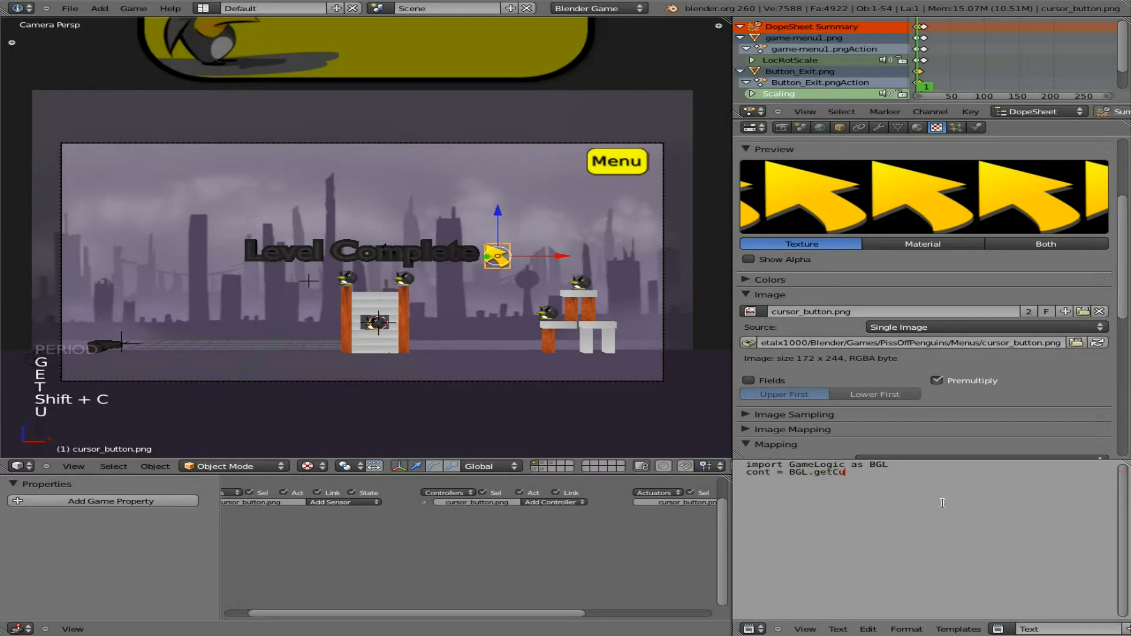
type("rrentController(")
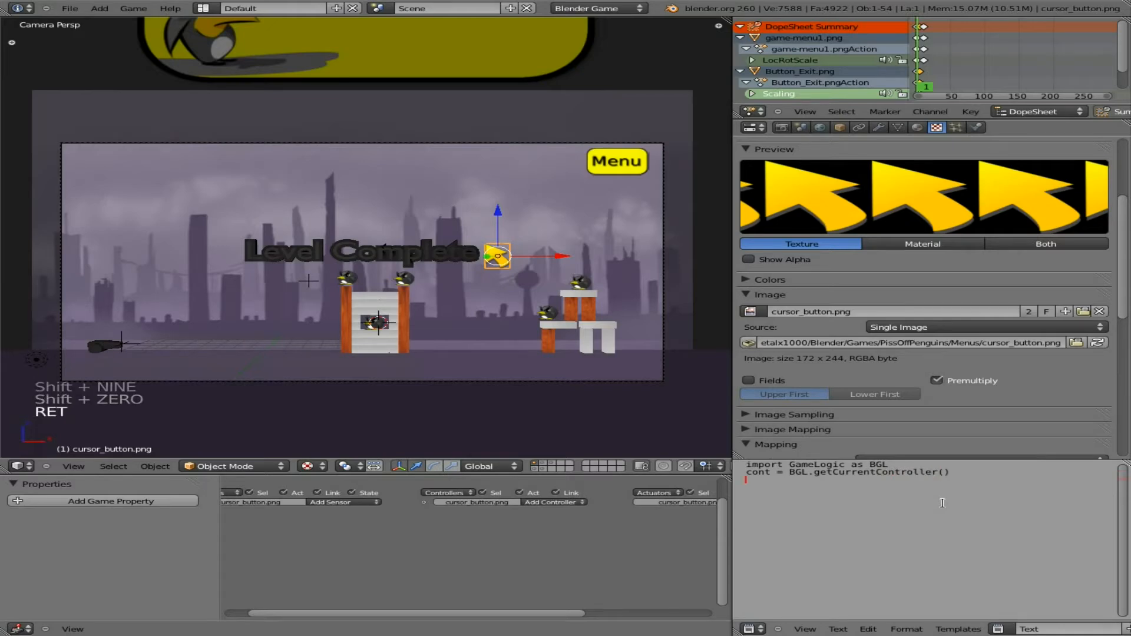
type("ower")
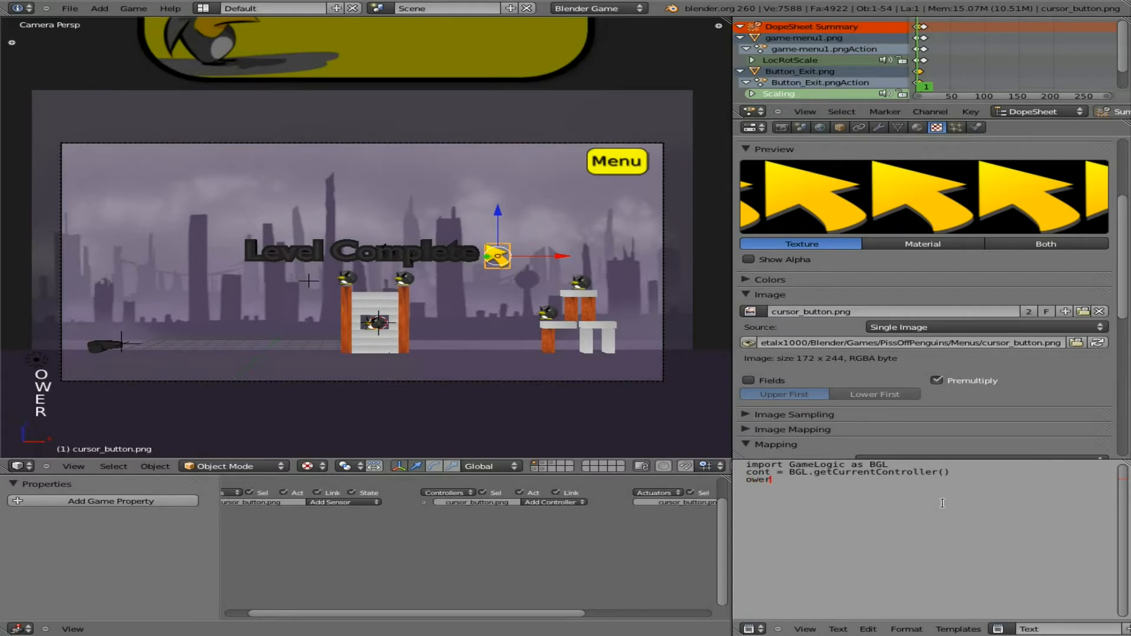
key("Backspace")
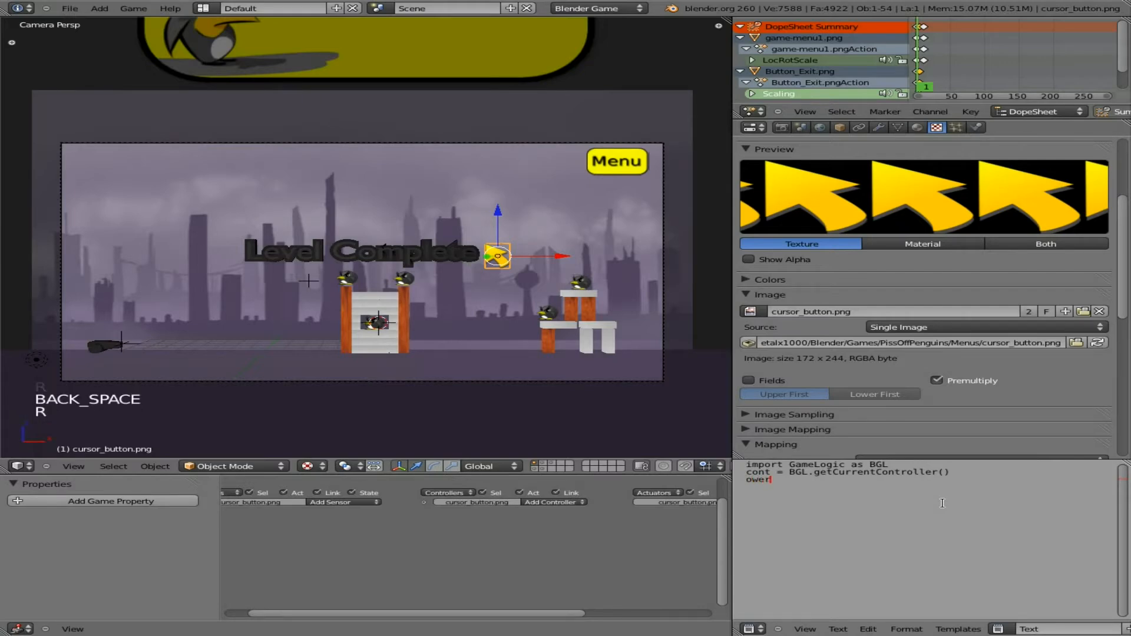
type("= con")
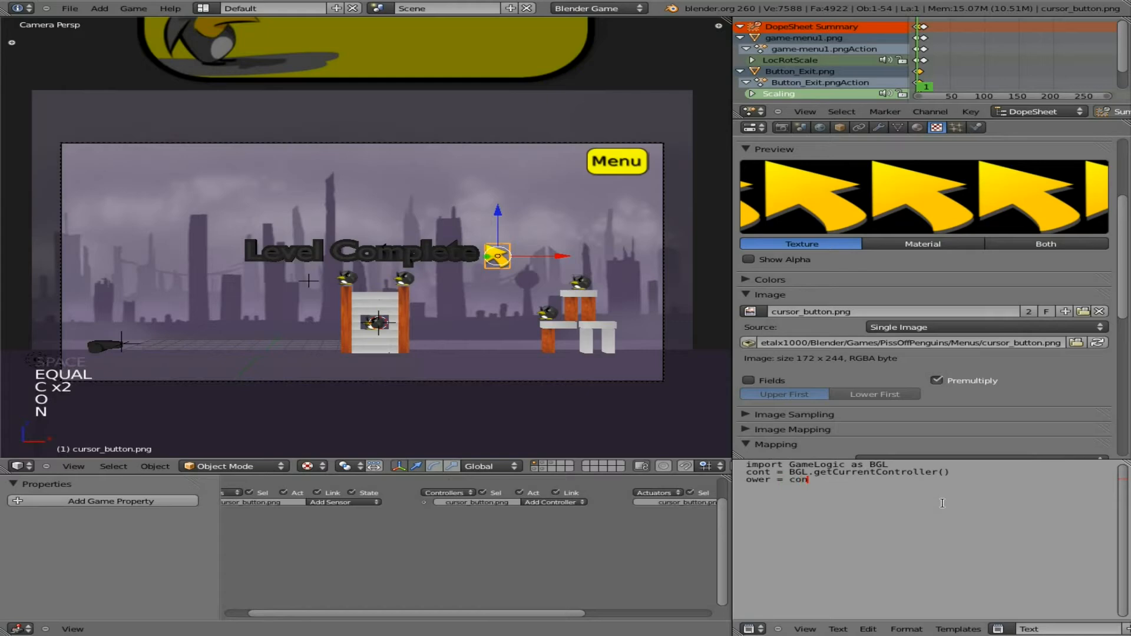
type(".")
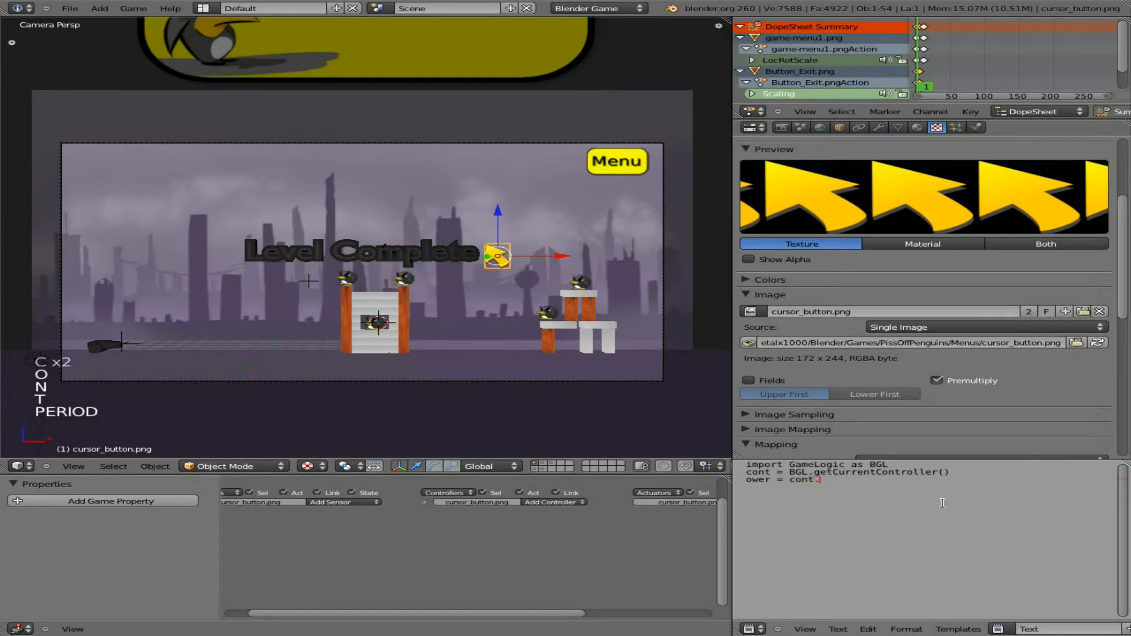
type("owner")
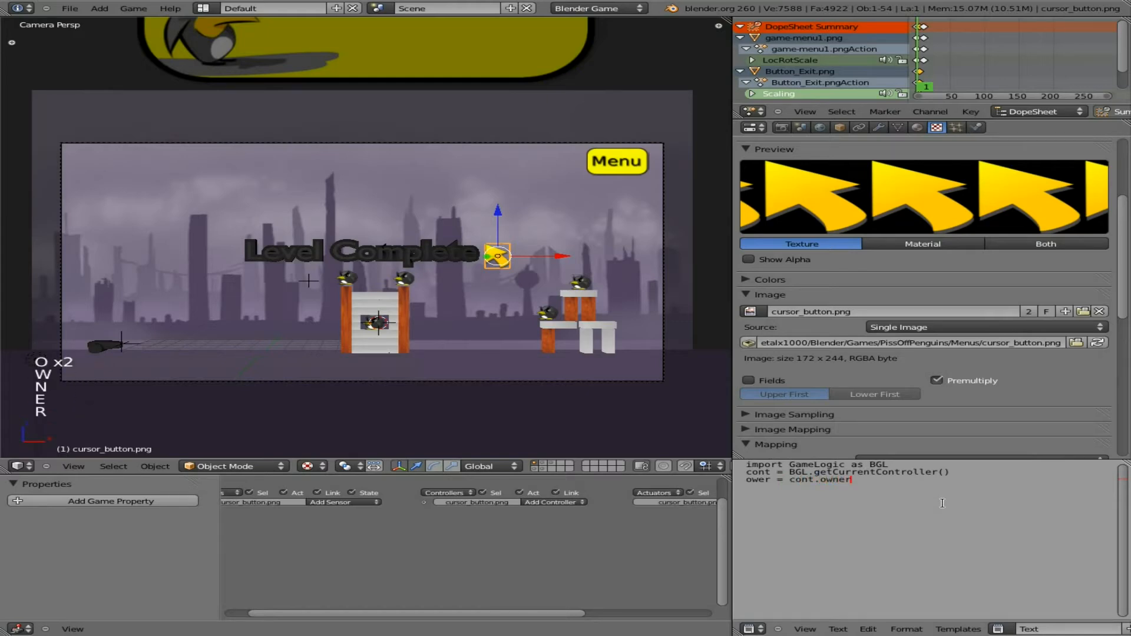
Add script lines getting sensors["movement"] and setting owner.position = mouse.raySource.
key("Return")
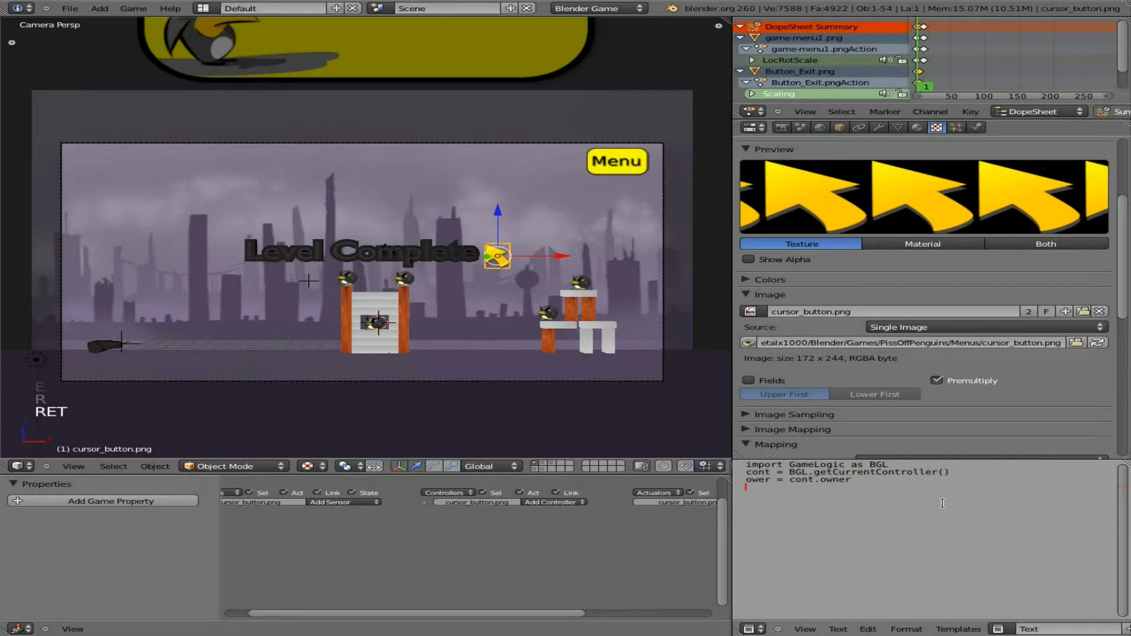
type("mouse")
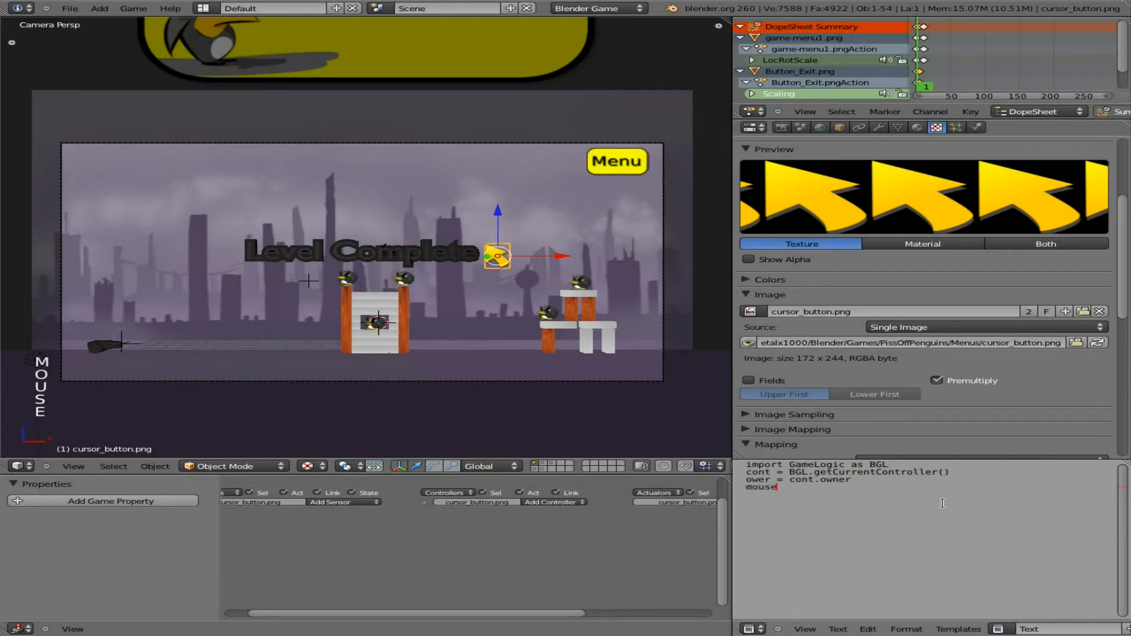
type("=")
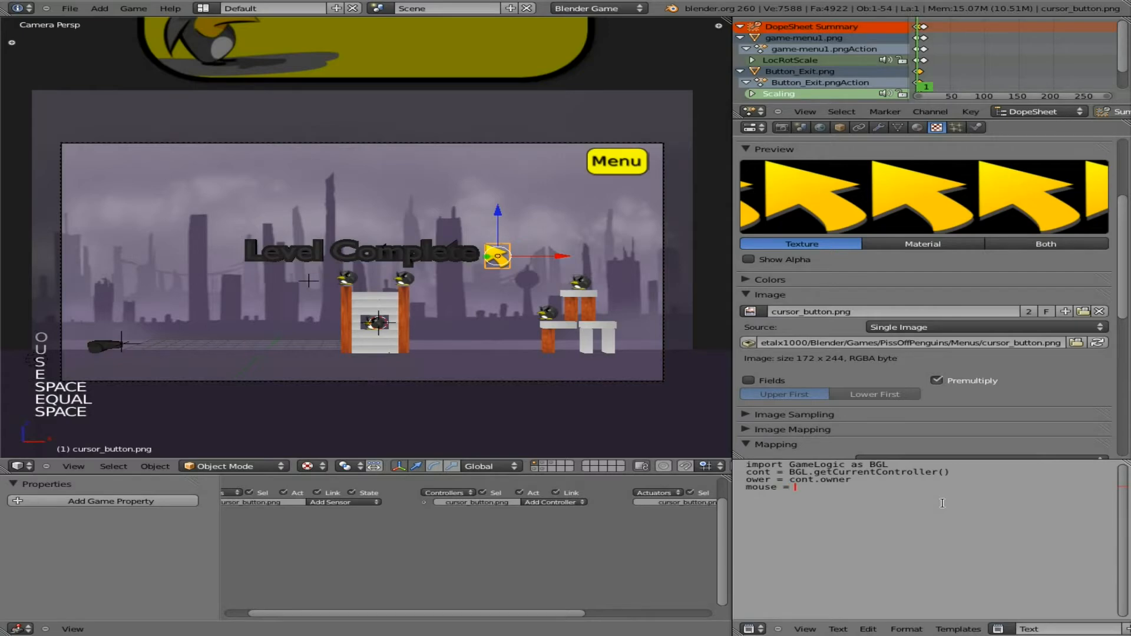
type("cont.se")
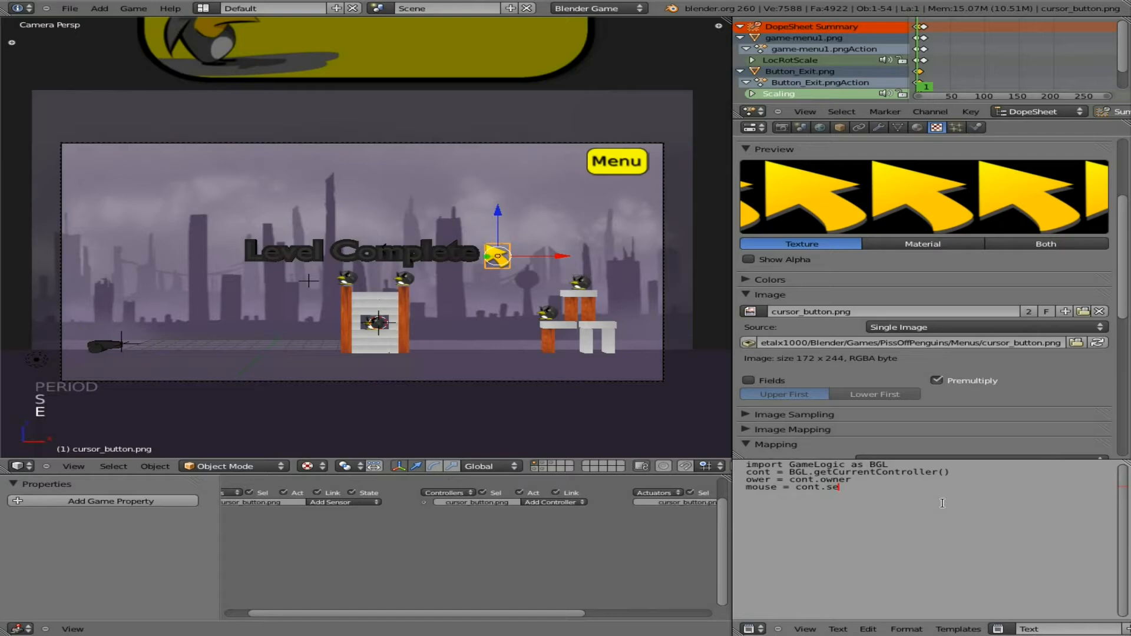
type("nsors")
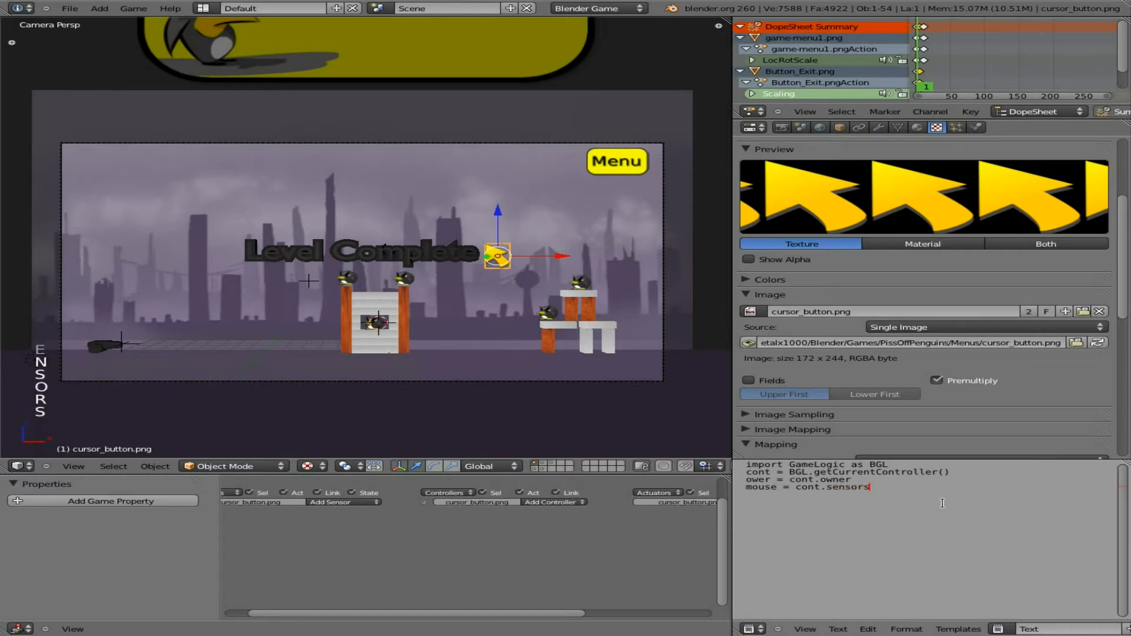
type("[\"\"]")
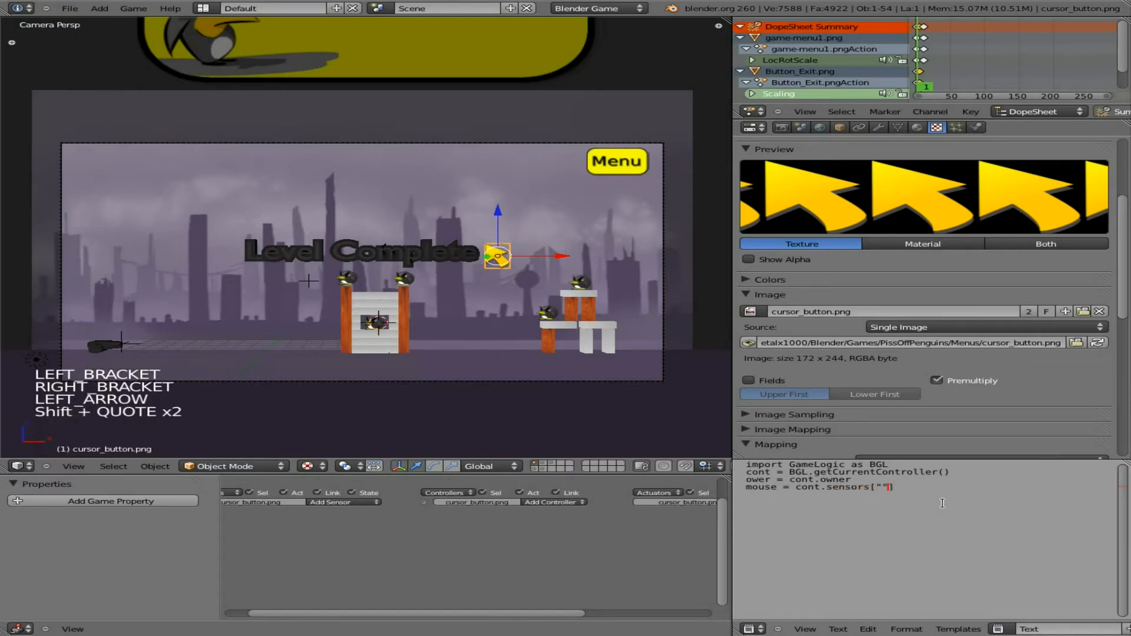
type("movement")
type("p")
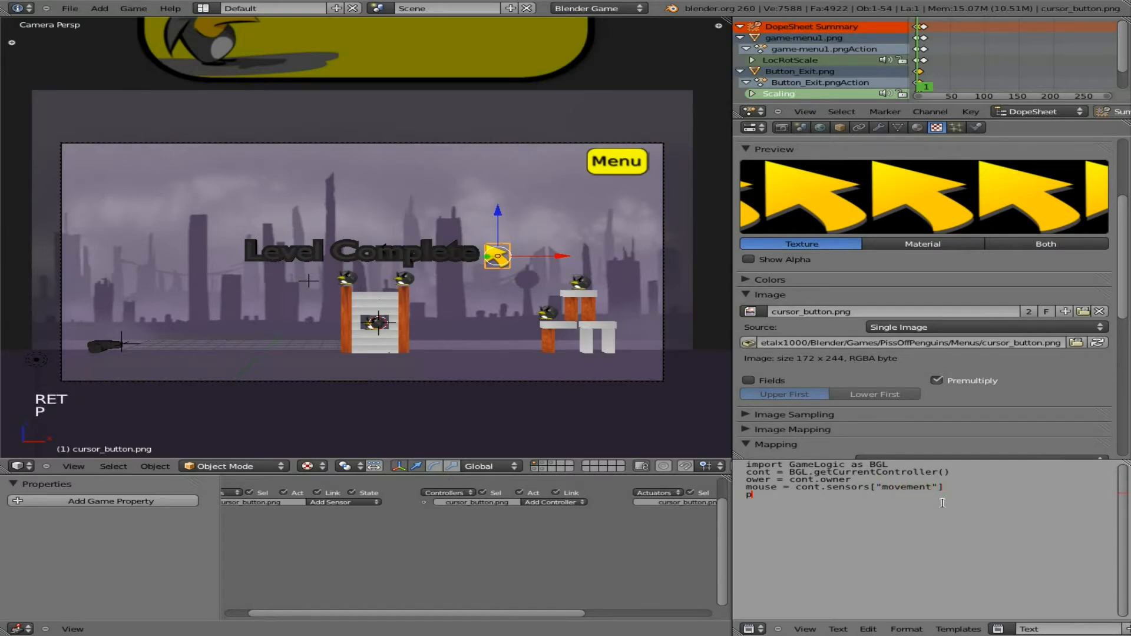
type("wner")
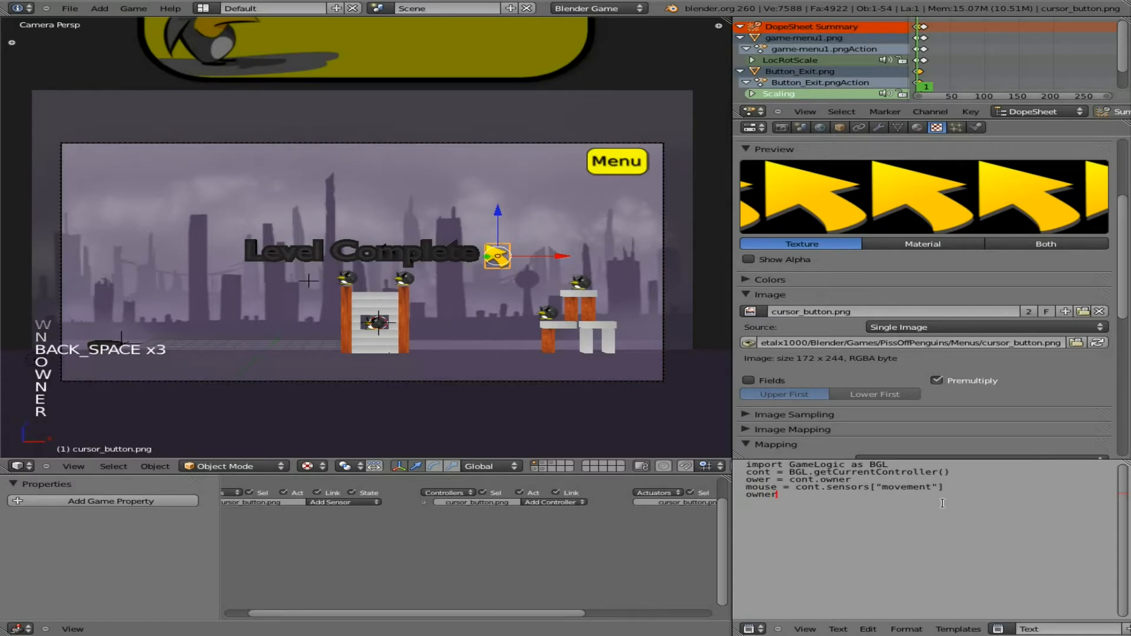
type(".position")
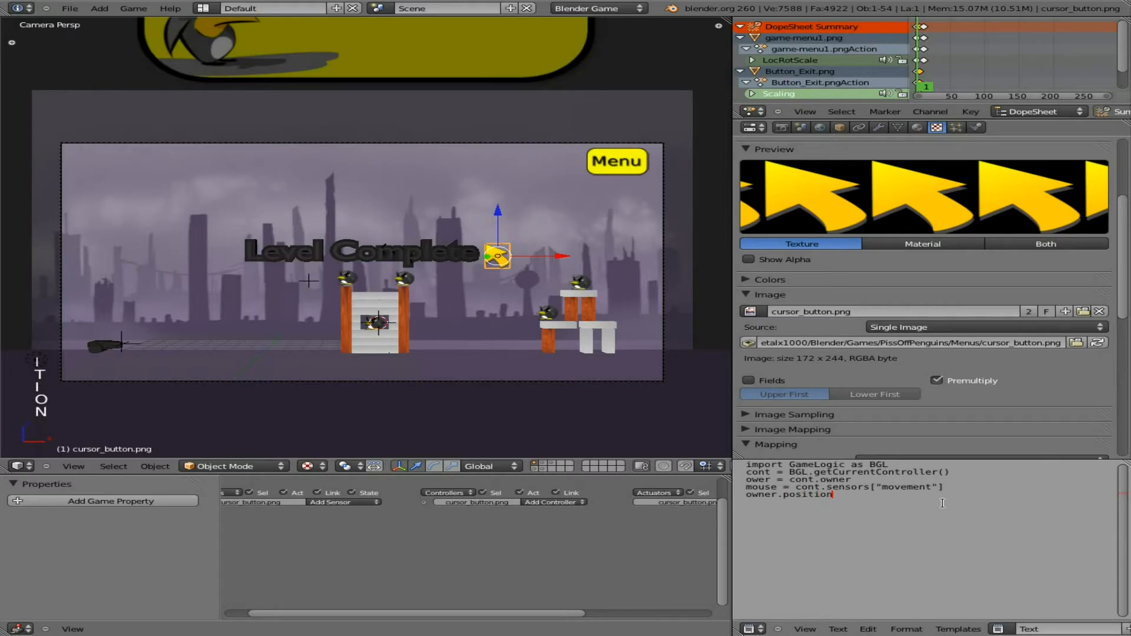
type("= mouse")
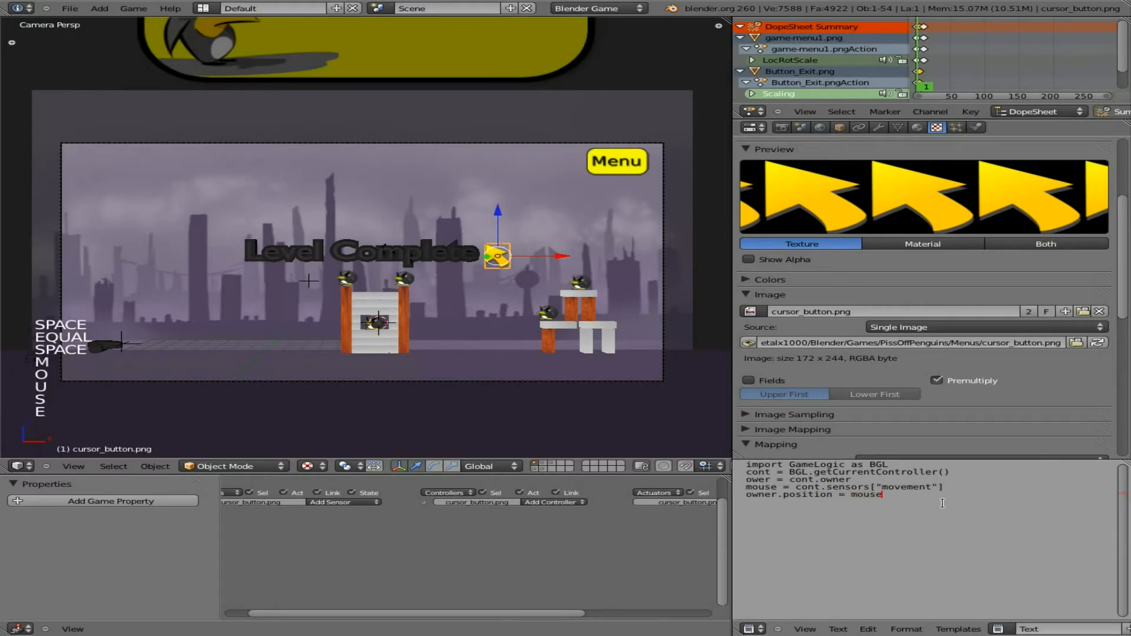
type(".rayS")
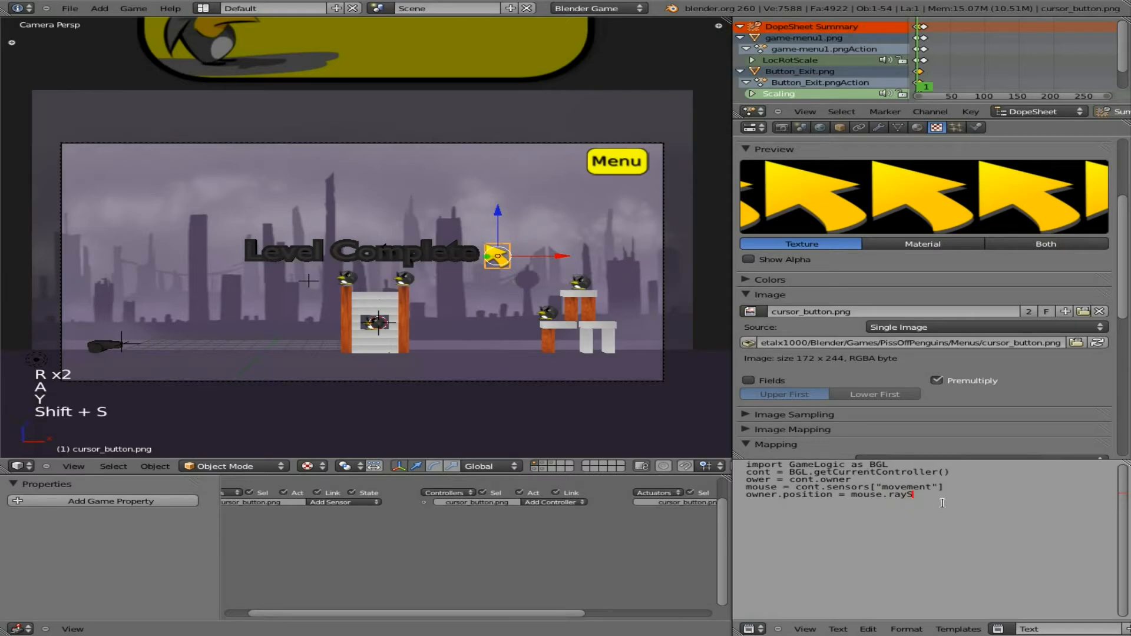
type("ource")
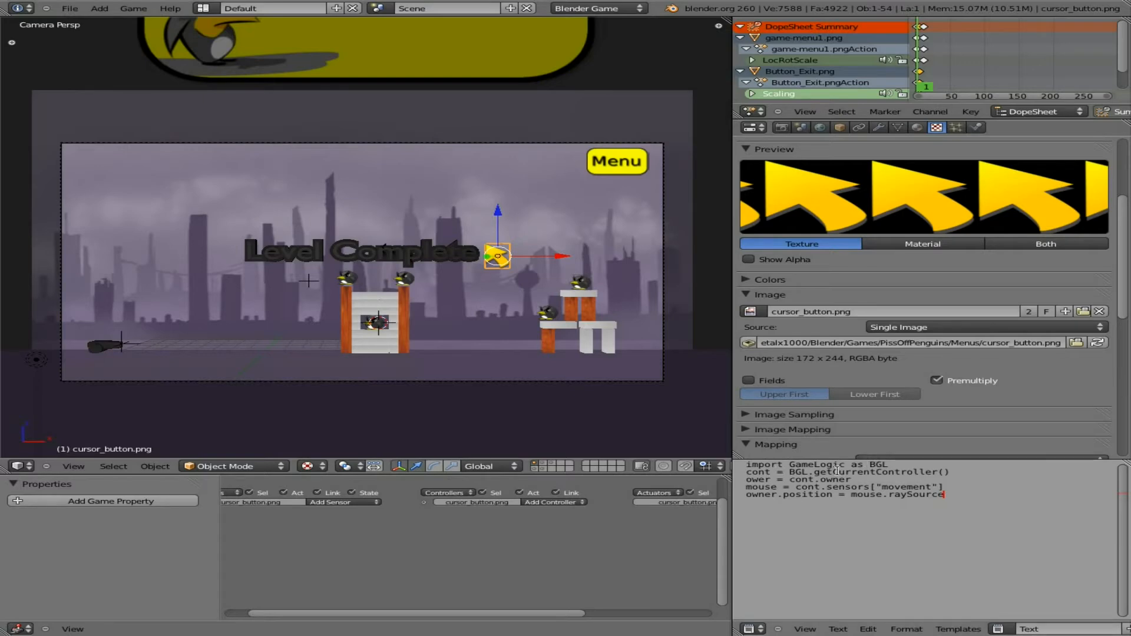
double_click(877, 465)
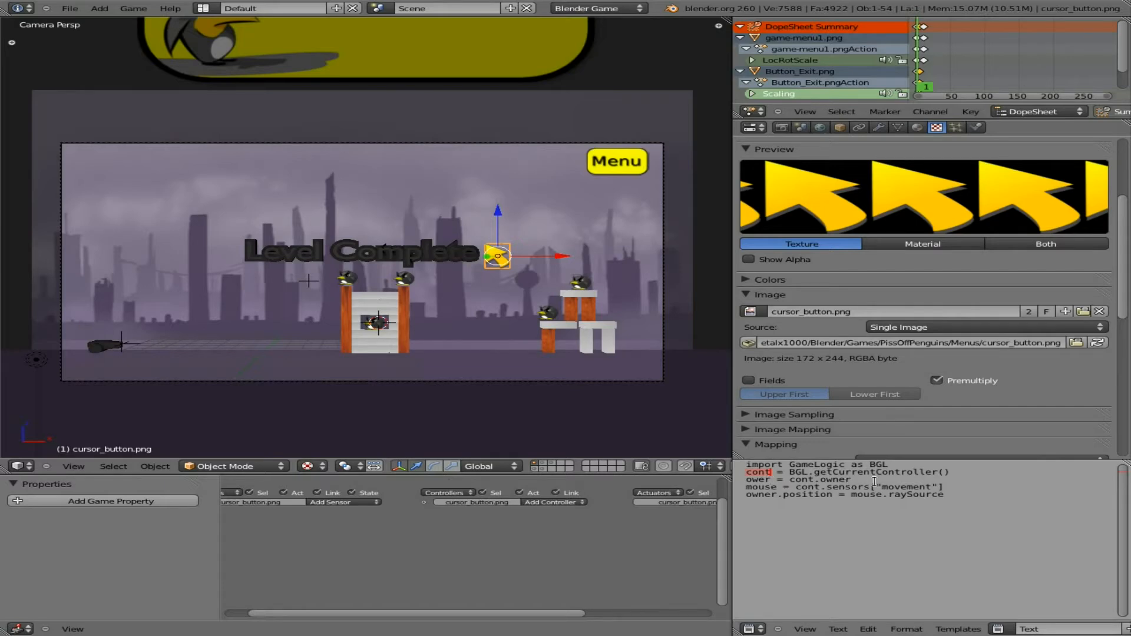
mouse_move(563, 286)
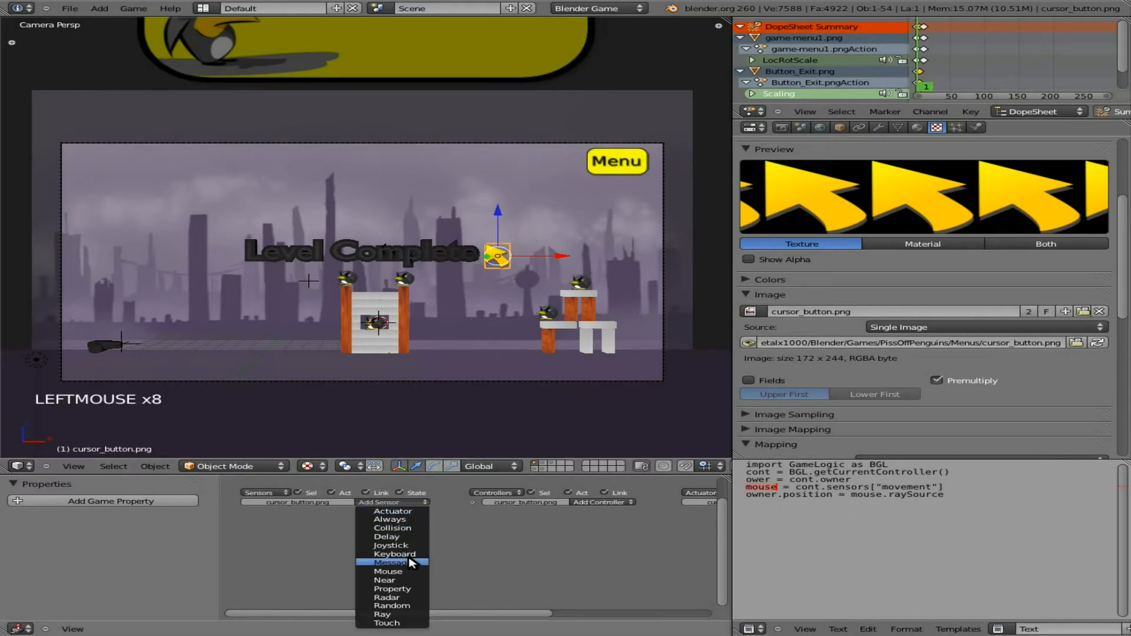
mouse_move(388, 571)
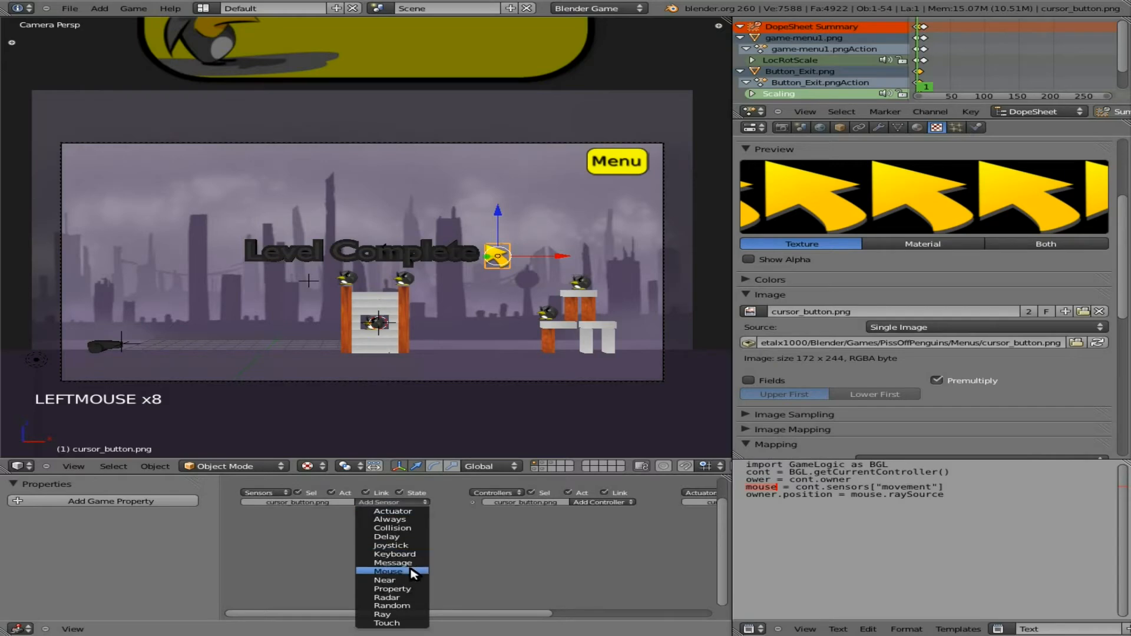
Add a Mouse sensor set to Mouse Over Any with pulse triggering enabled.
left_click(389, 571)
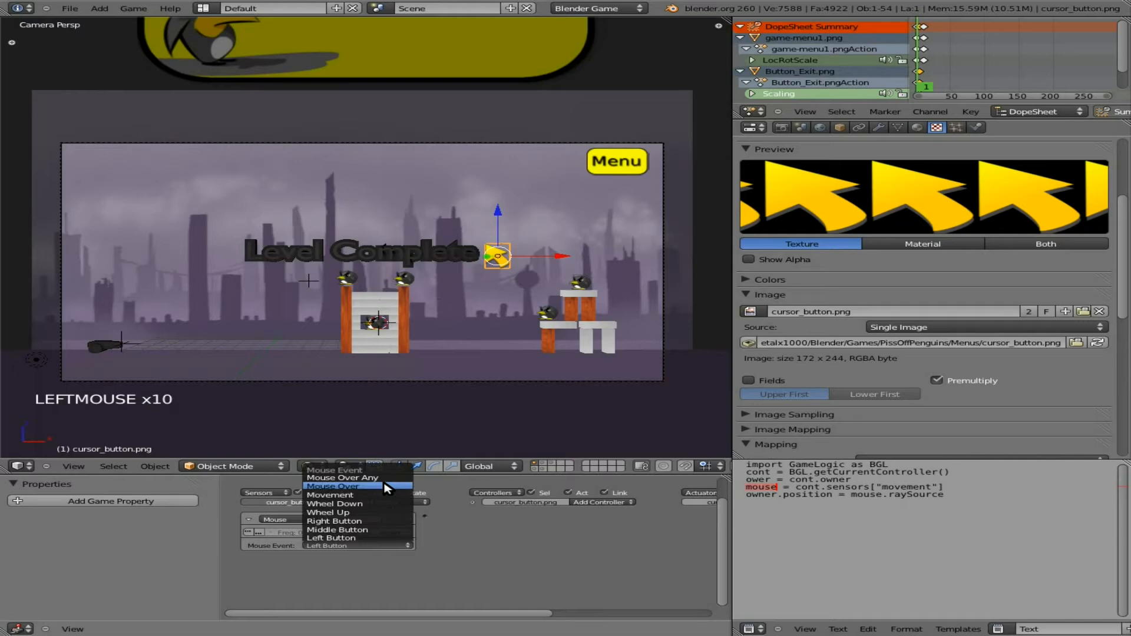
left_click(345, 470)
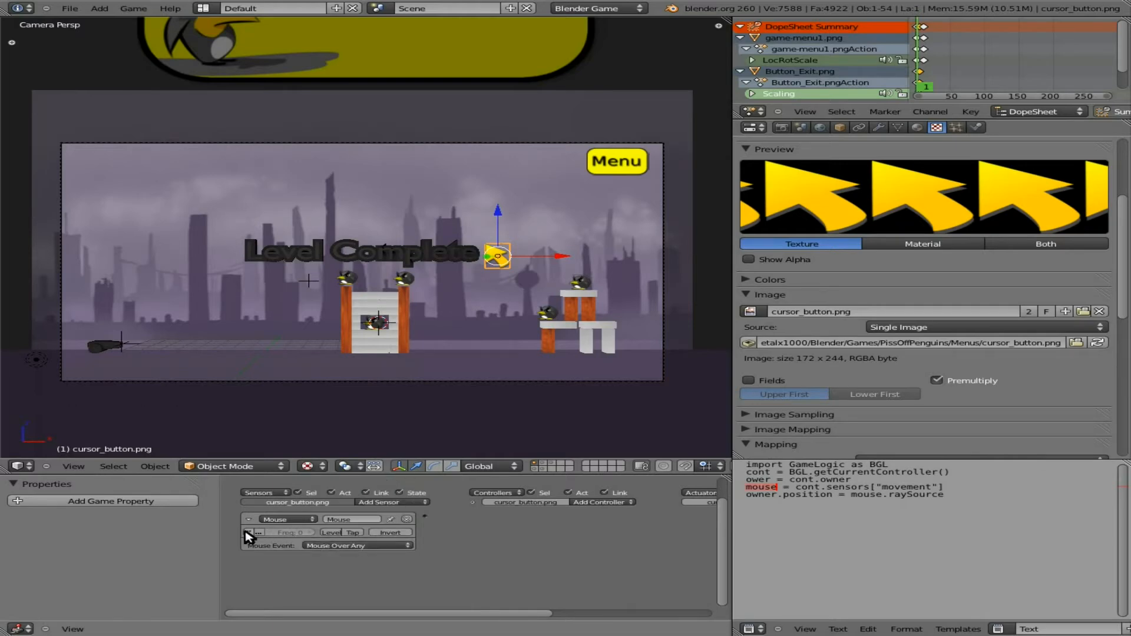
left_click(248, 533)
type("movement")
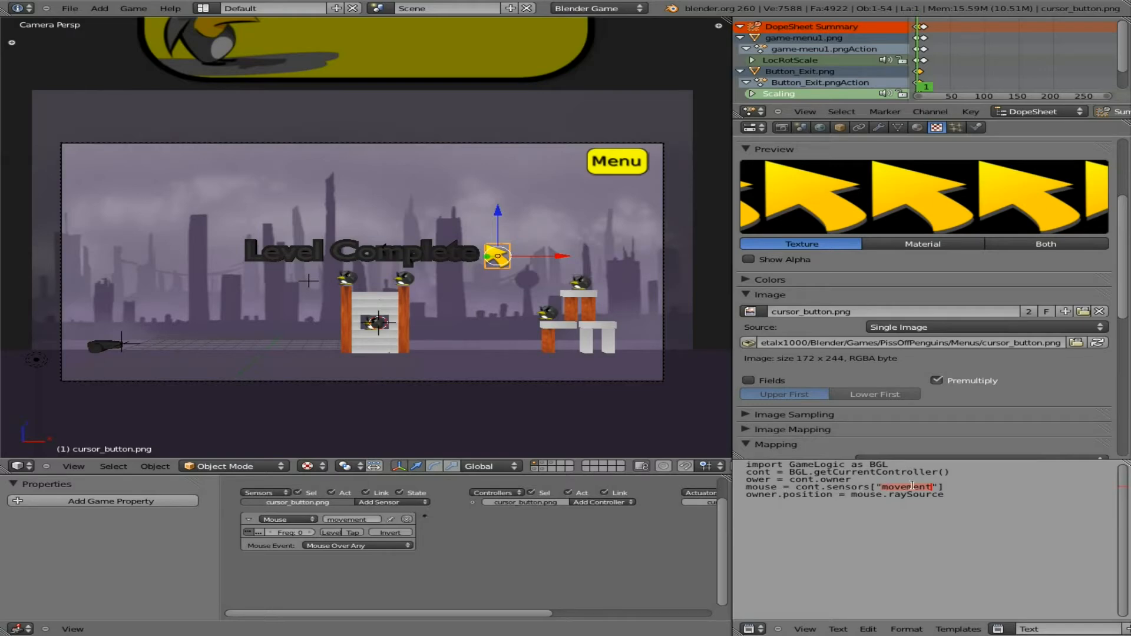
mouse_move(409, 533)
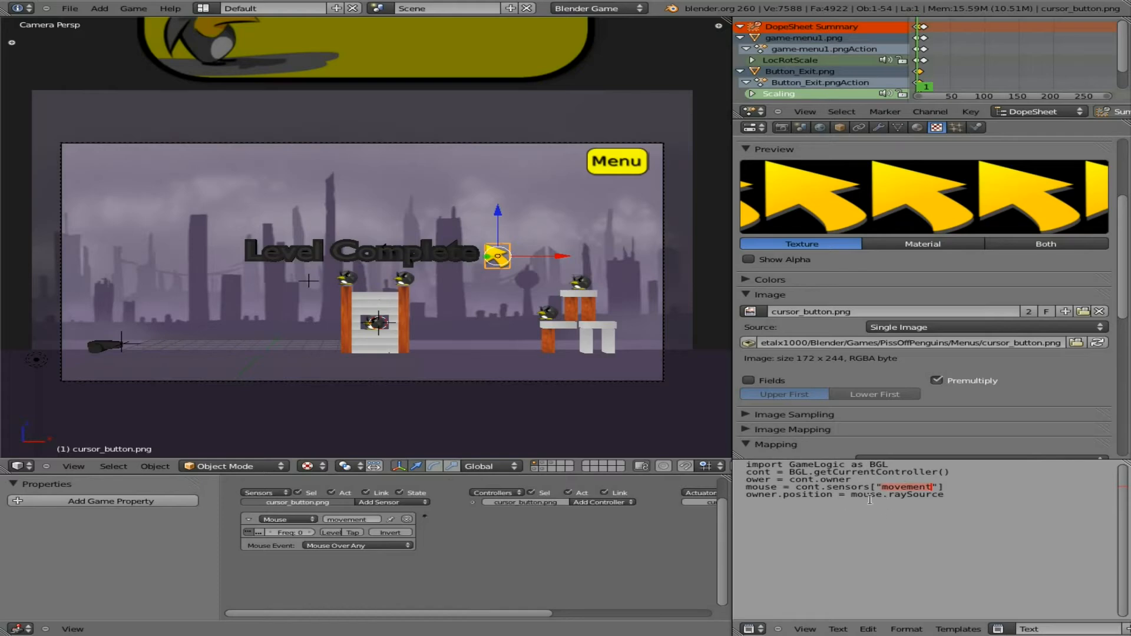
mouse_move(462, 558)
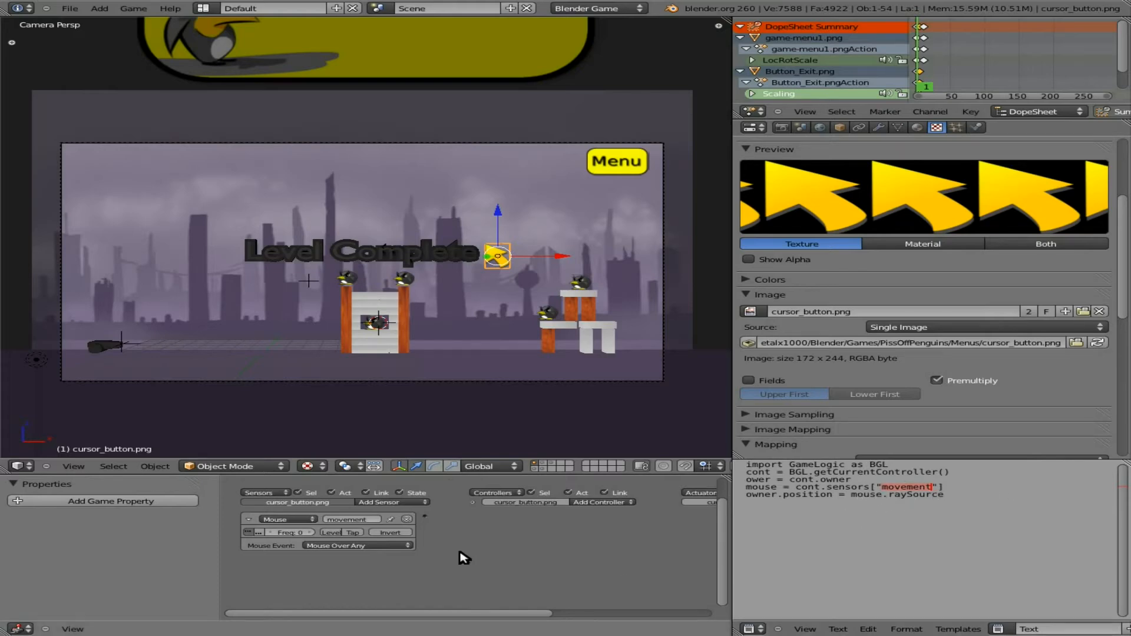
Add a Python controller and an Always sensor, and assign the image_coursor script.
left_click(598, 502)
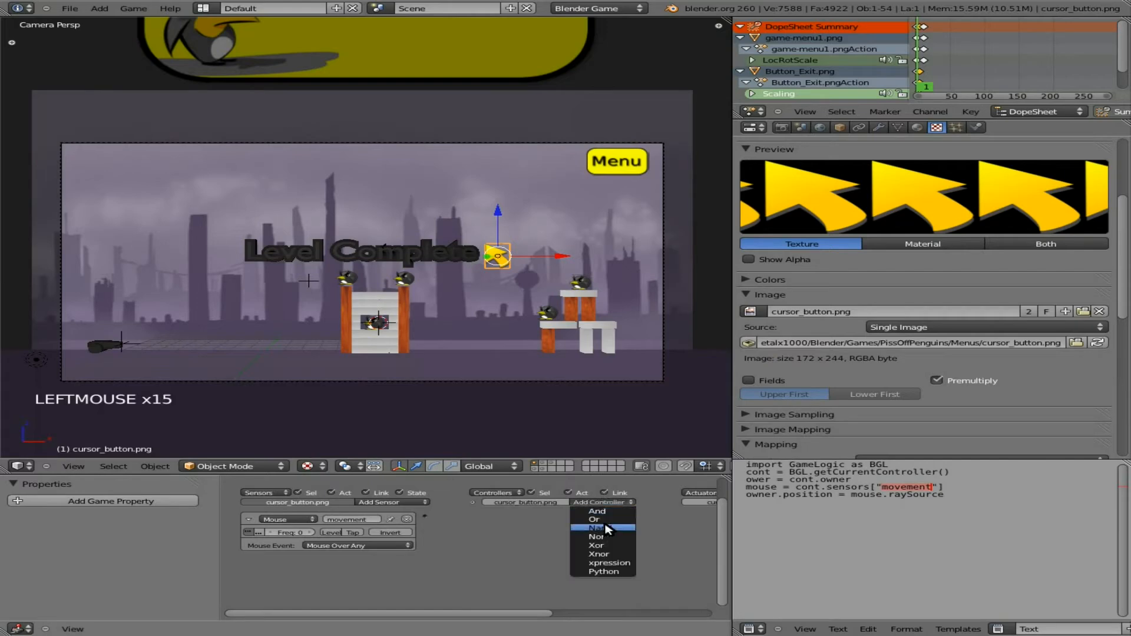
left_click(603, 571)
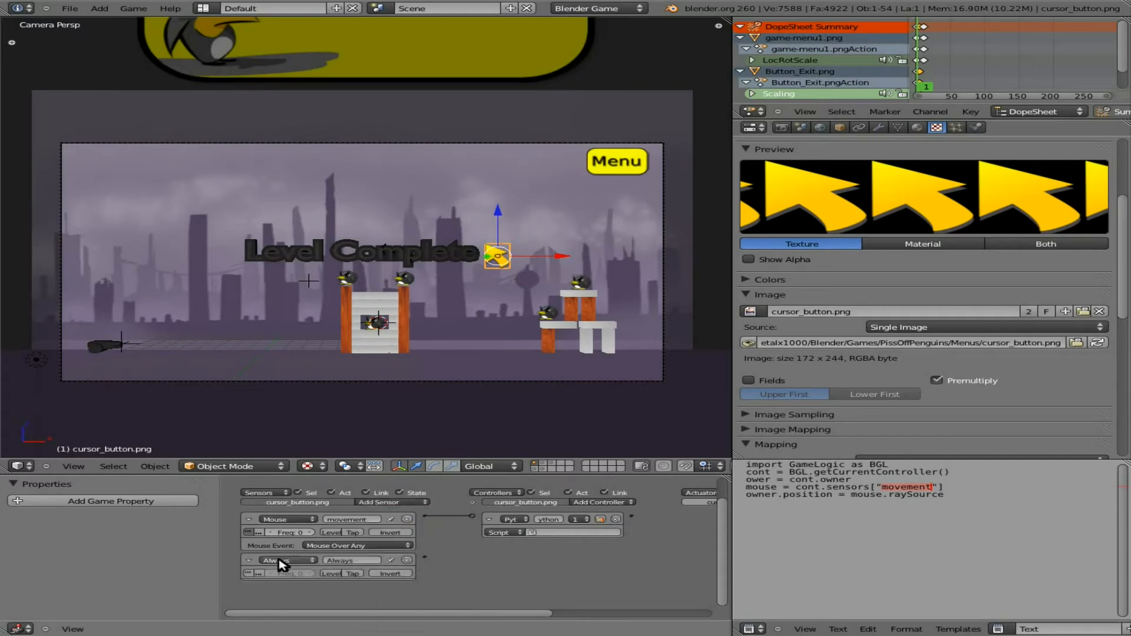
left_click(285, 560)
type("image_coursor")
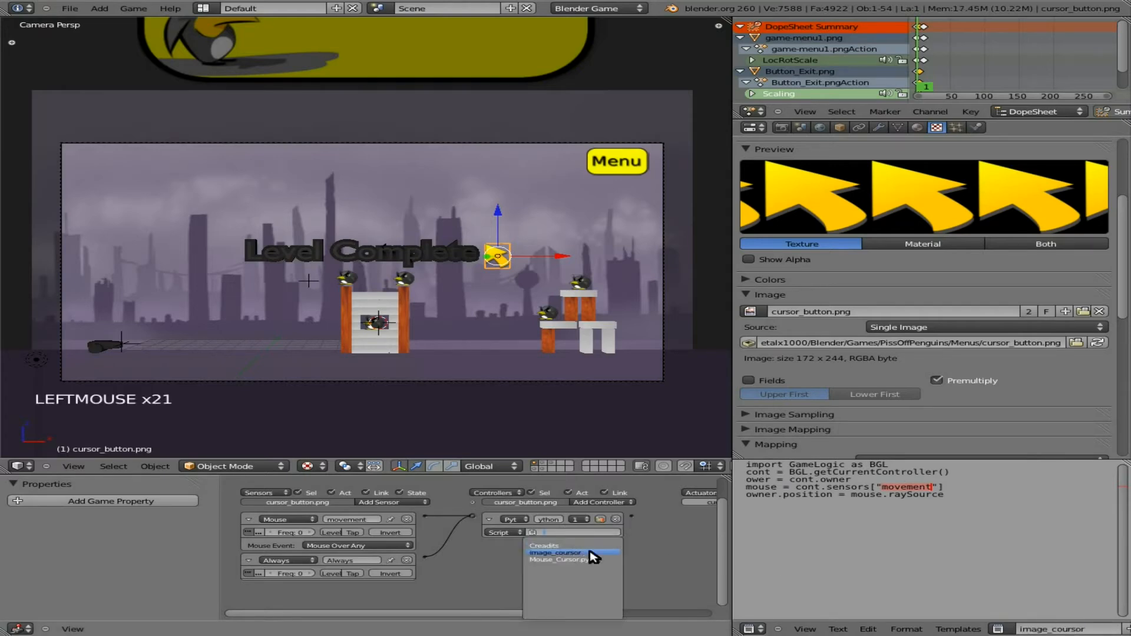
left_click(555, 553)
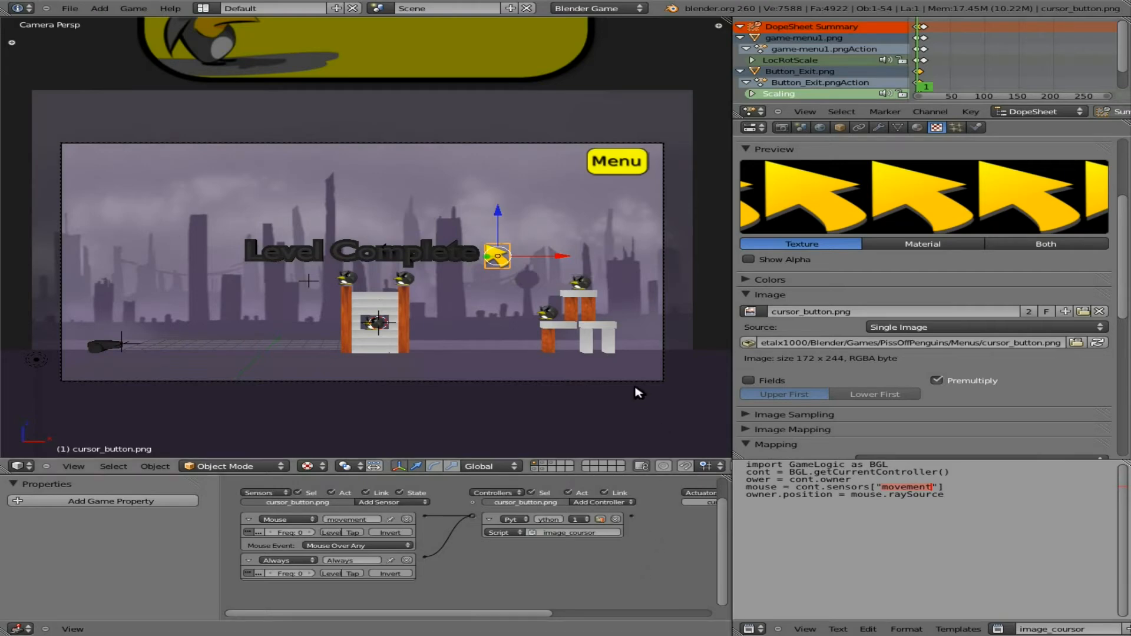
mouse_move(529, 271)
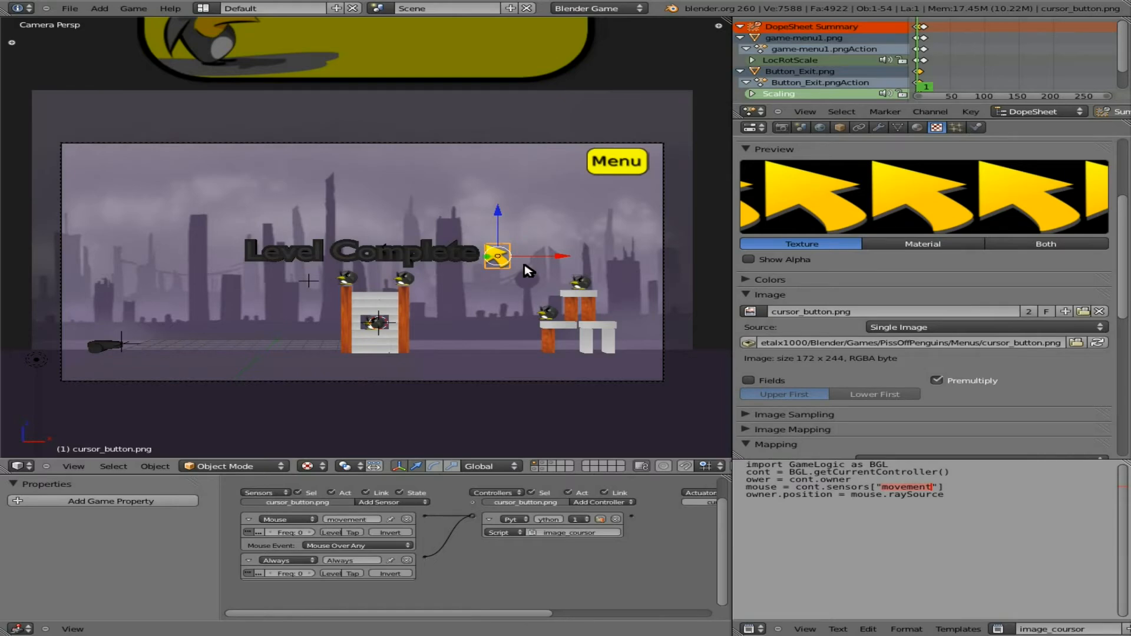
mouse_move(548, 251)
type(".py")
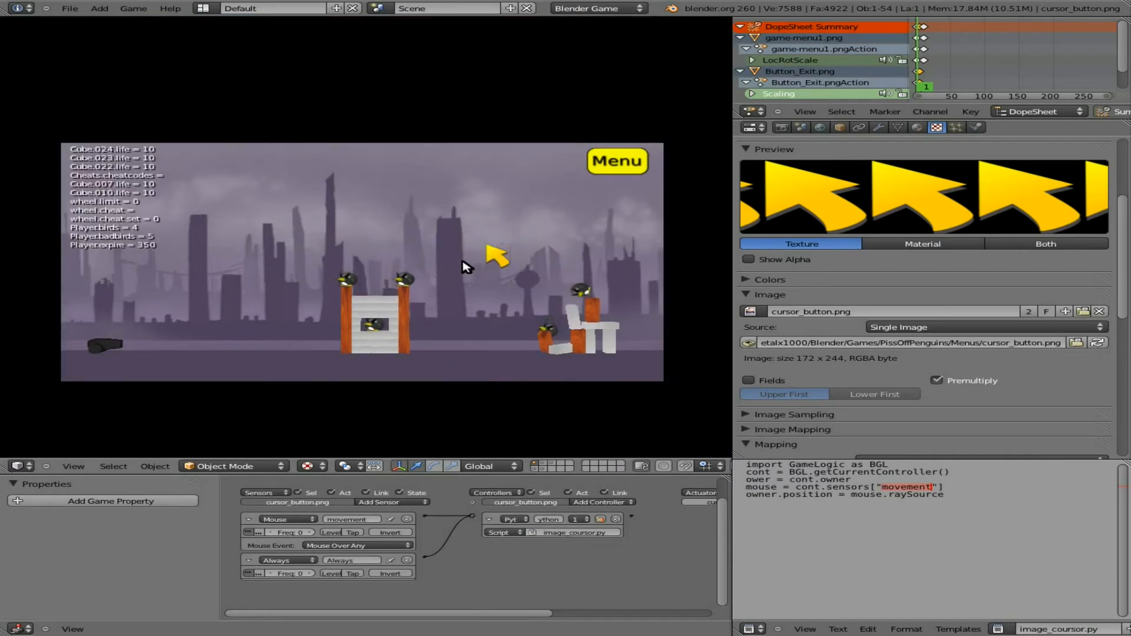
Rename the script to image_coursor.py and test-play the game with the cursor image.
left_click(616, 161)
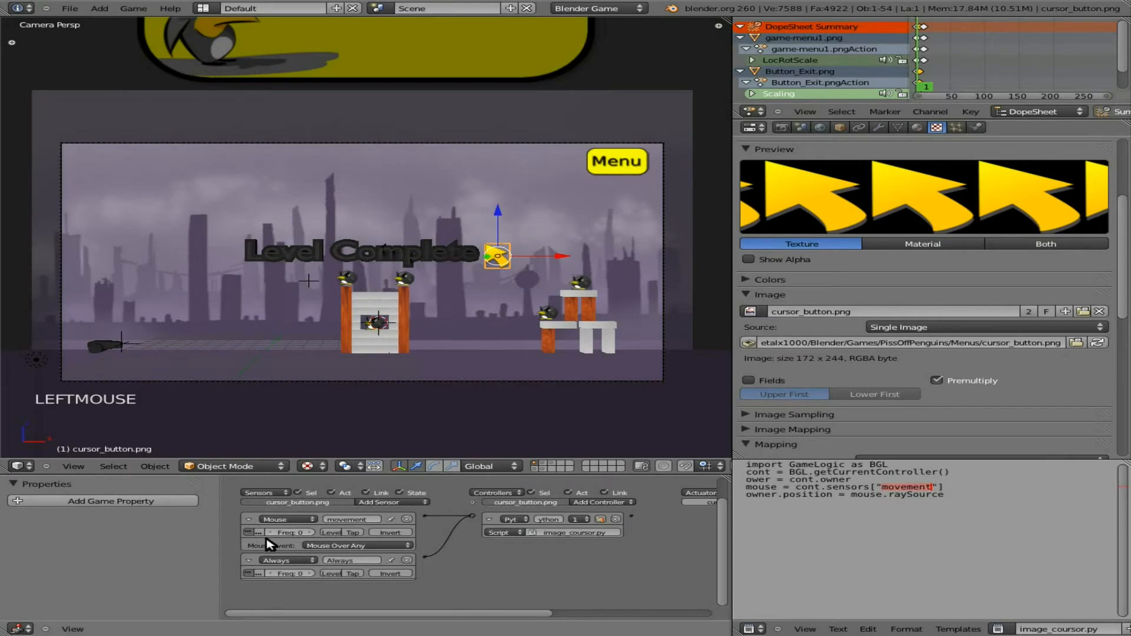
mouse_move(343, 526)
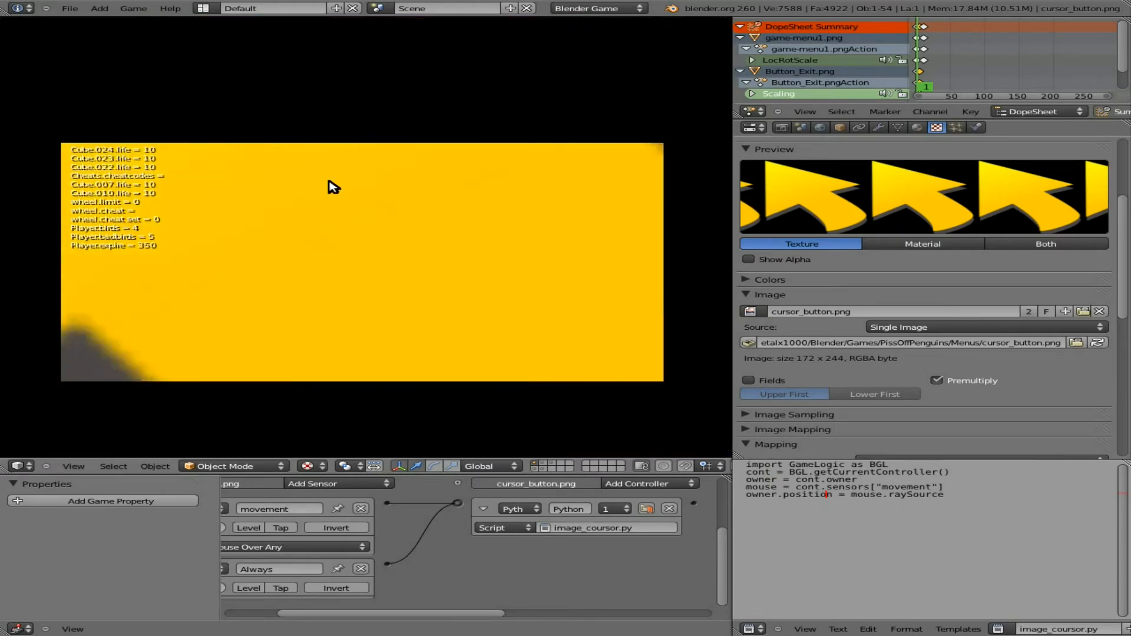
mouse_move(456, 218)
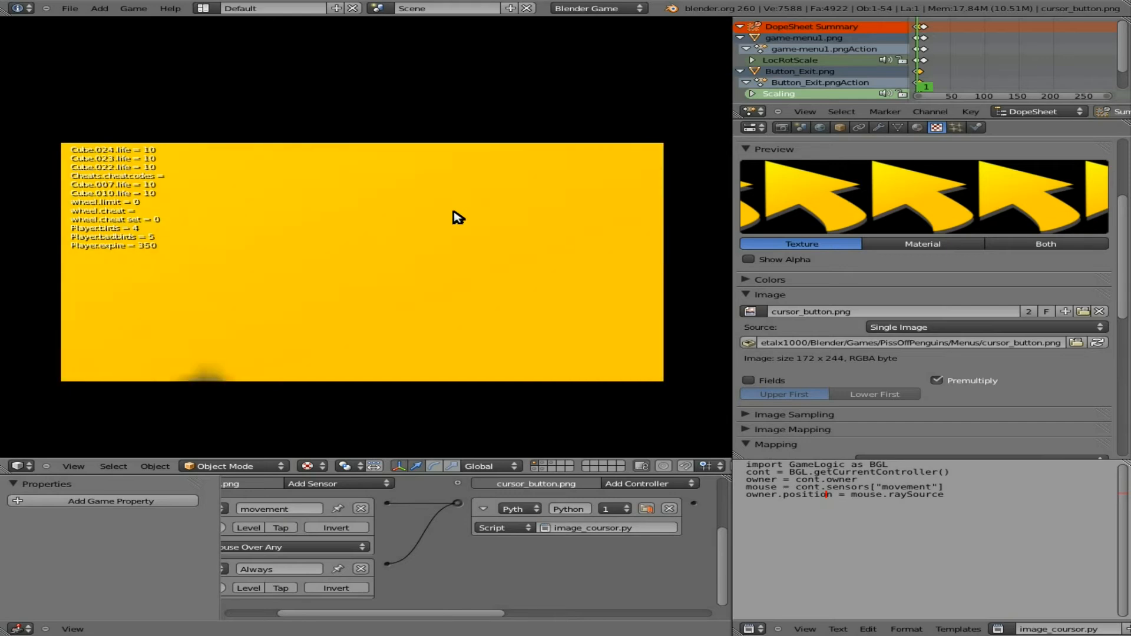
mouse_move(604, 180)
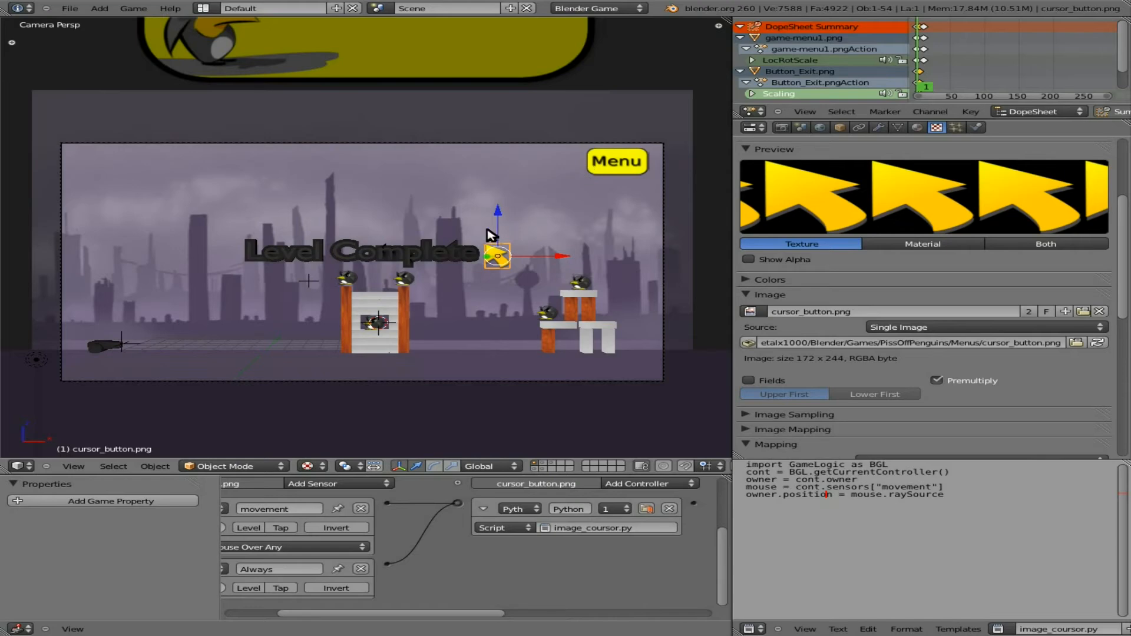
mouse_move(490, 318)
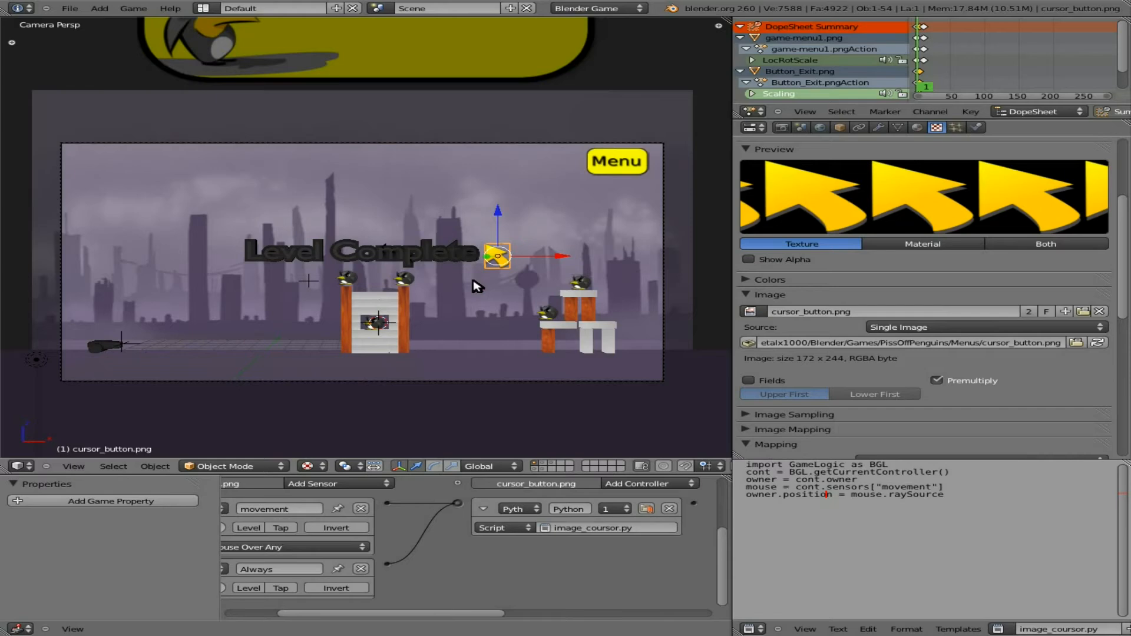
mouse_move(666, 343)
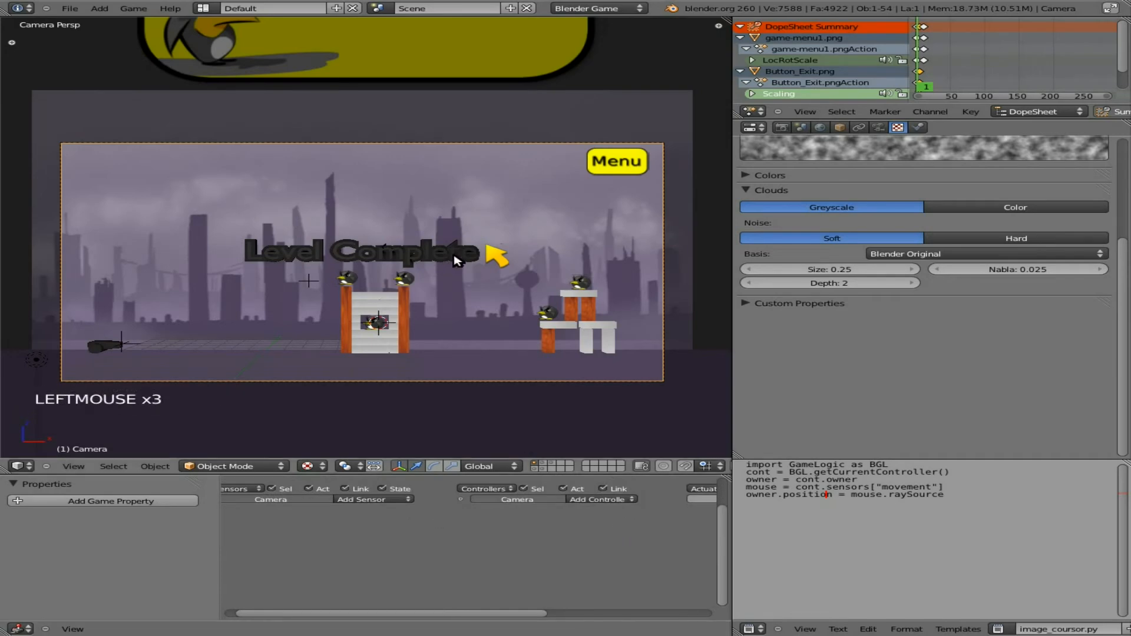
mouse_move(491, 286)
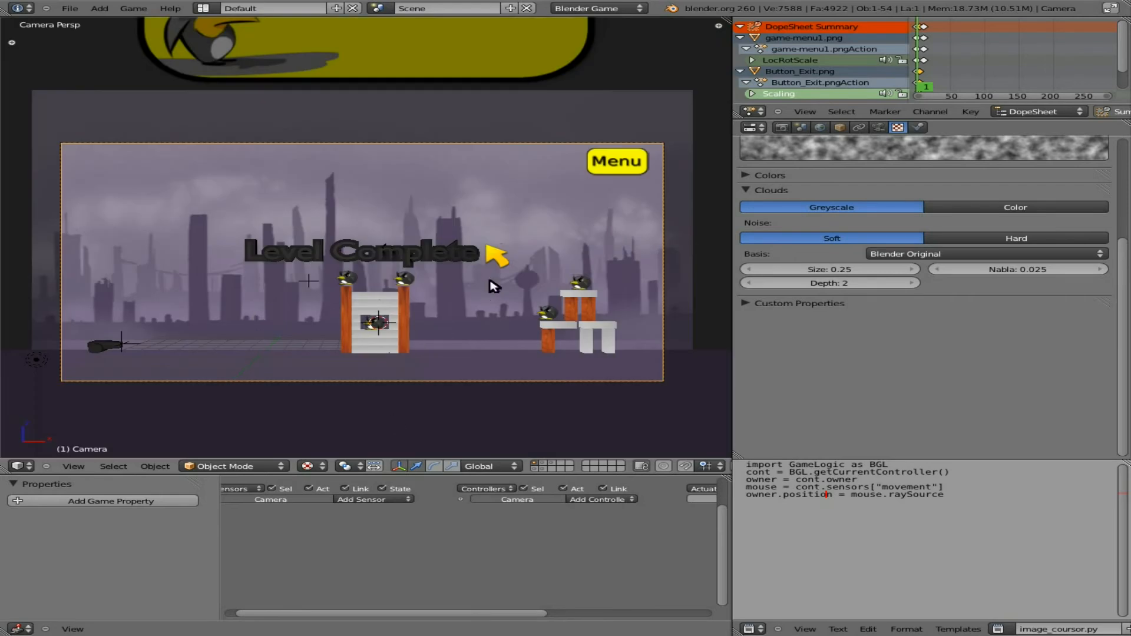
mouse_move(498, 256)
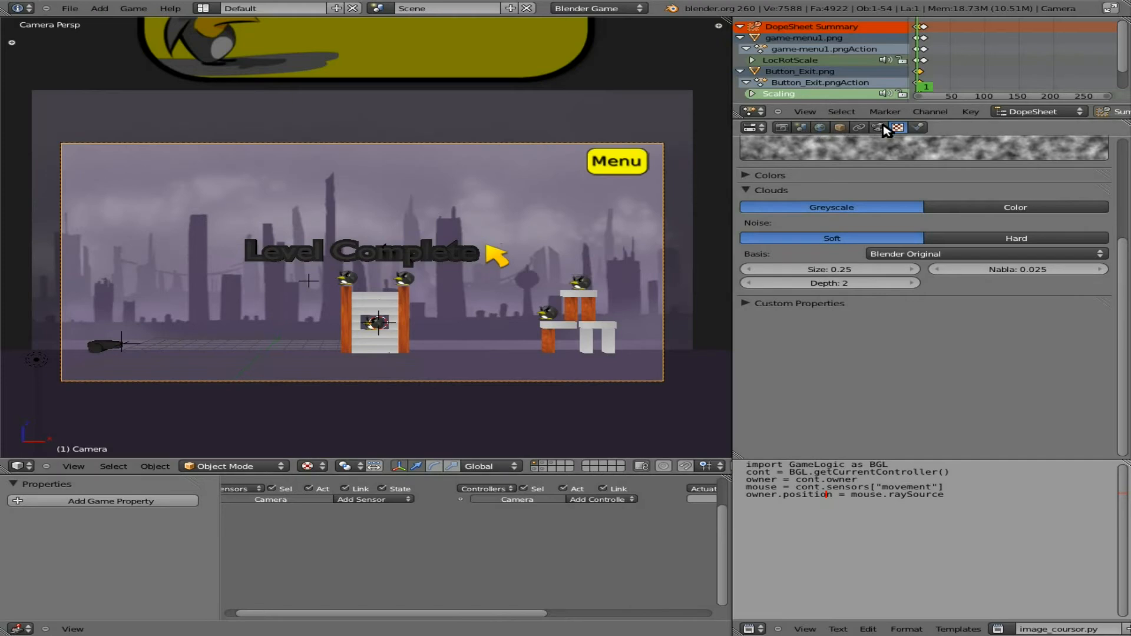
Switch the camera to orthographic projection and move it back along Y from right view.
left_click(887, 127)
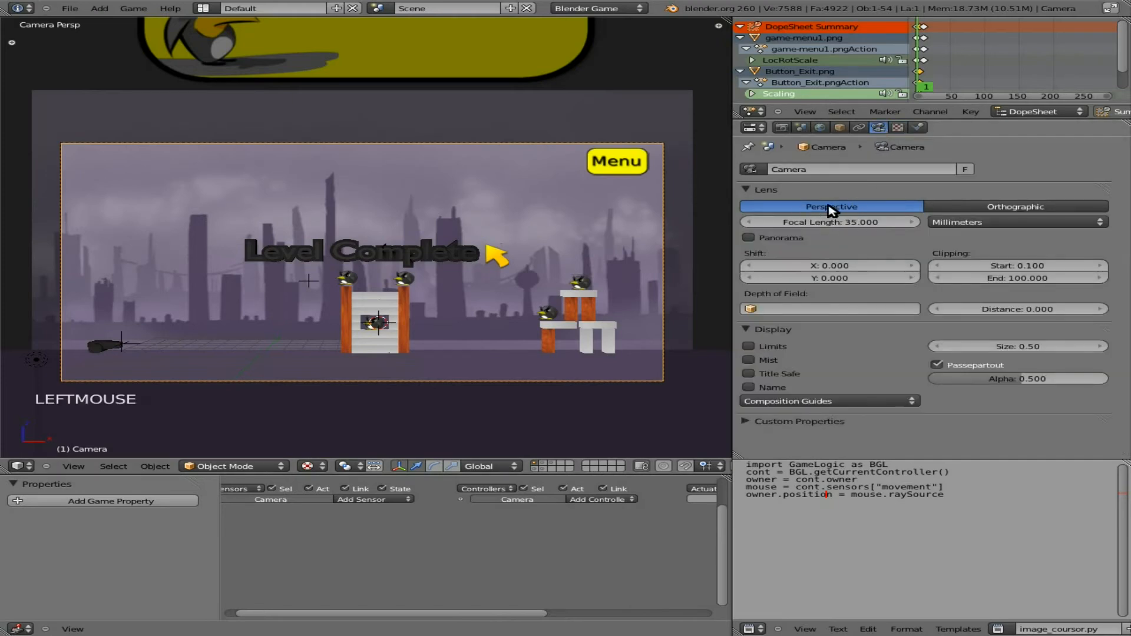
mouse_move(470, 234)
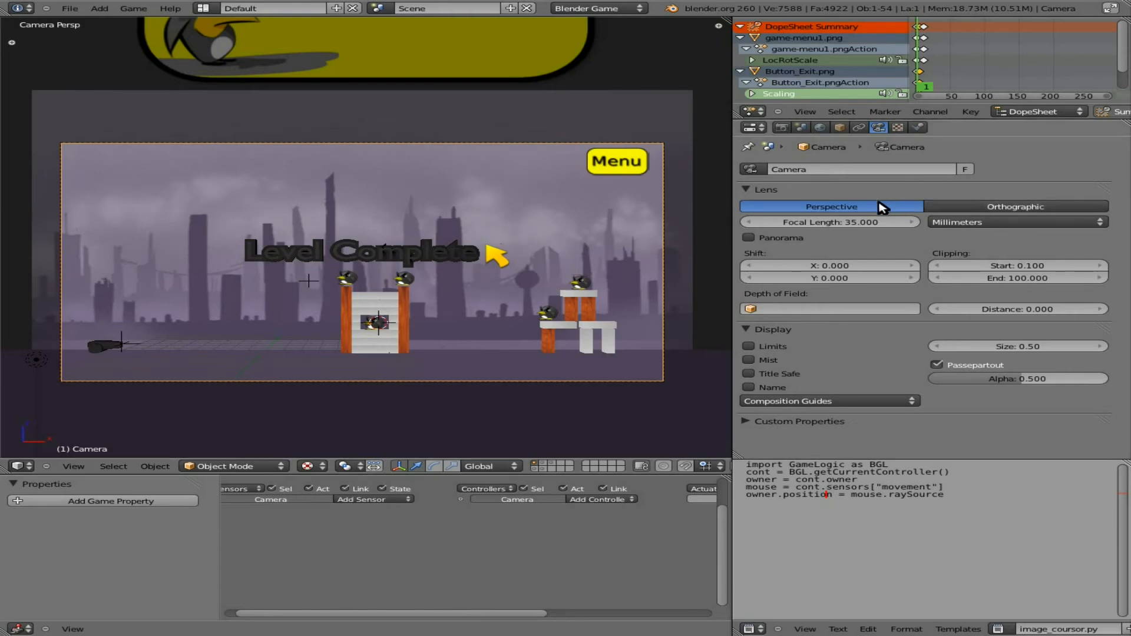
mouse_move(1015, 206)
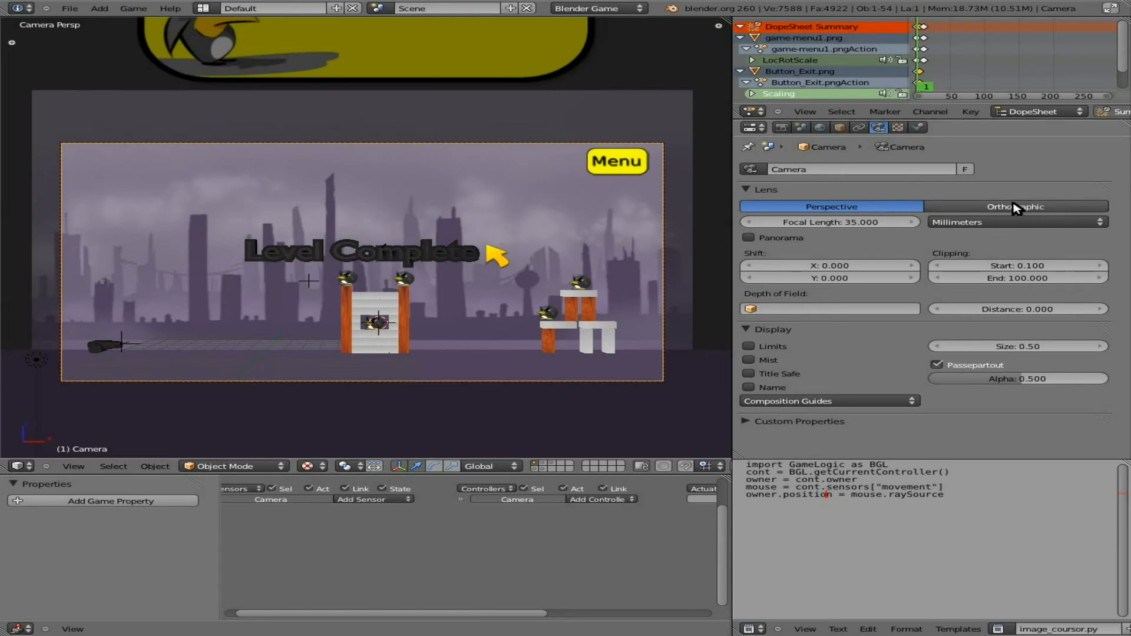
left_click(1016, 206)
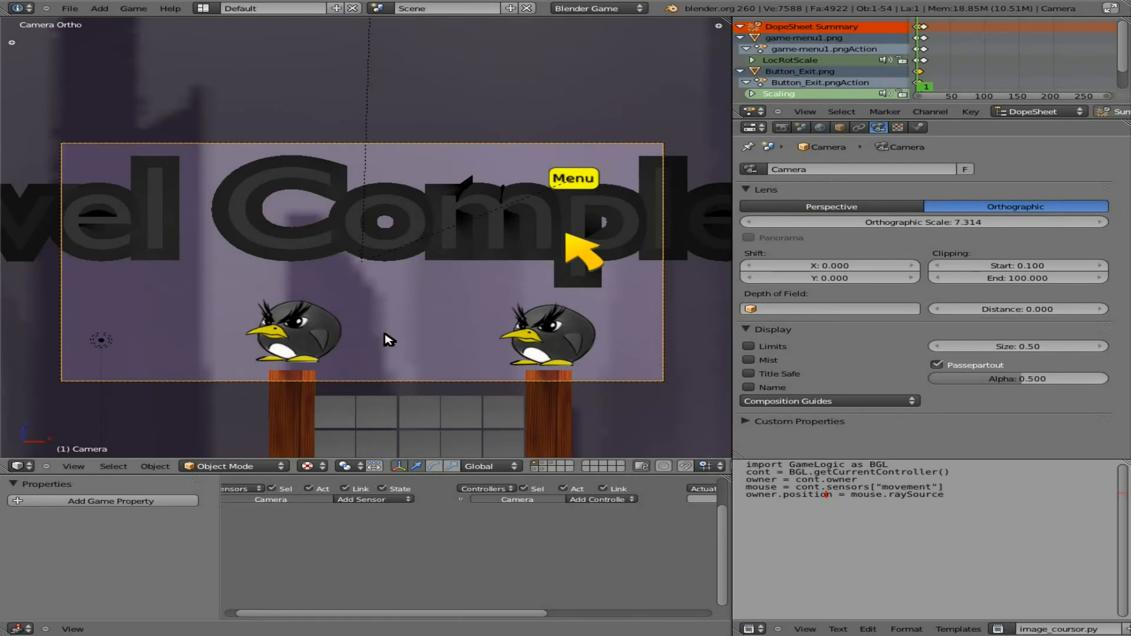
mouse_move(402, 342)
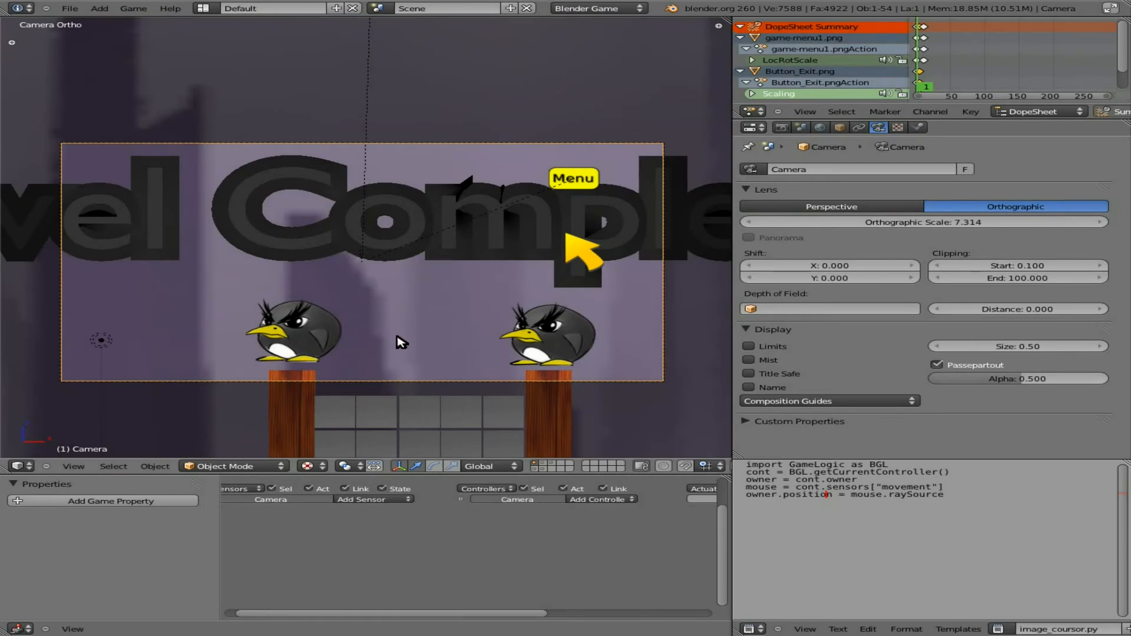
key("g")
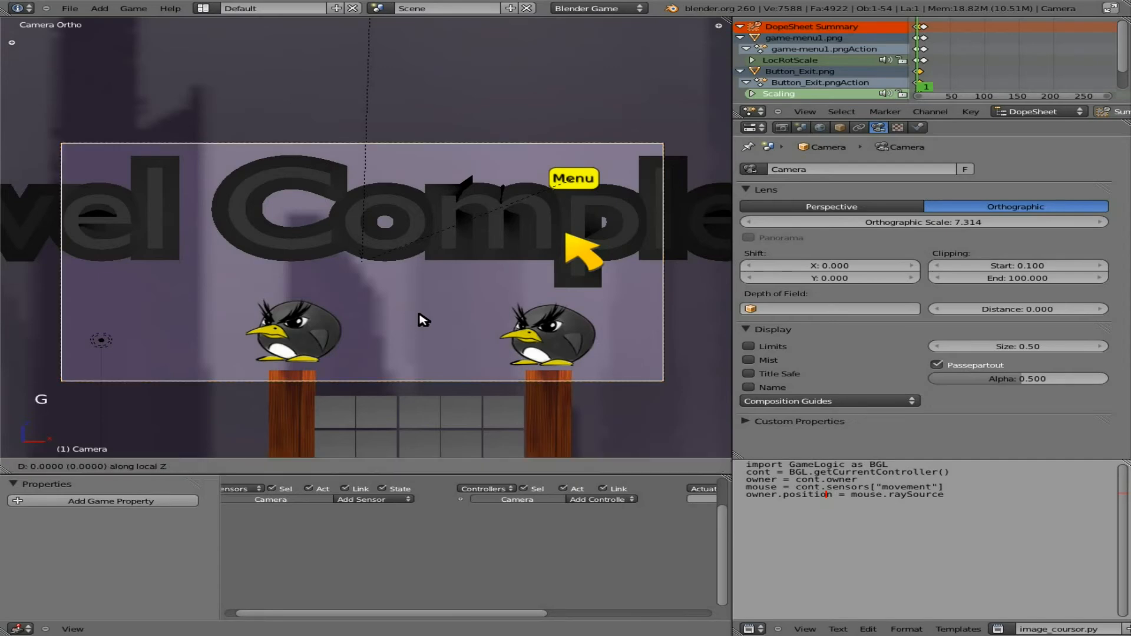
right_click(422, 320)
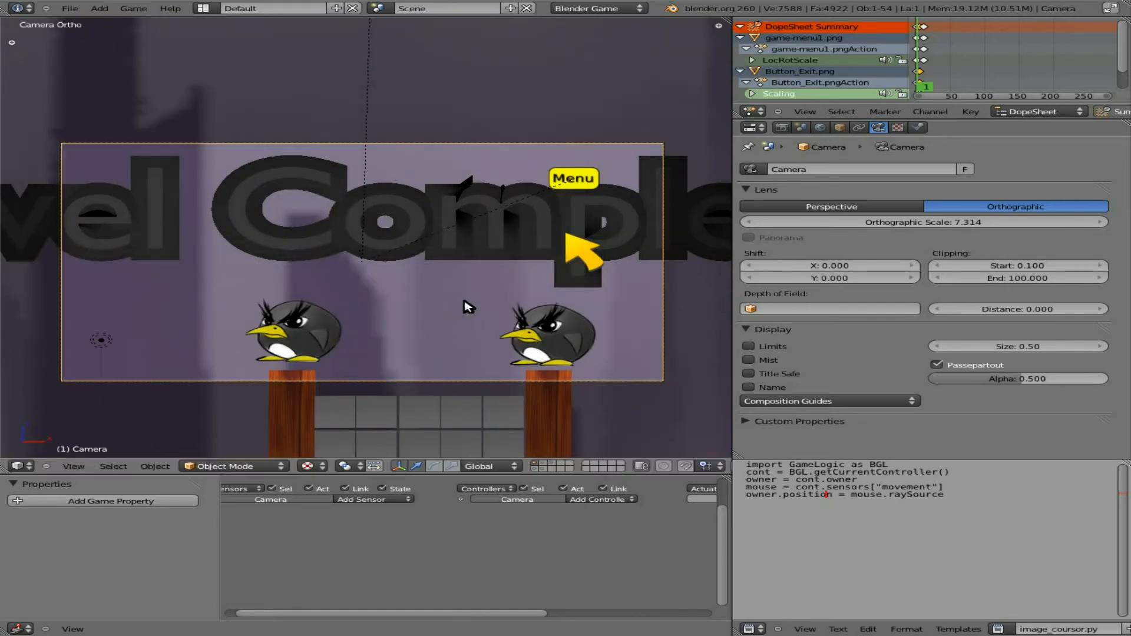
key("NUMPAD_3")
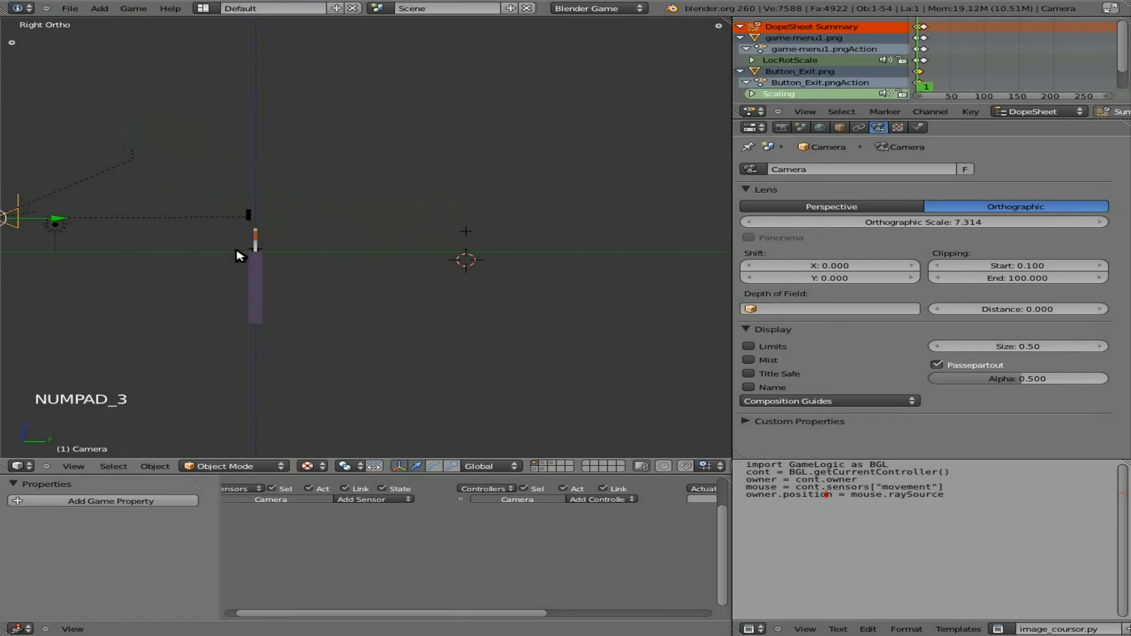
scroll("down", 3)
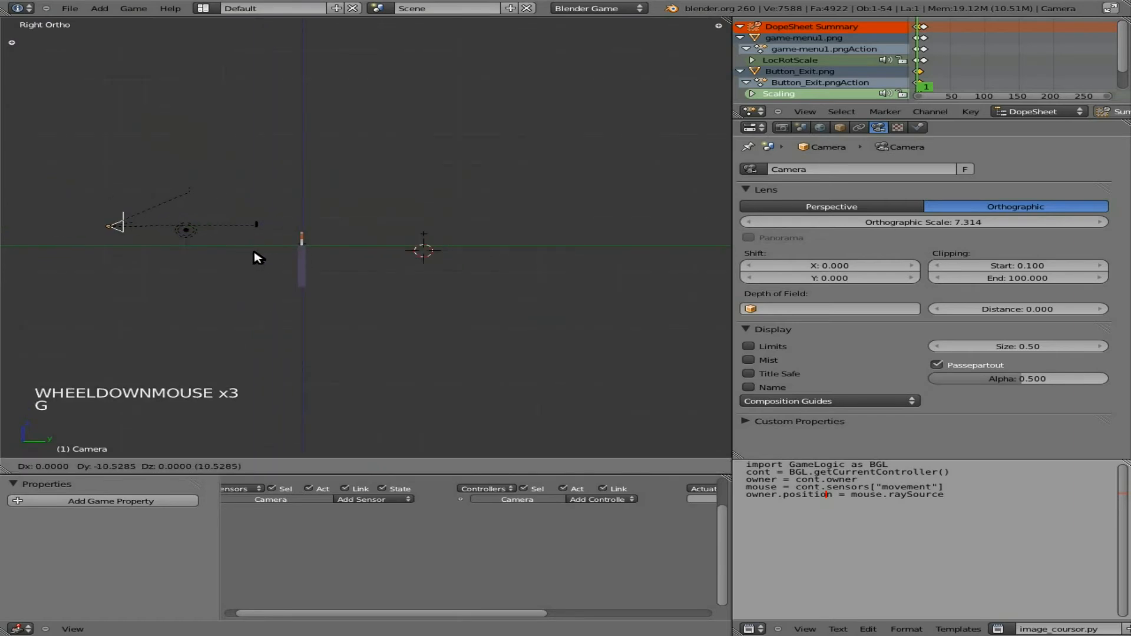
key("ctrl+alt+q")
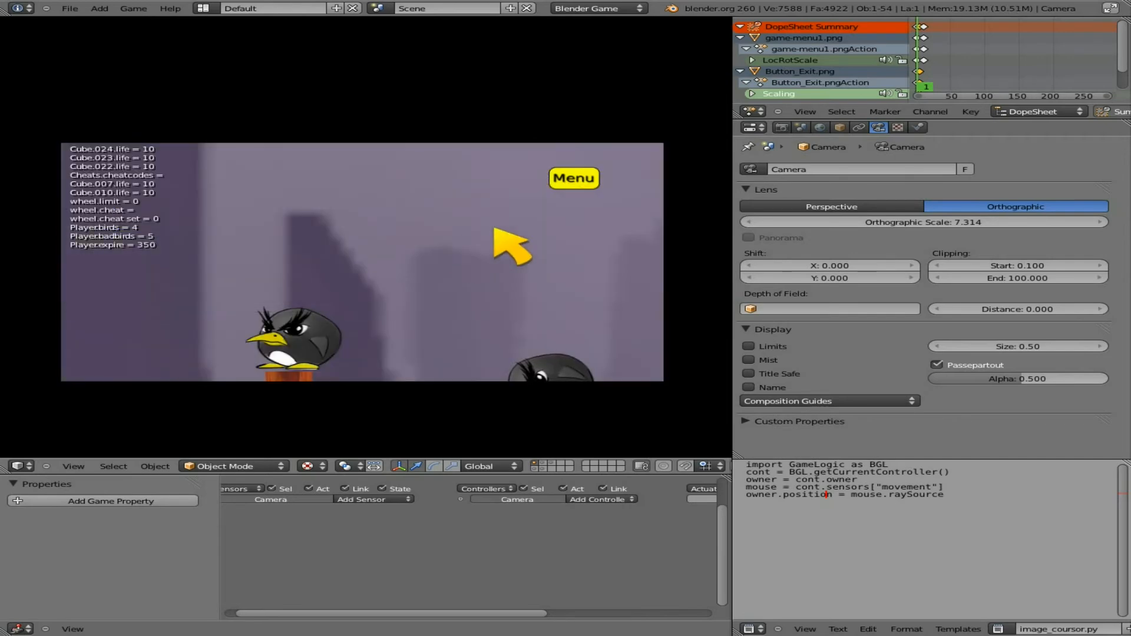
mouse_move(569, 210)
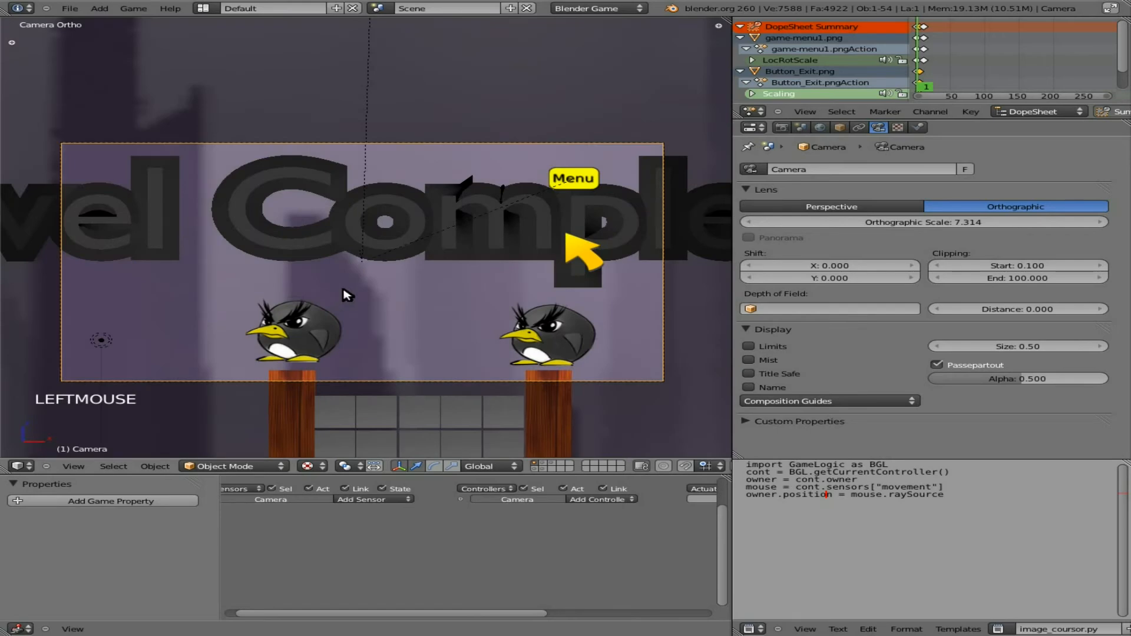
scroll("down", 3)
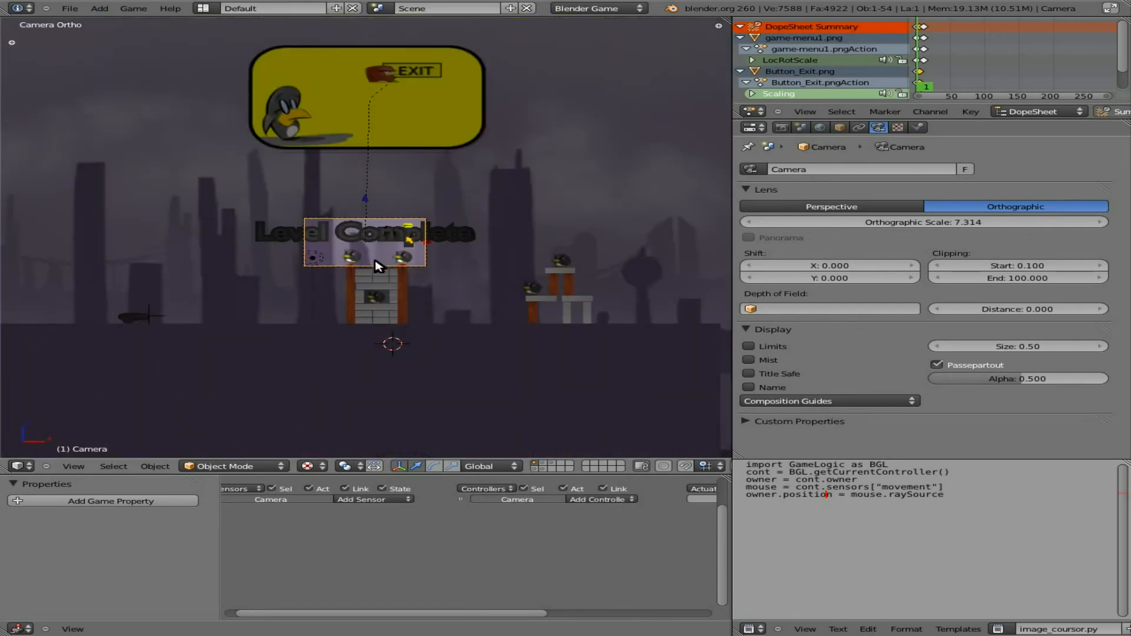
right_click(381, 269)
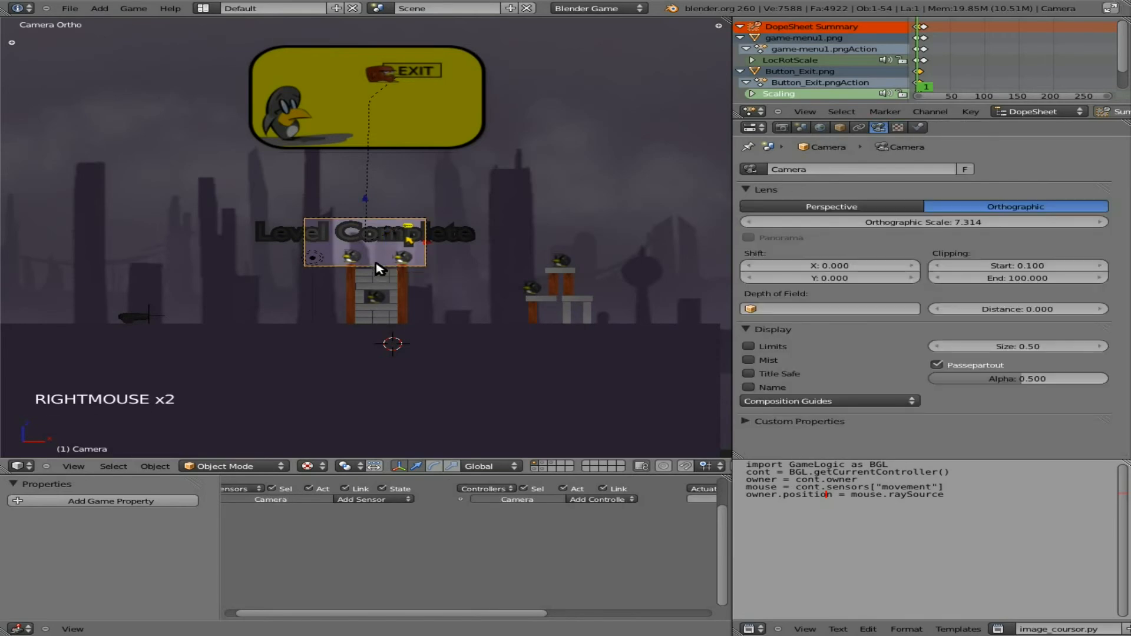
key("s")
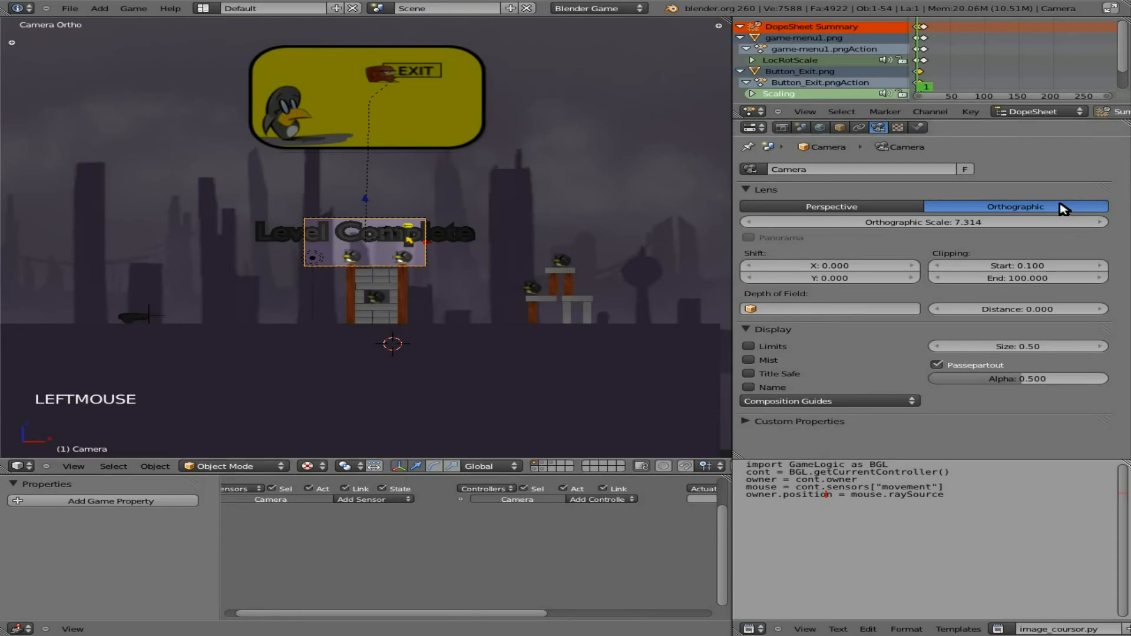
Raise the orthographic camera's Orthographic Scale to about 29.3 in the Lens panel.
left_click(831, 206)
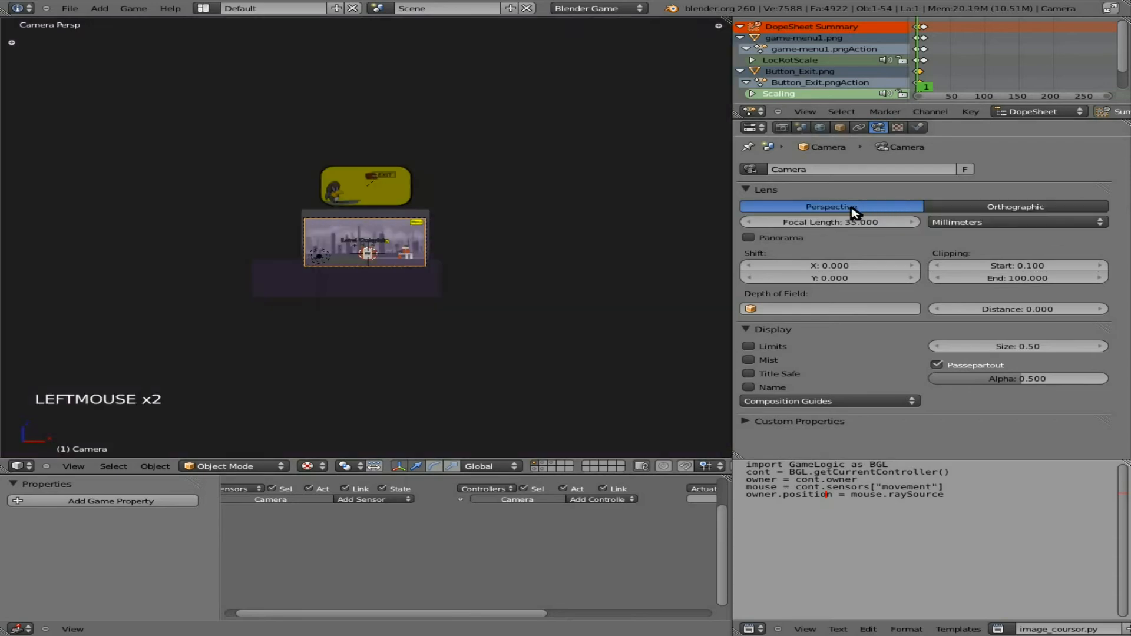
left_click(1014, 206)
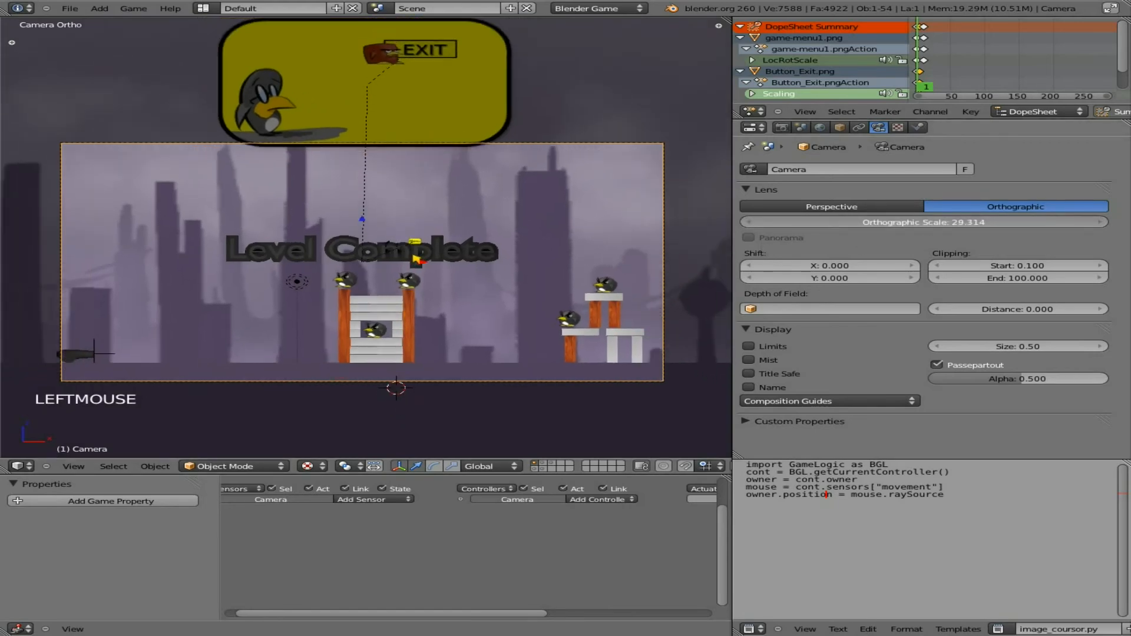
scroll("down", 3)
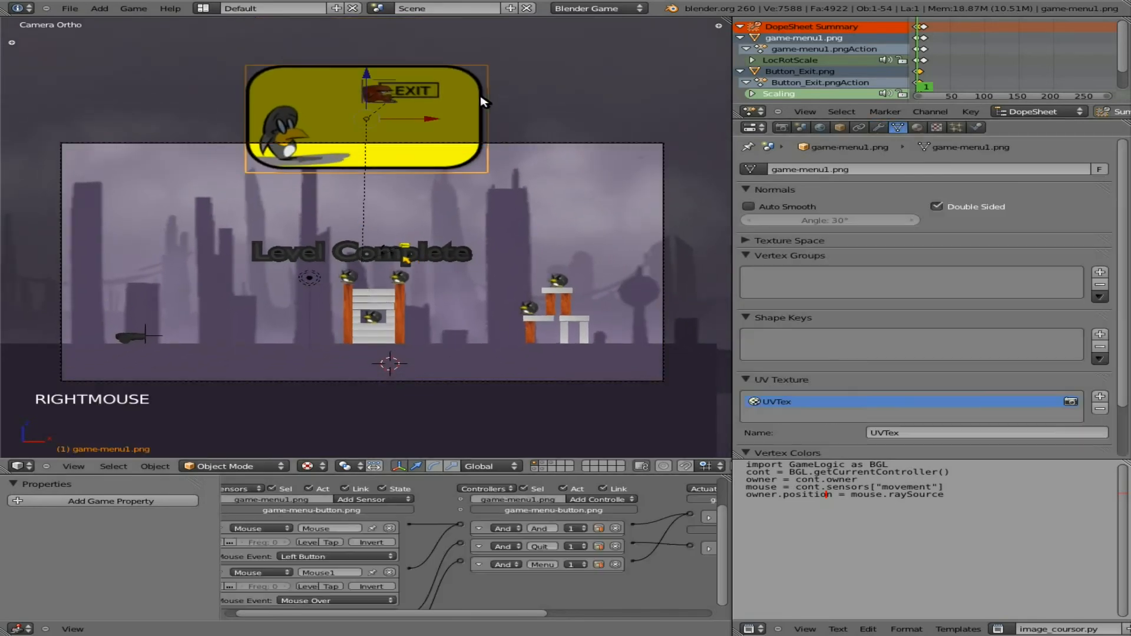
Switch the Logic Editor to a Timeline and move the Menu button to the camera's top-right corner.
key("g")
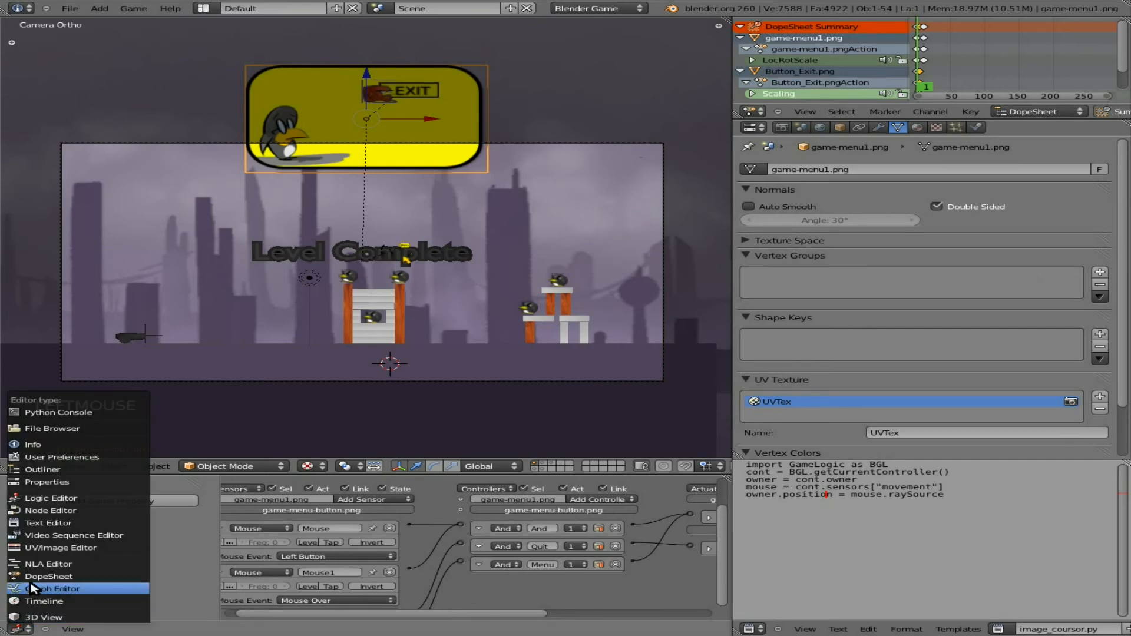
left_click(43, 601)
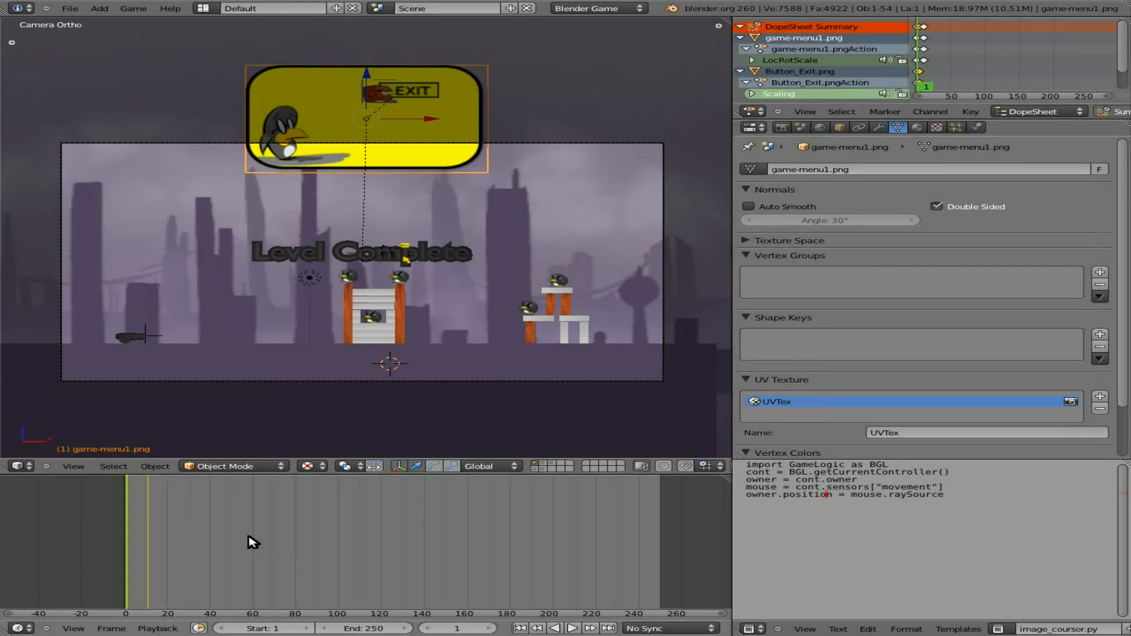
mouse_move(218, 525)
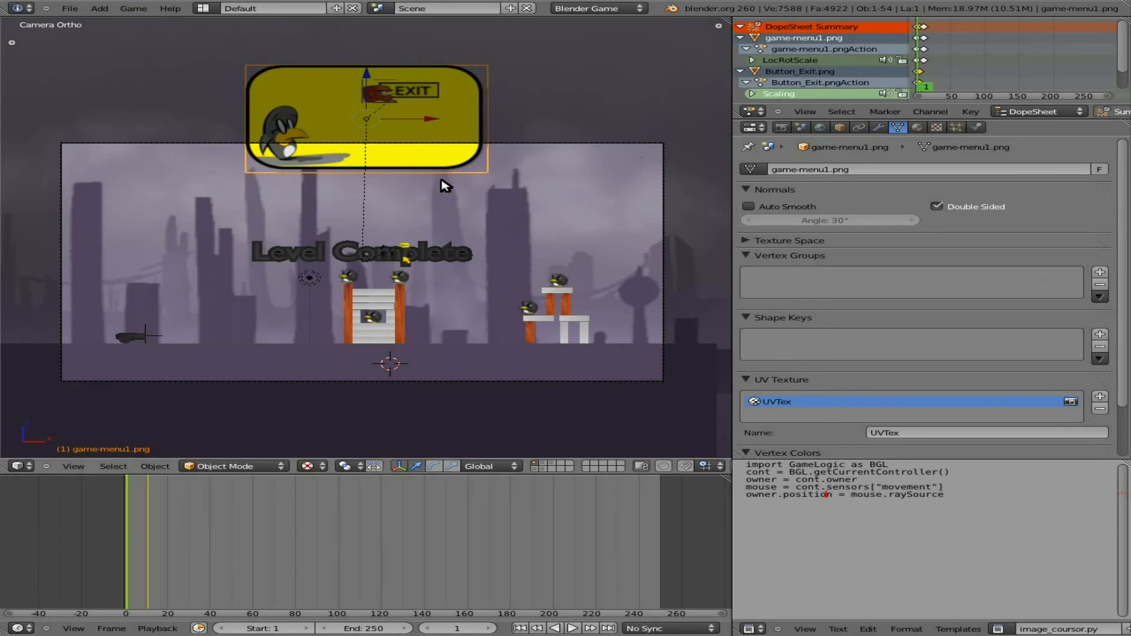
key("g")
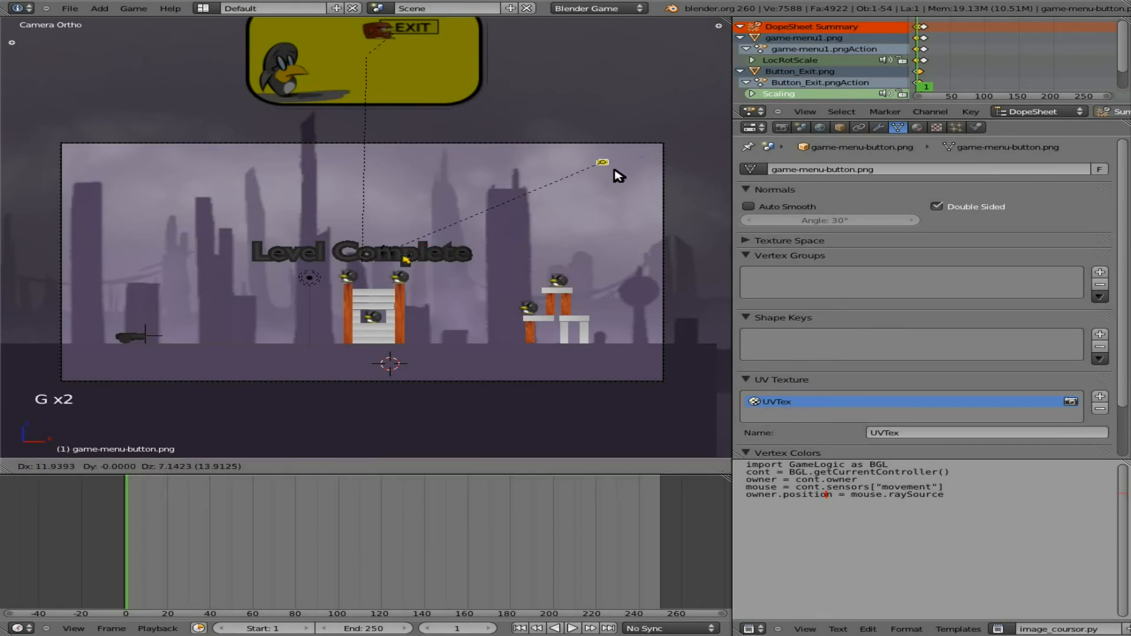
left_click(608, 160)
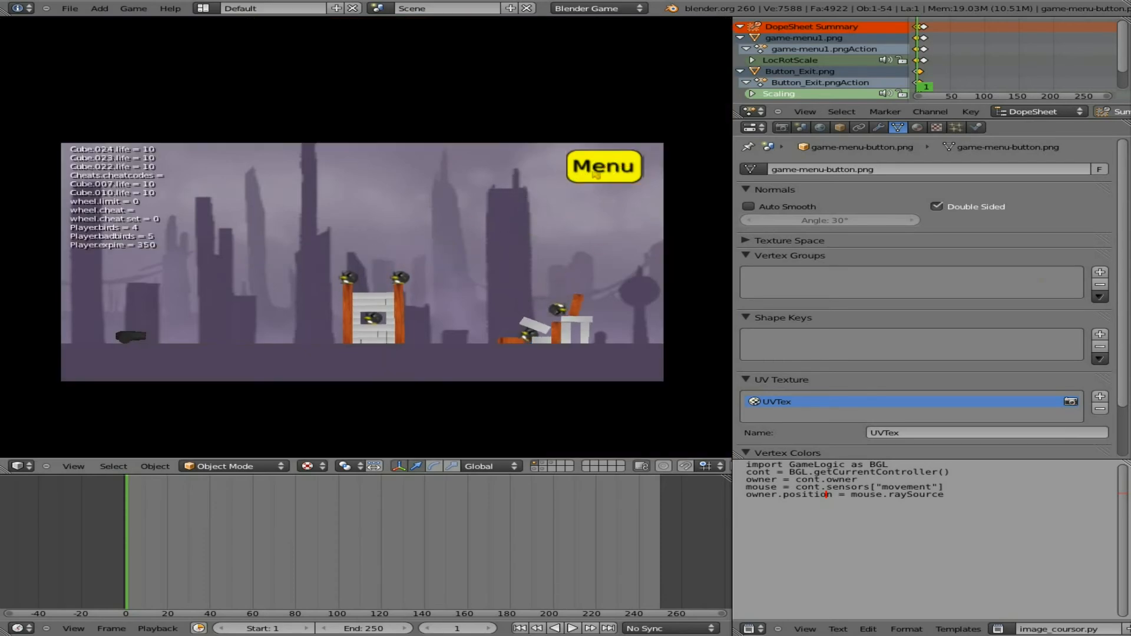
Test the Menu button in the running game and inspect the cursor image from Right Ortho view.
left_click(603, 167)
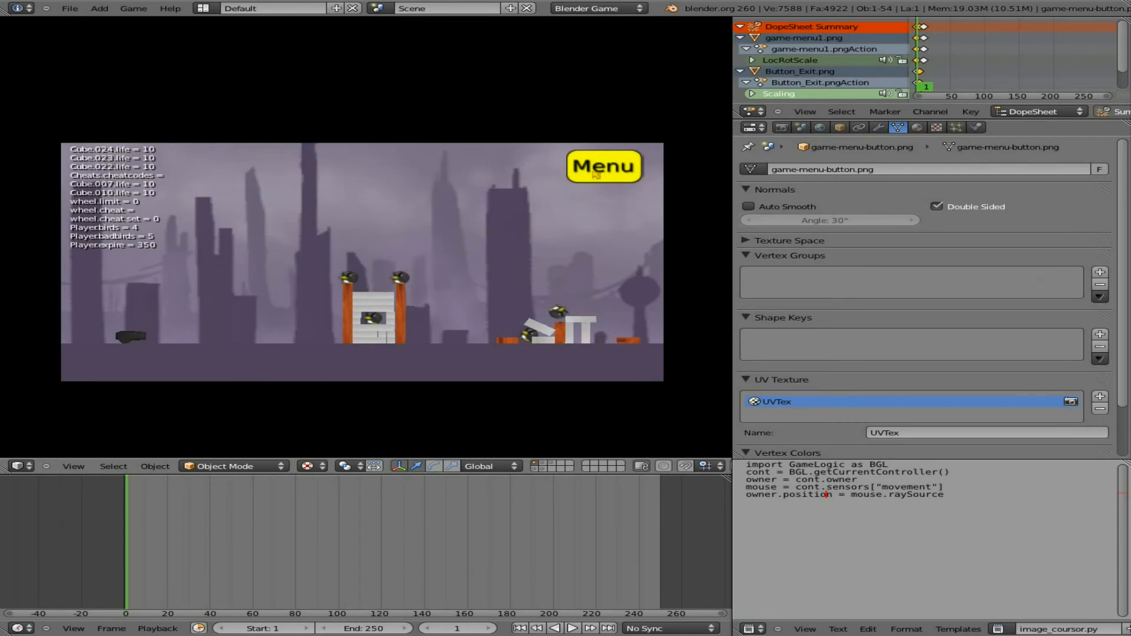
left_click(604, 167)
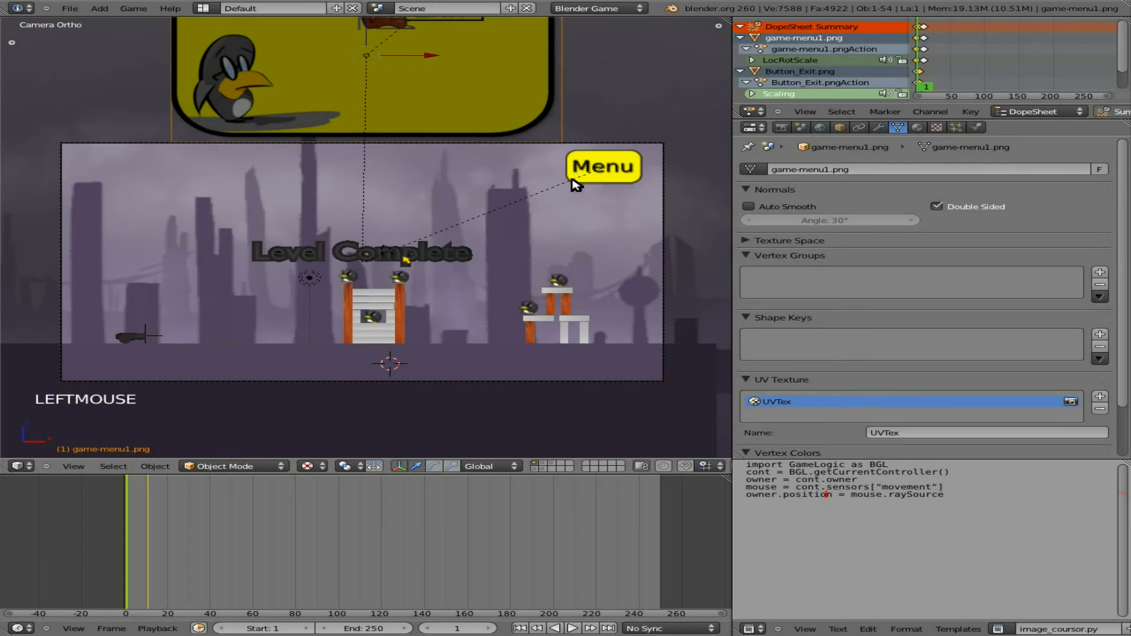
mouse_move(544, 185)
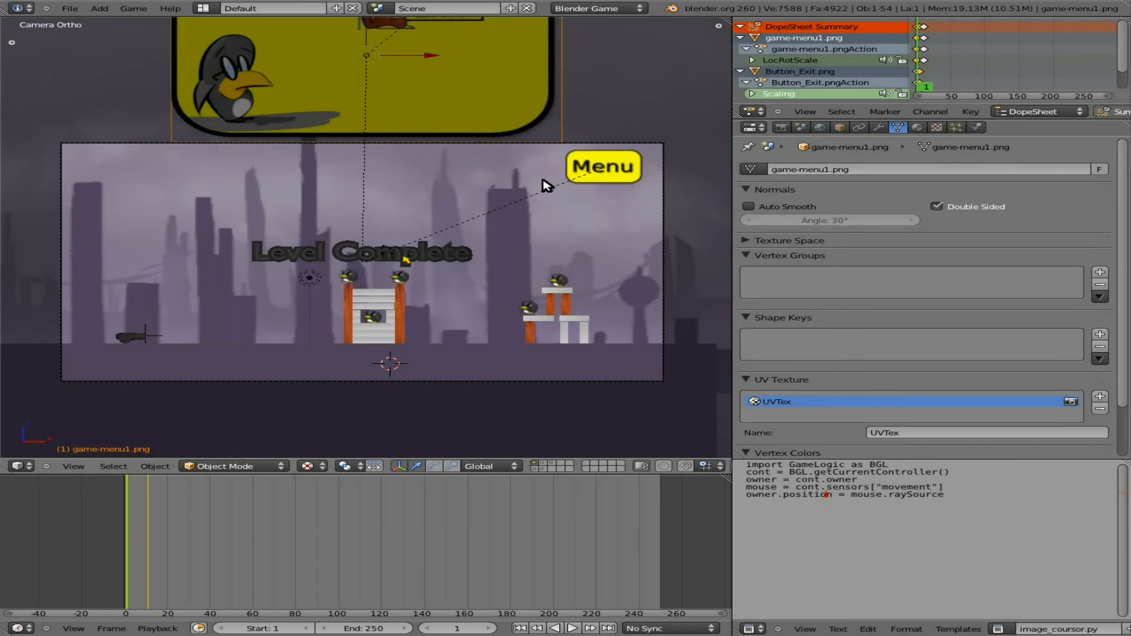
mouse_move(415, 263)
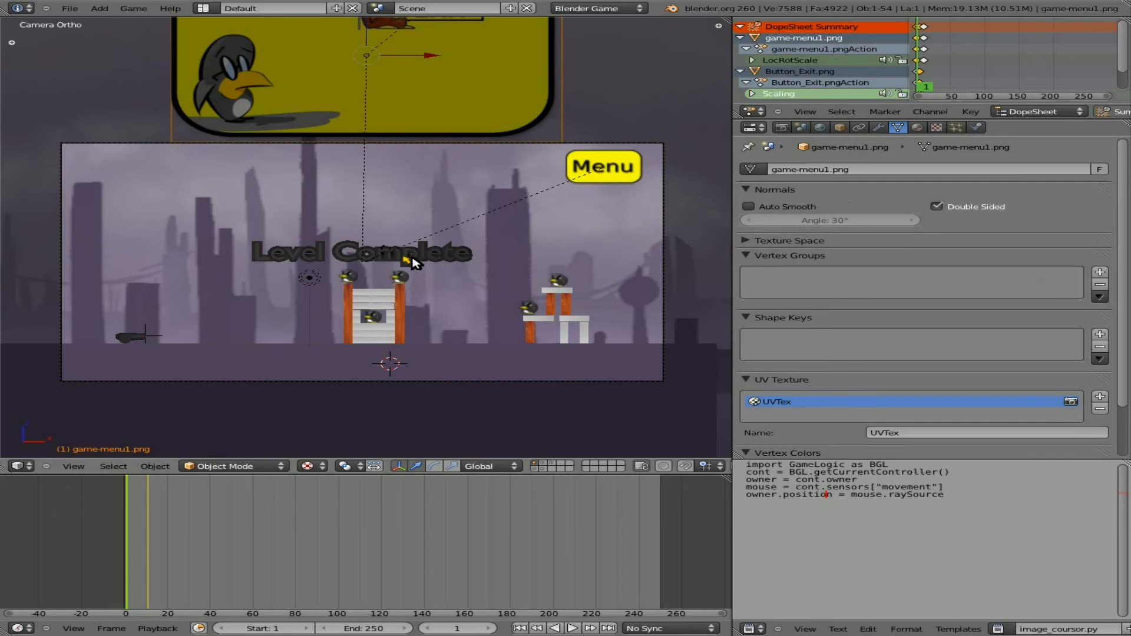
key("KP_3")
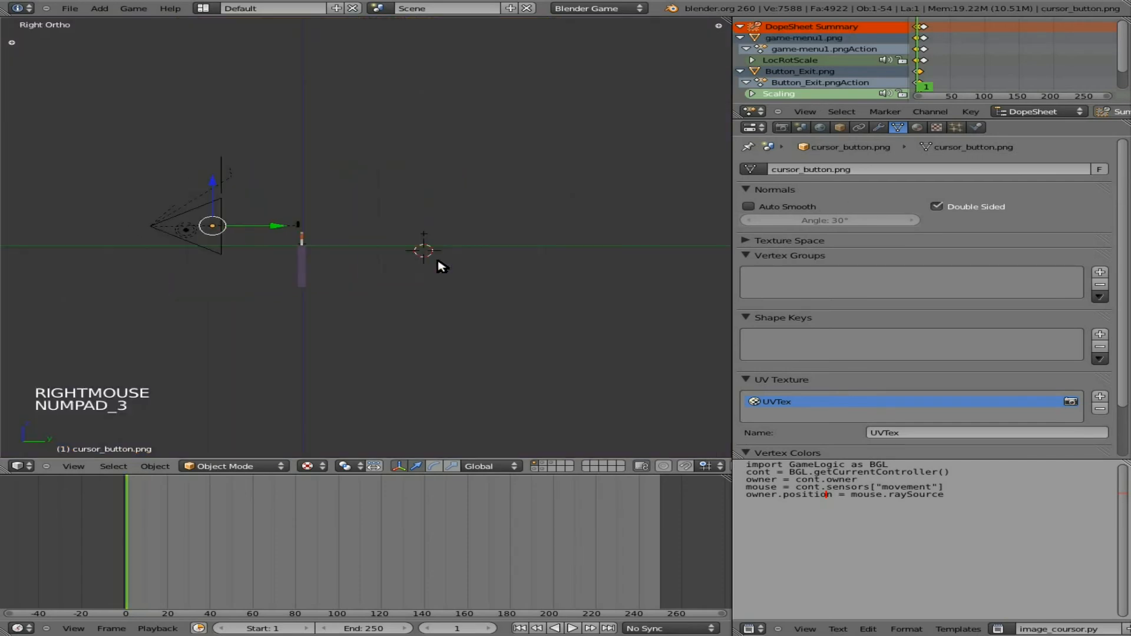
scroll("up", 3)
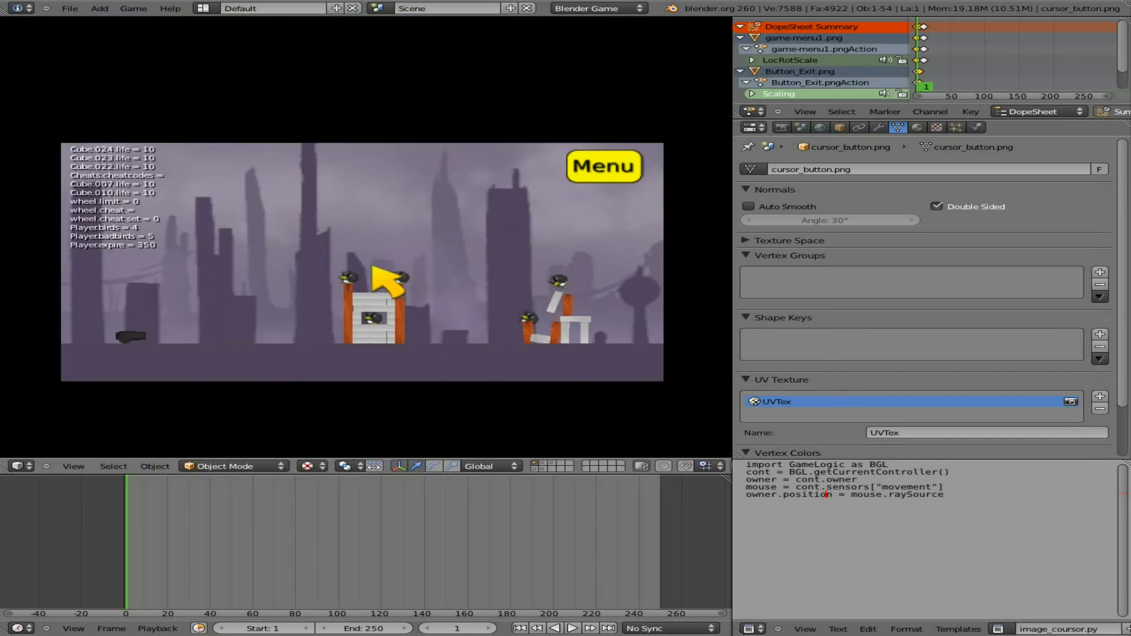
left_click(604, 166)
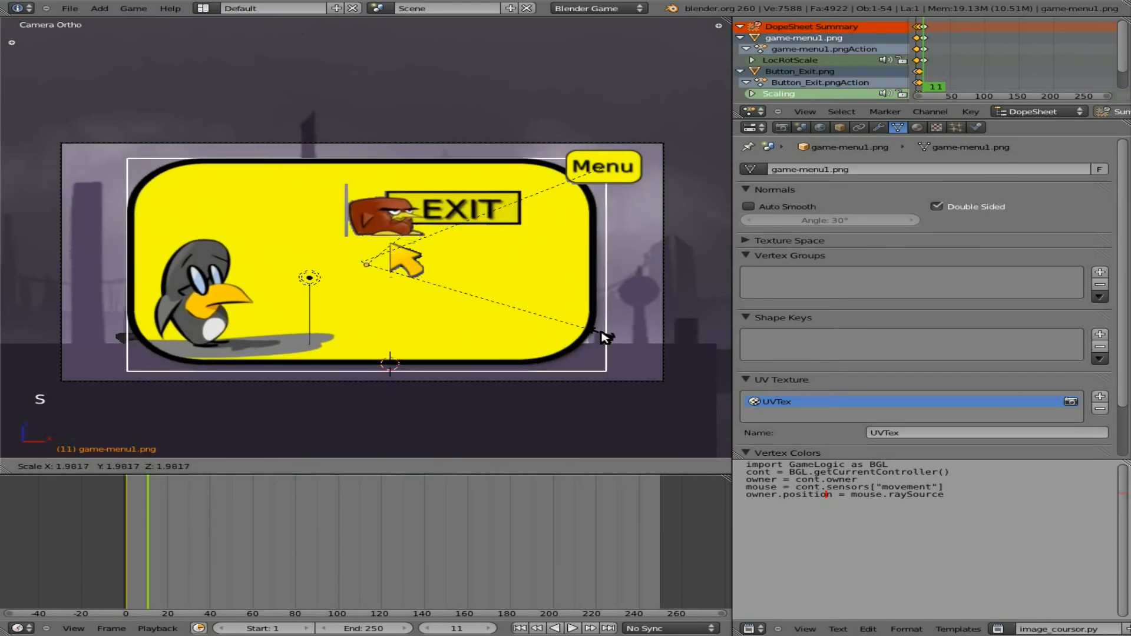
Insert a LocRotScale keyframe on the enlarged game-menu1 panel at frame 11.
key("i")
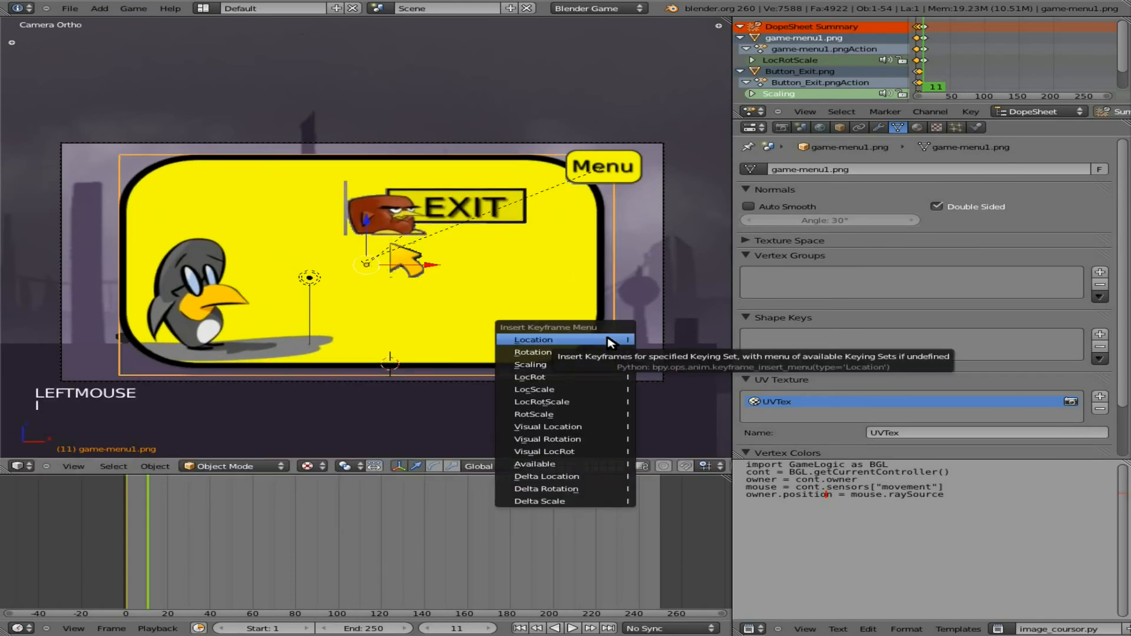
mouse_move(565, 401)
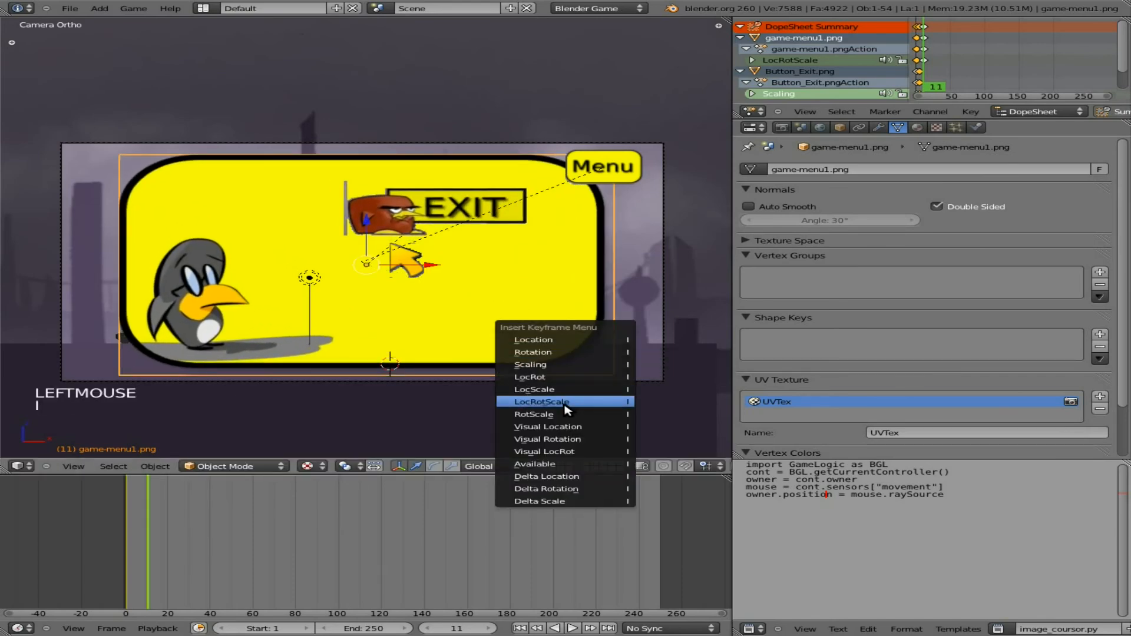
left_click(541, 401)
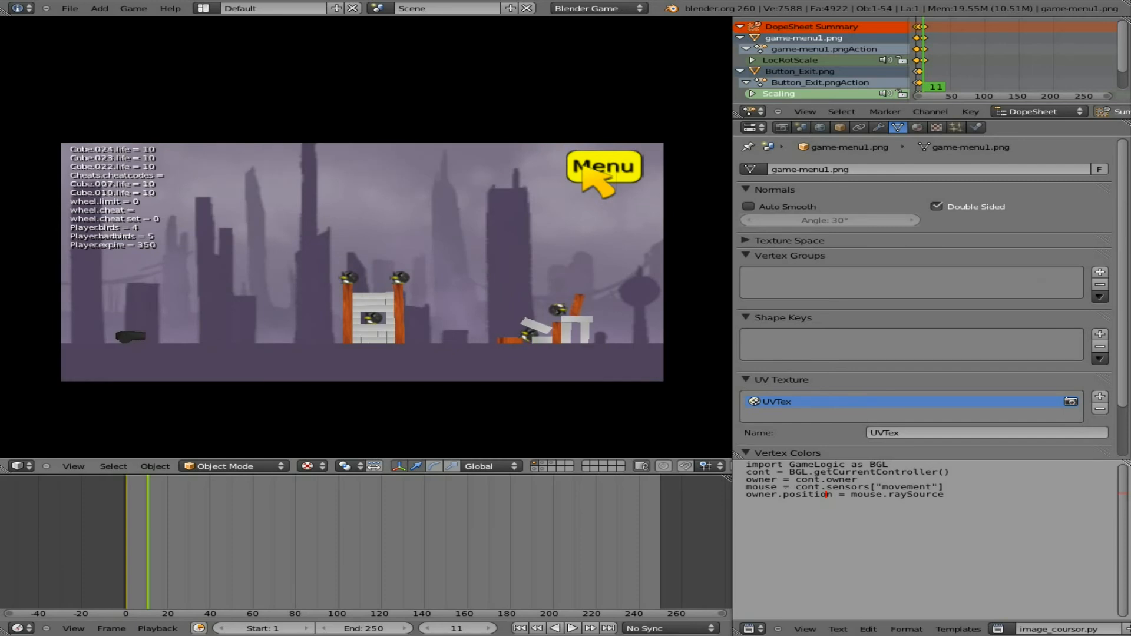
left_click(602, 167)
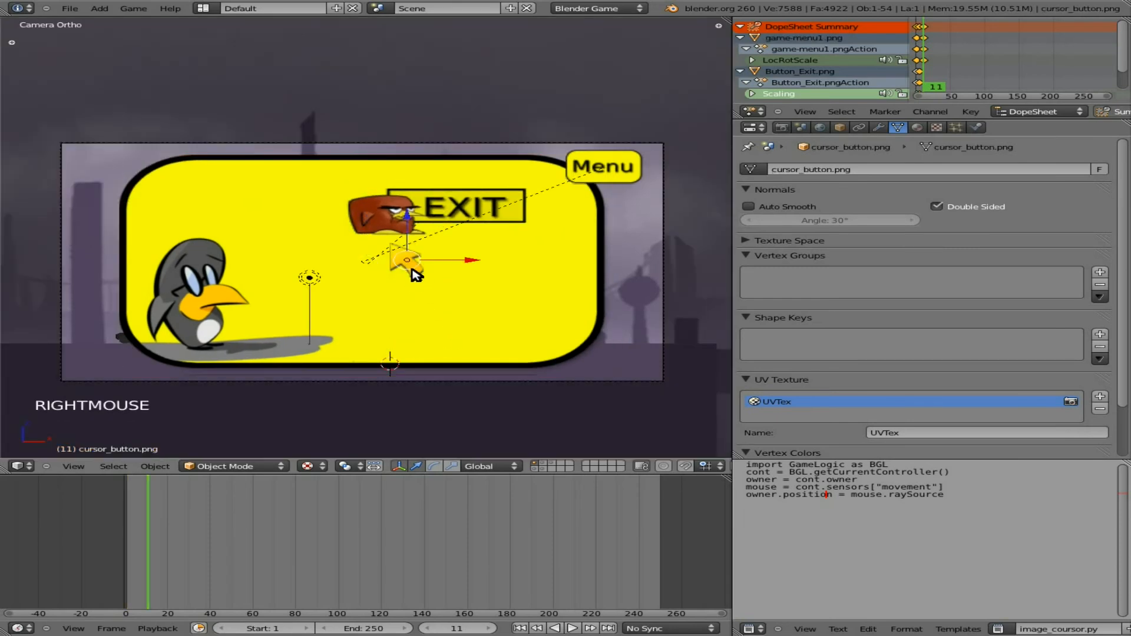
Drag cursor_button.png rightward until it sits just beyond the camera frame's right border.
left_click_drag(411, 264, 652, 263)
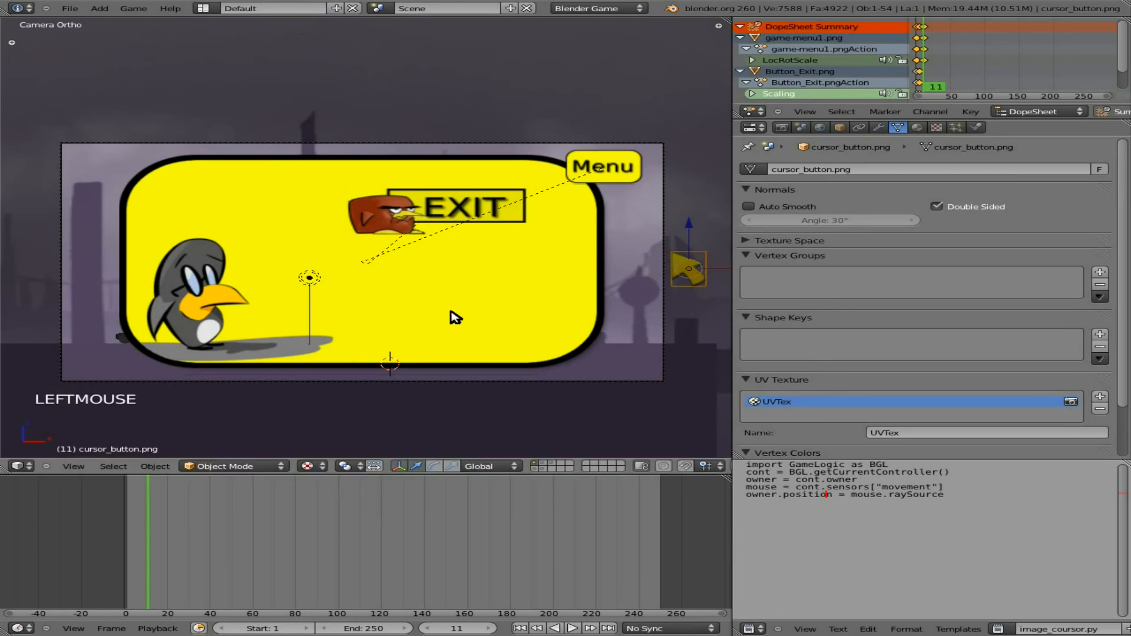
mouse_move(487, 287)
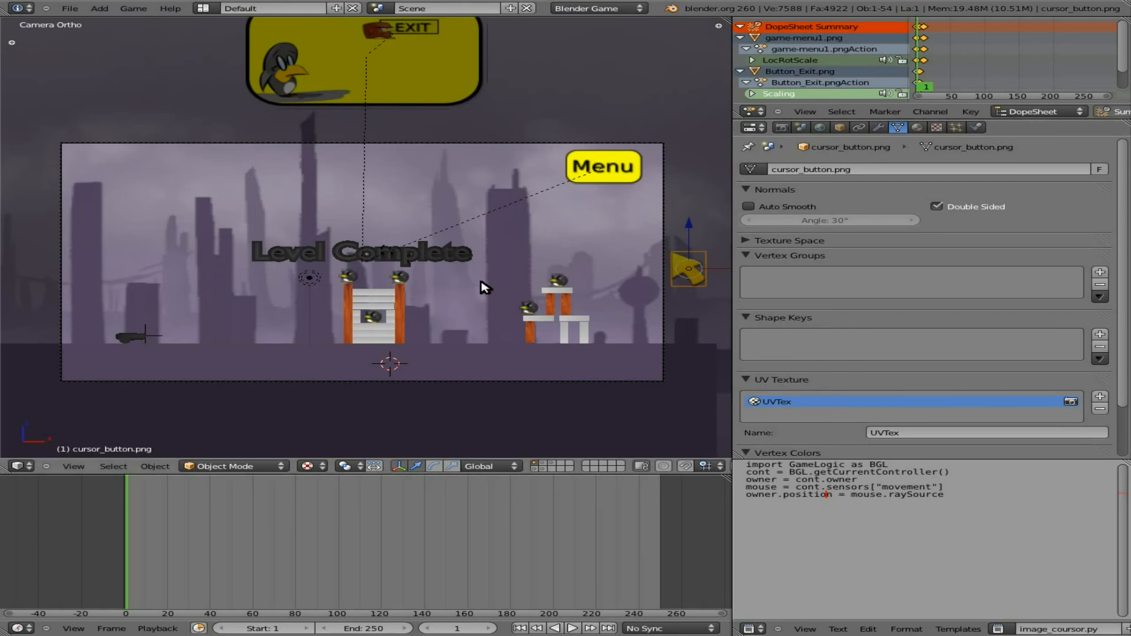
mouse_move(562, 340)
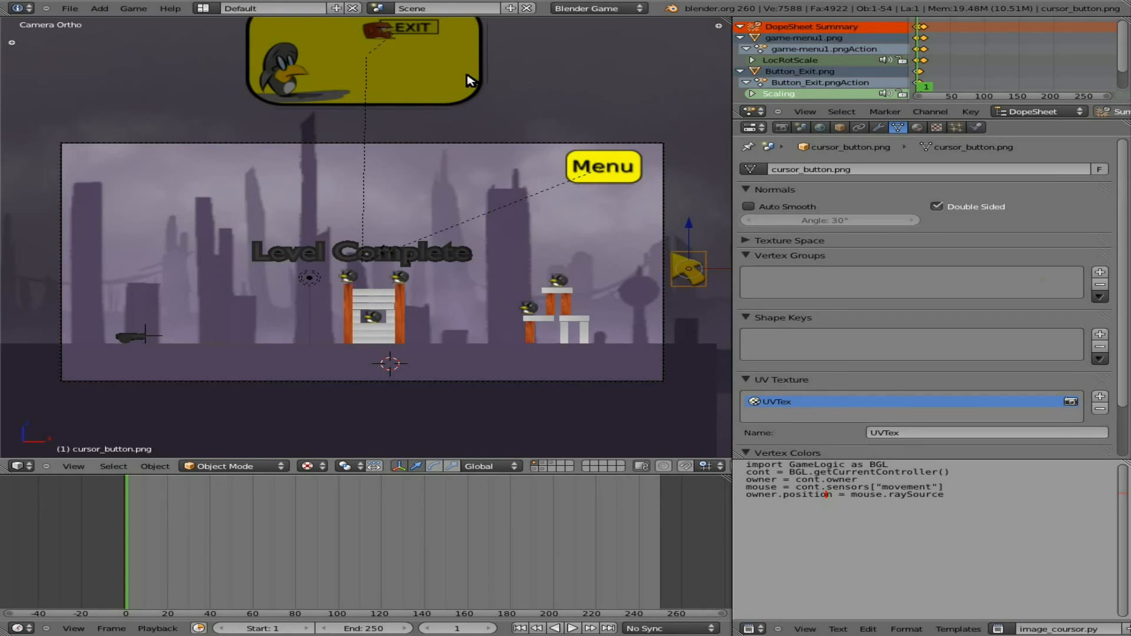
mouse_move(926, 151)
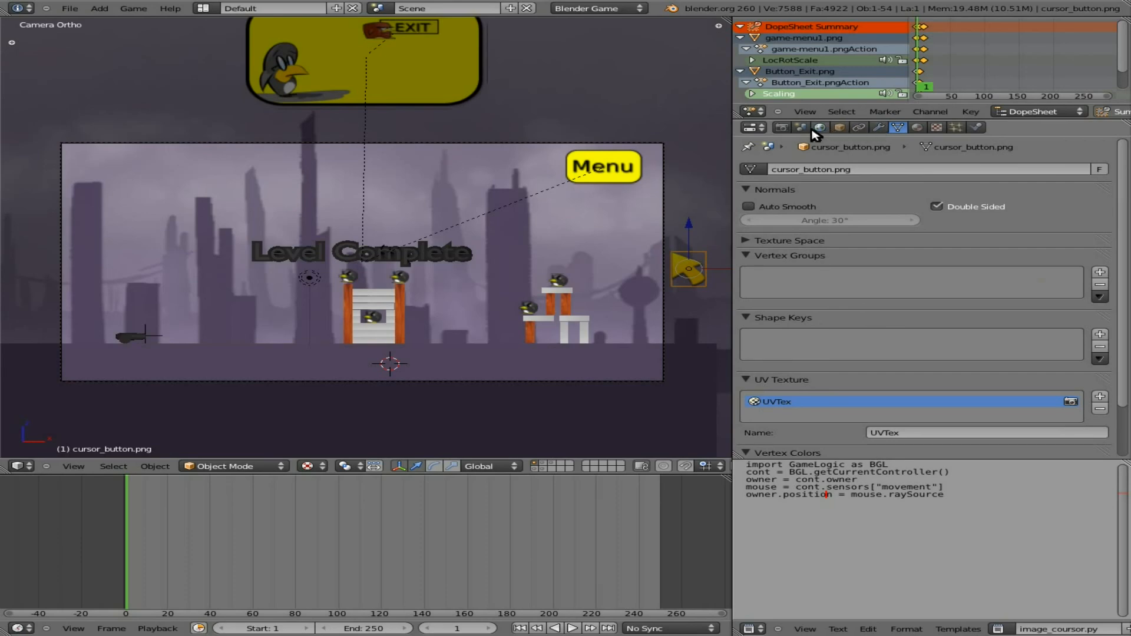
mouse_move(528, 322)
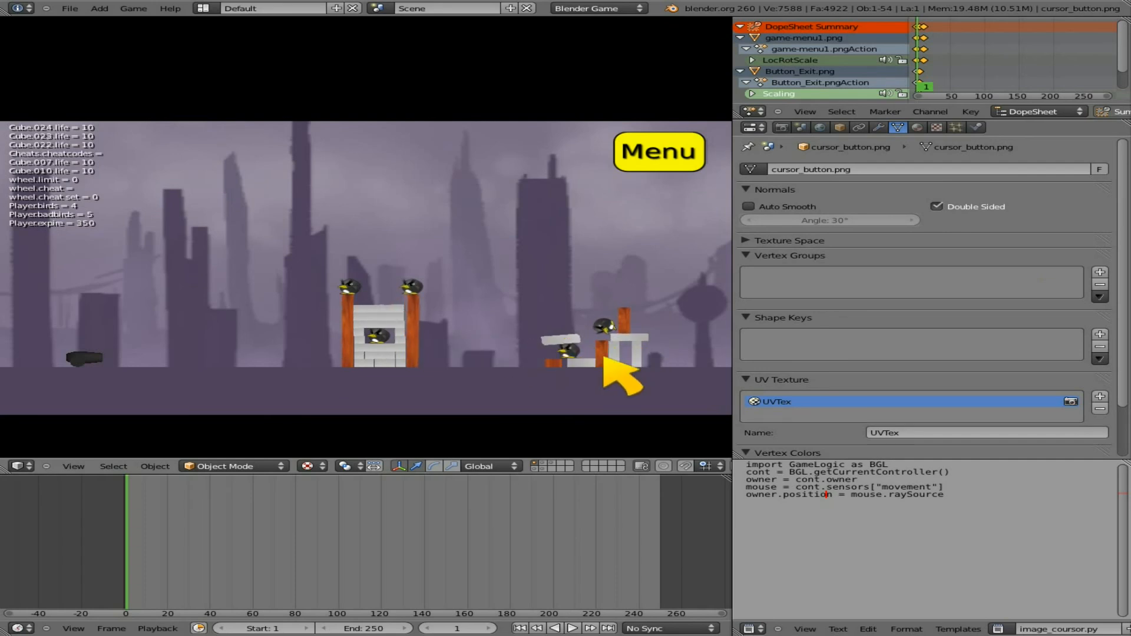
mouse_move(494, 372)
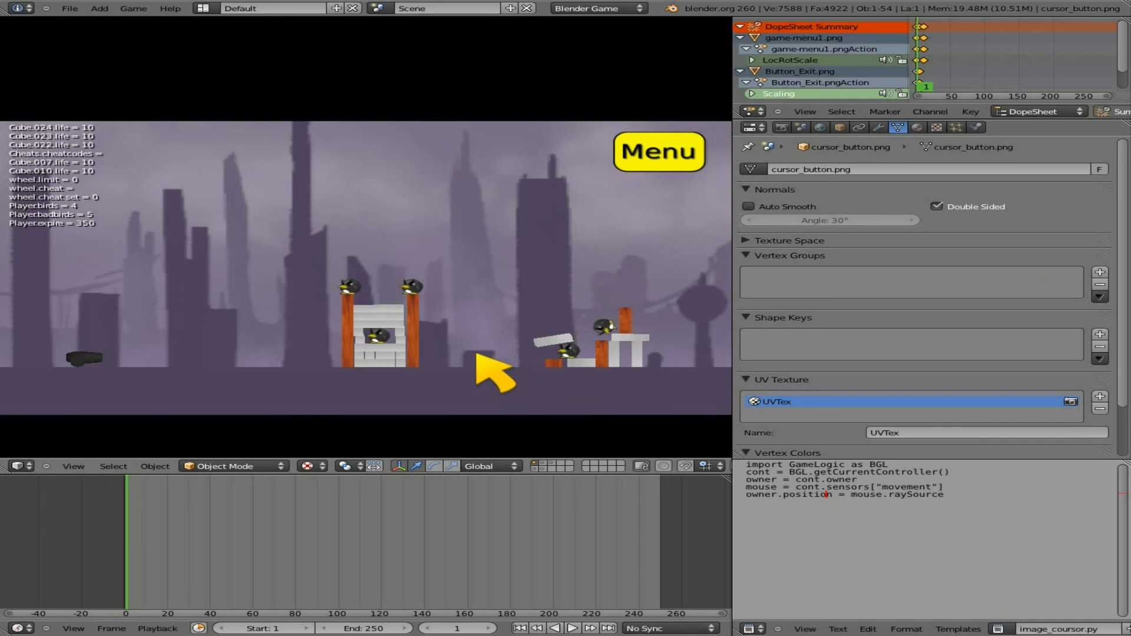
mouse_move(606, 368)
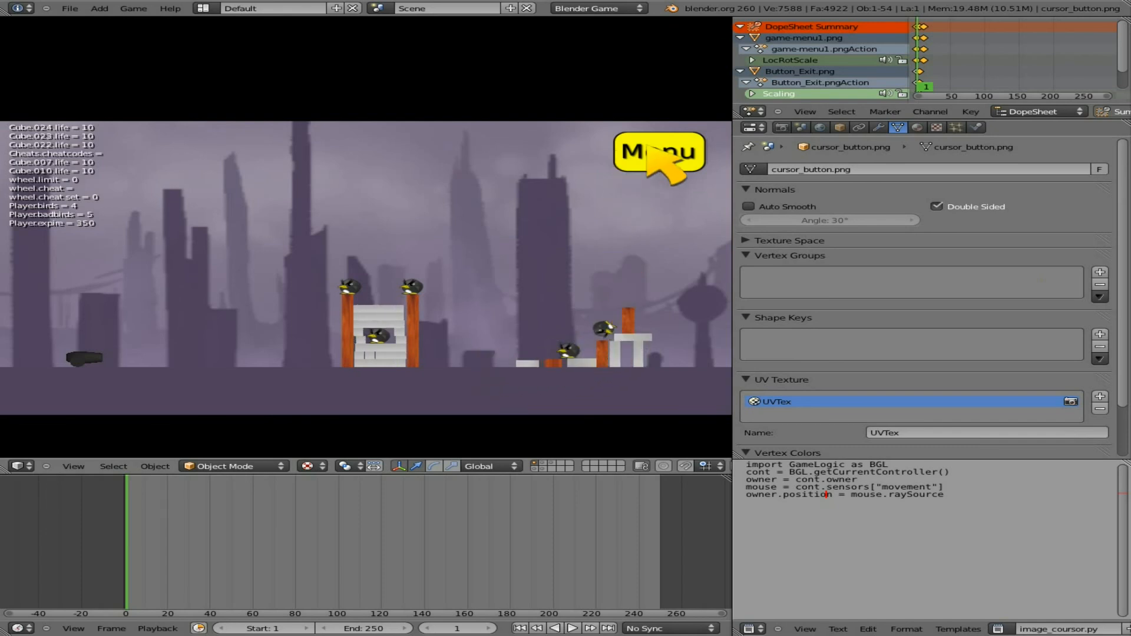
mouse_move(401, 354)
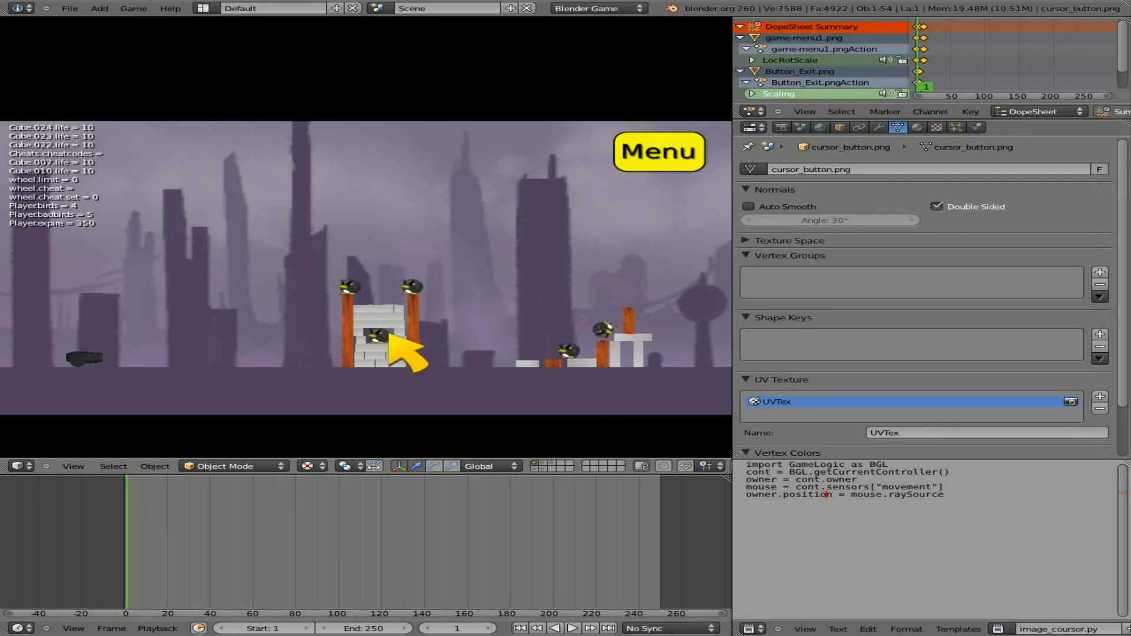
mouse_move(610, 191)
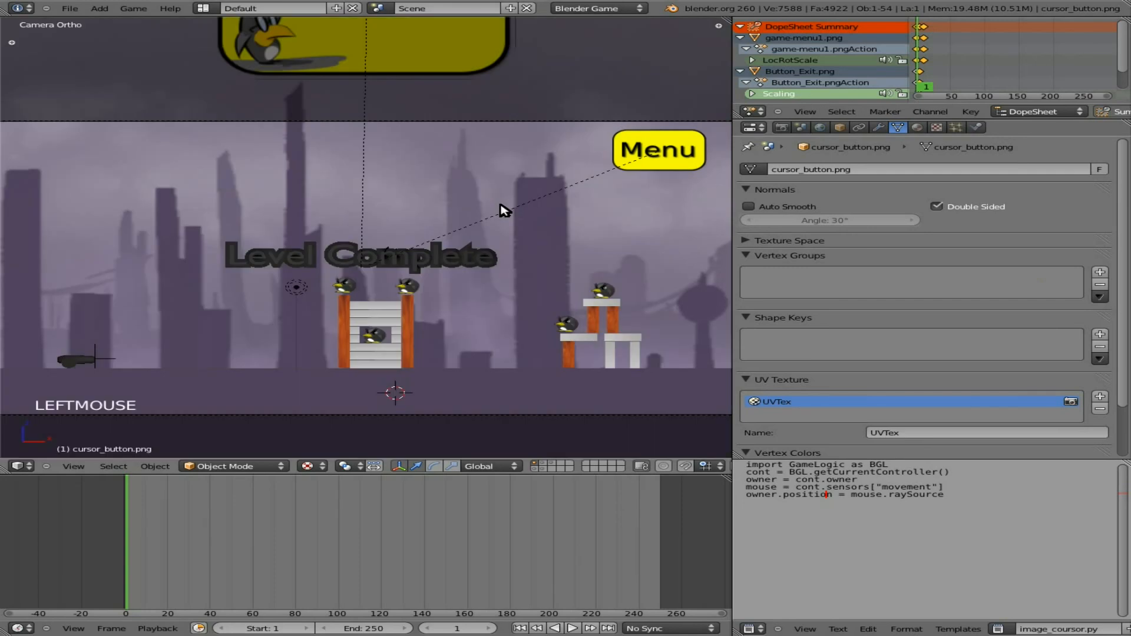
mouse_move(214, 281)
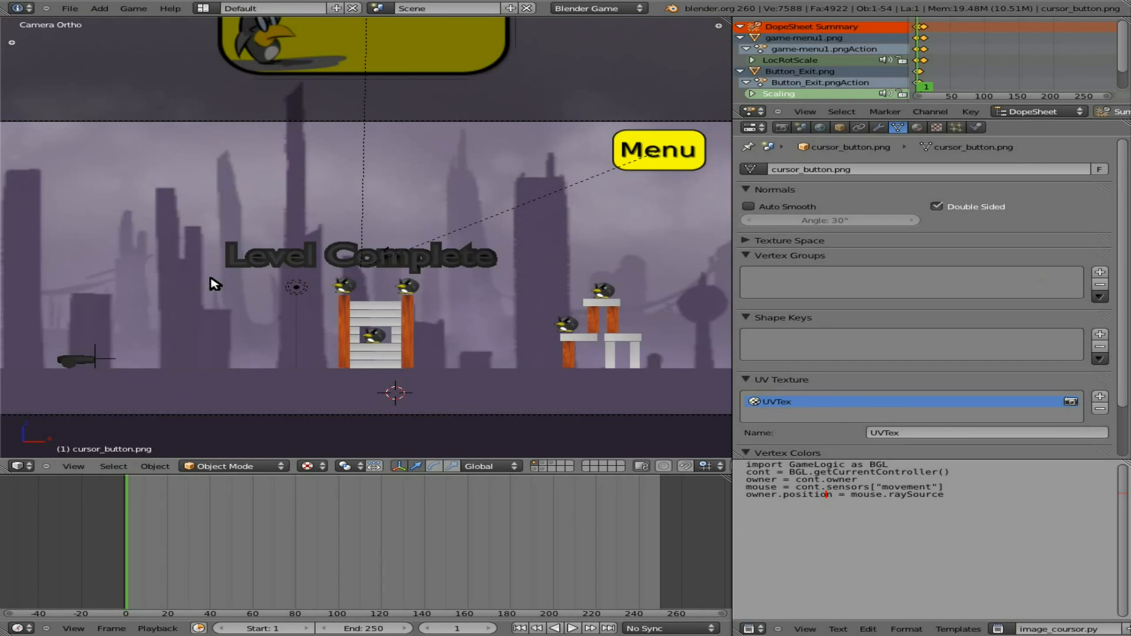
mouse_move(369, 247)
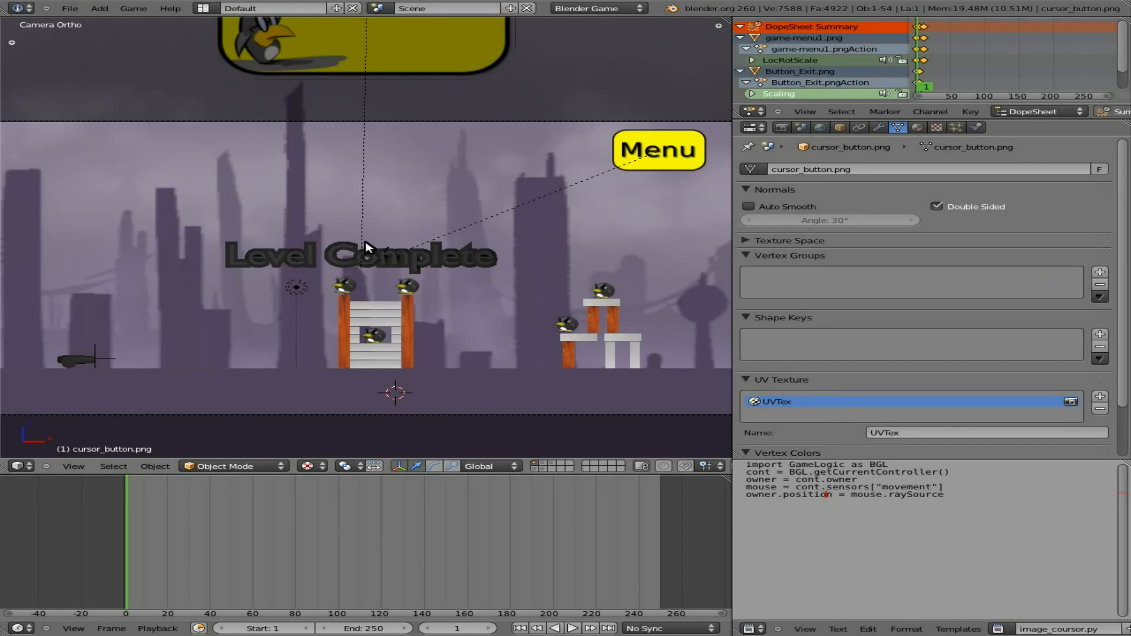